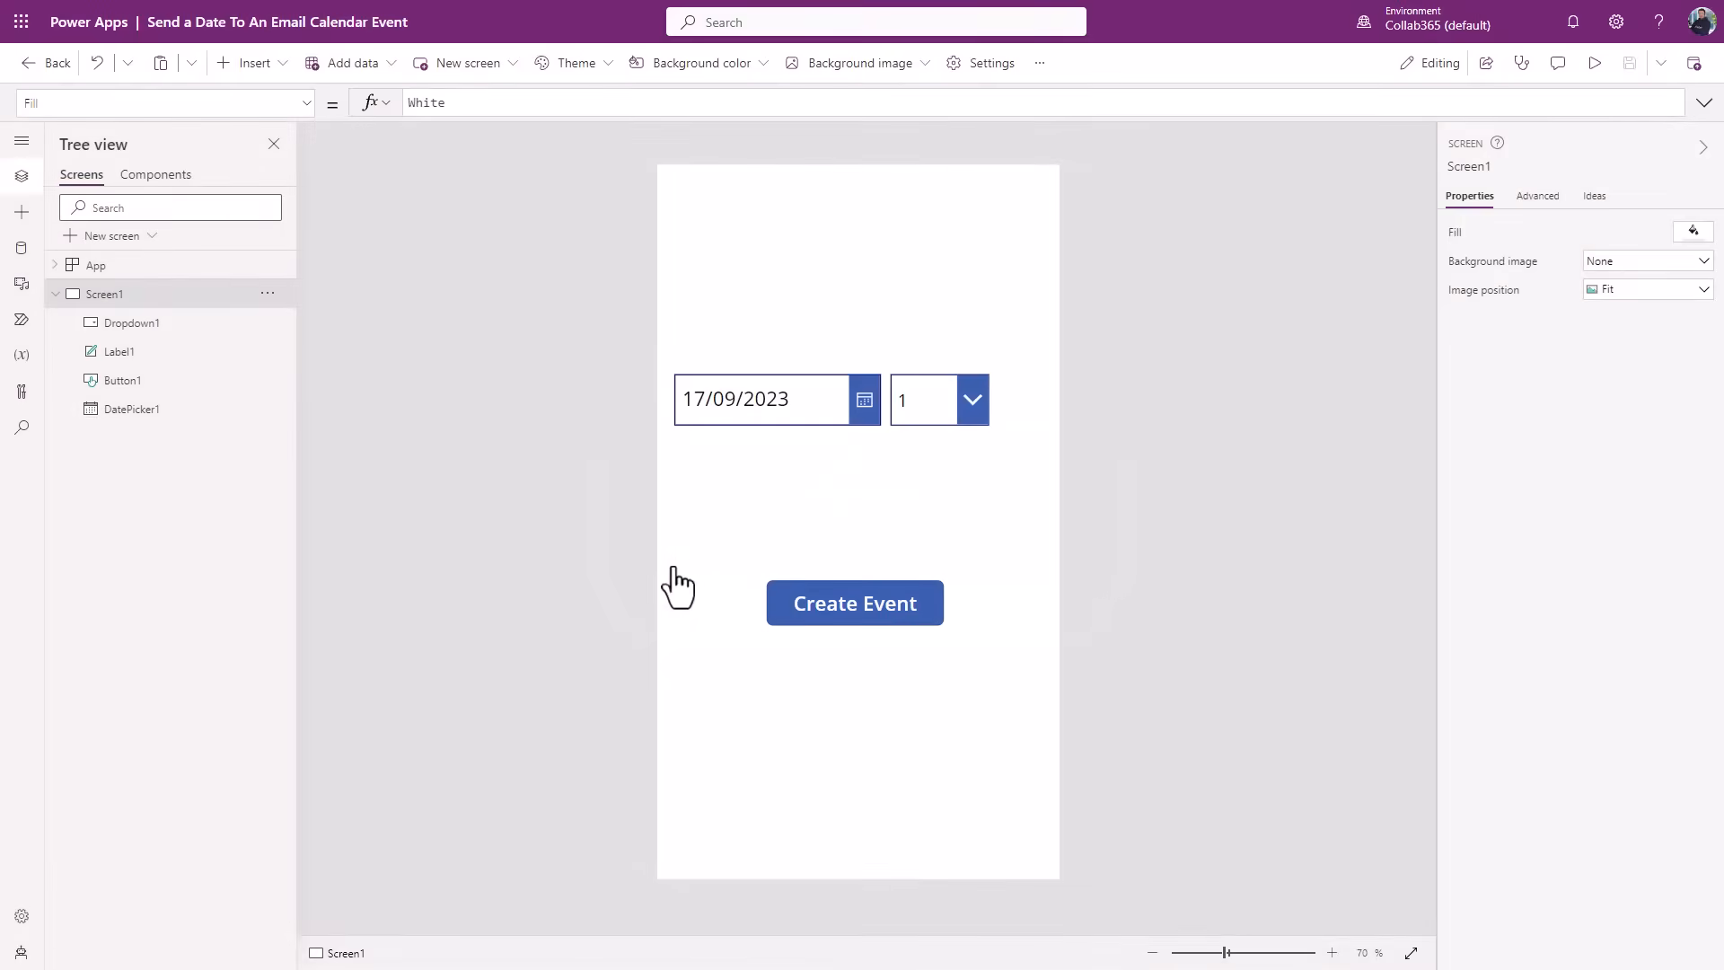
mouse_move(912, 460)
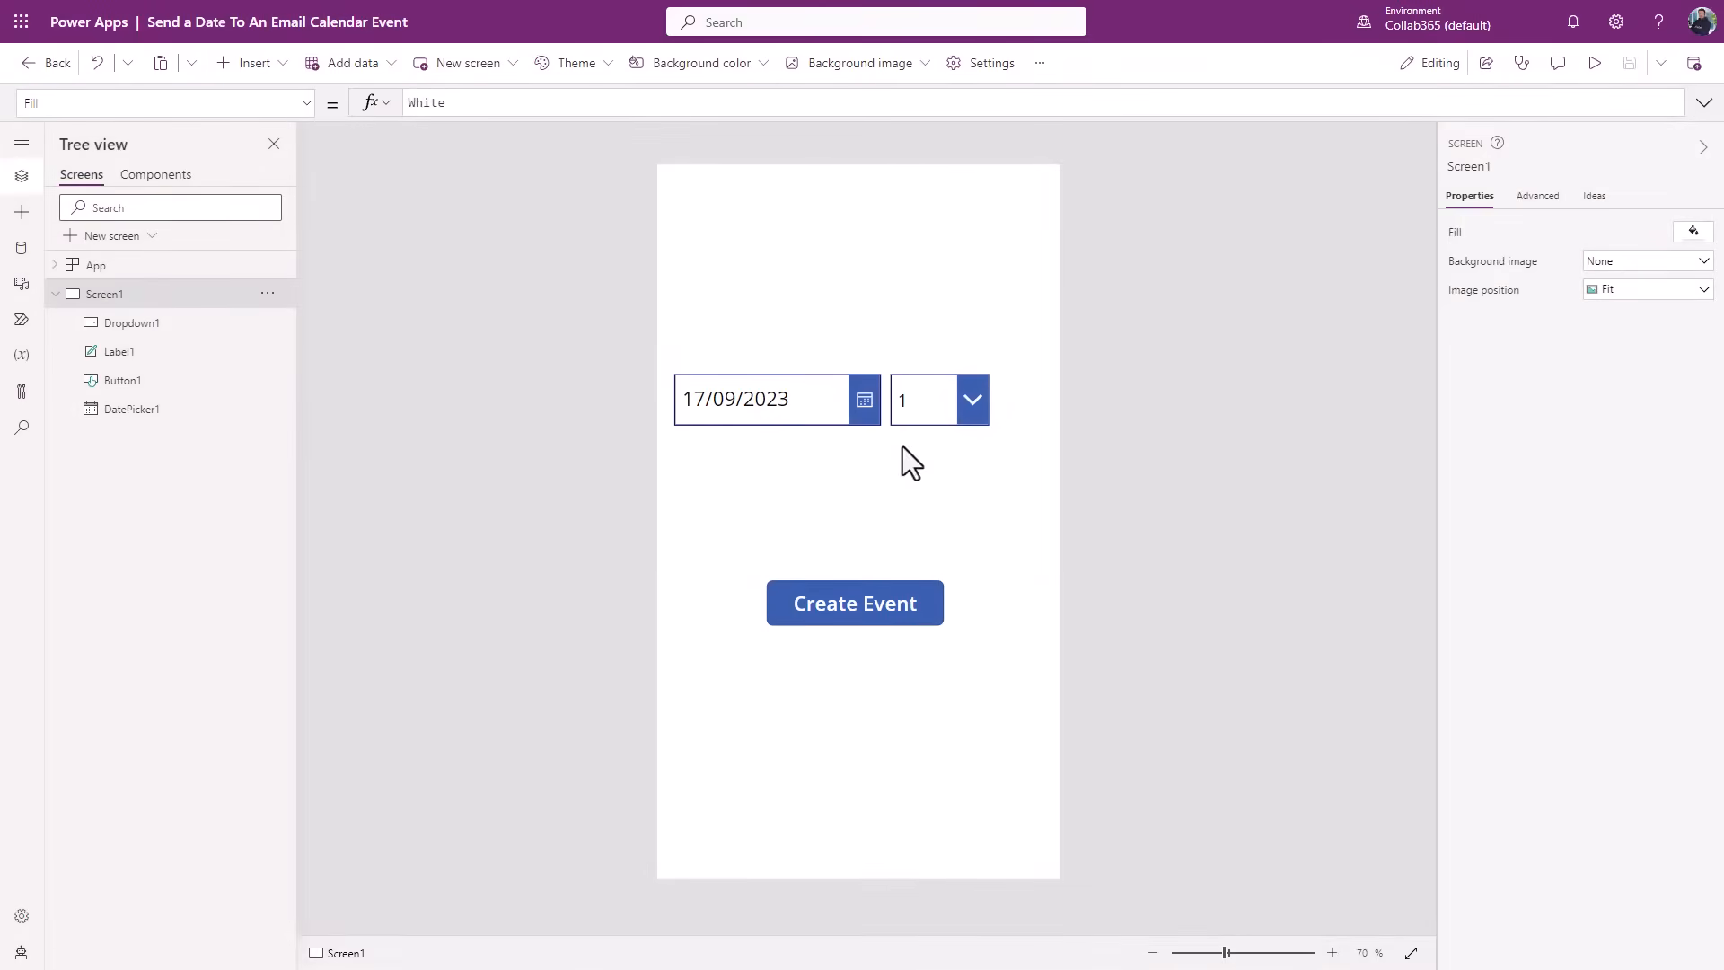
- Select the date picker on the screen to check its default date
click(759, 398)
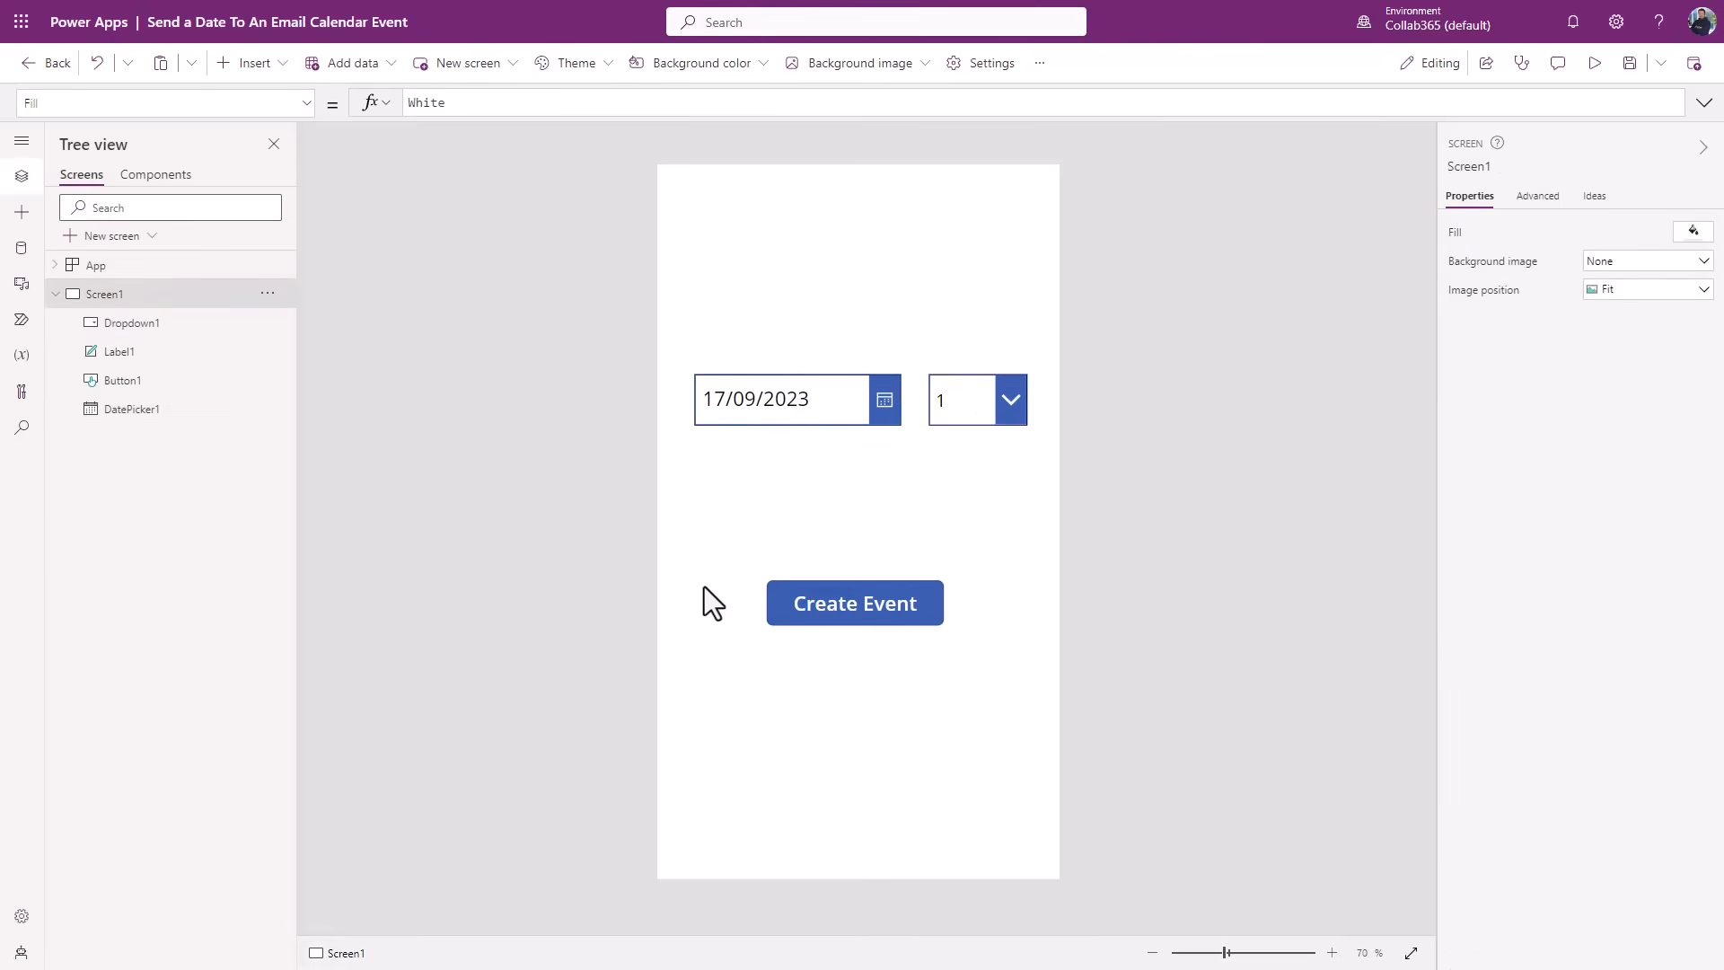
click(780, 399)
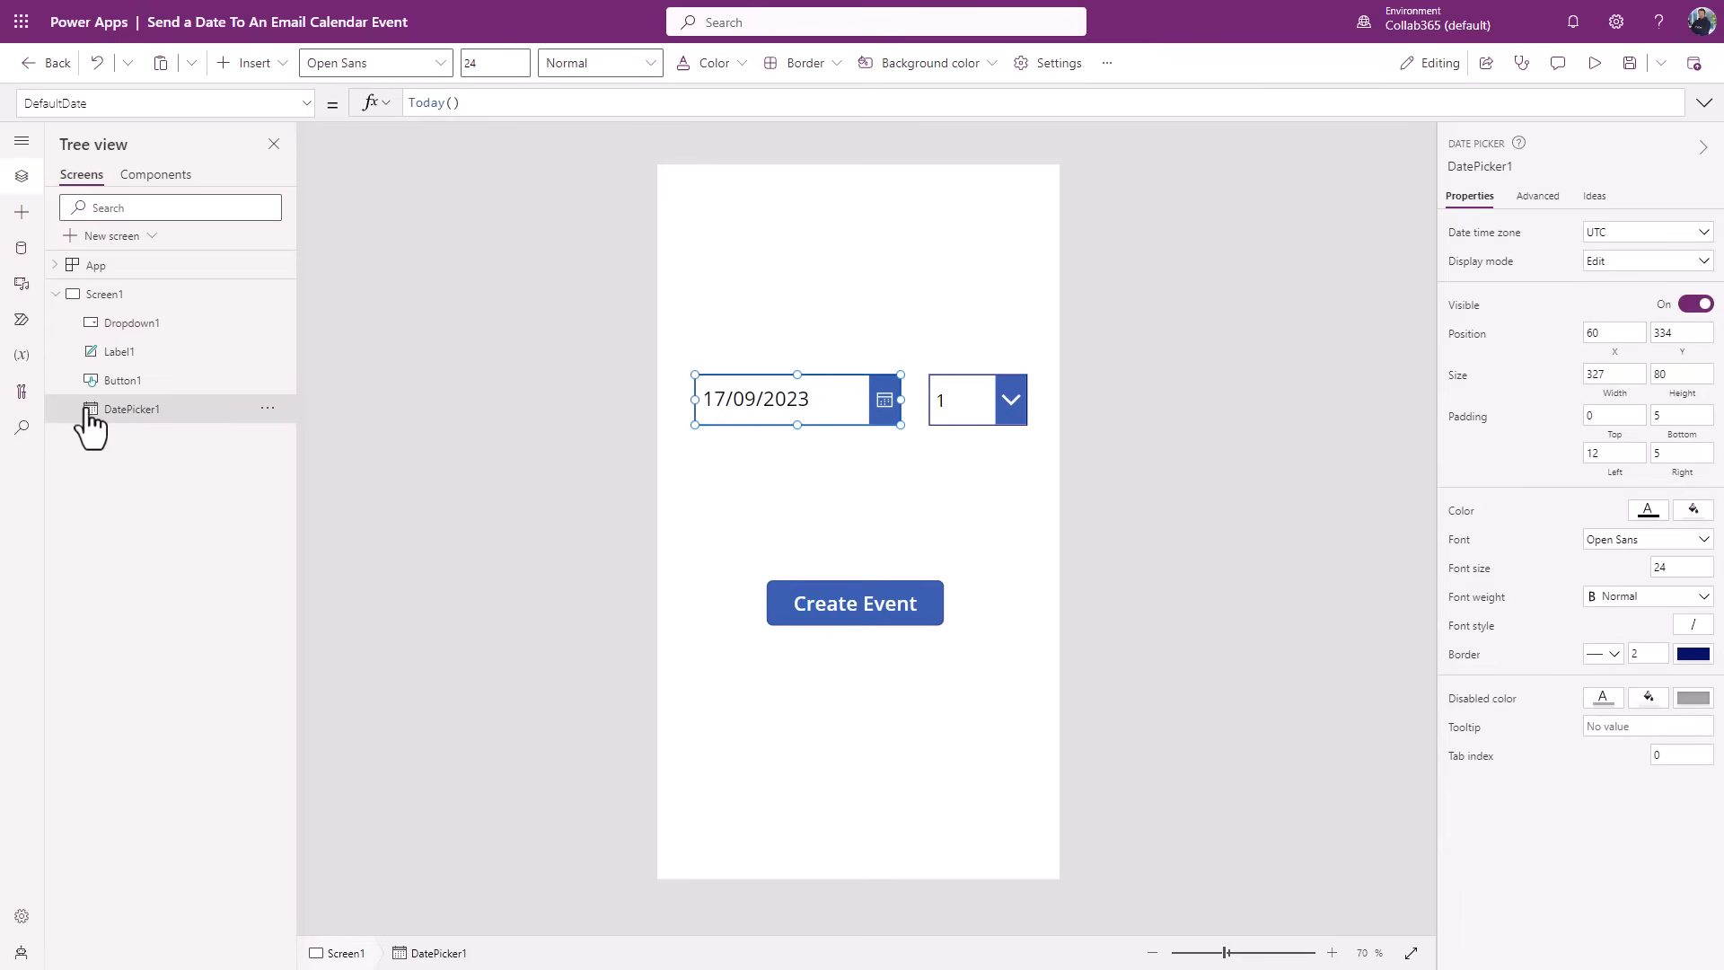
click(972, 399)
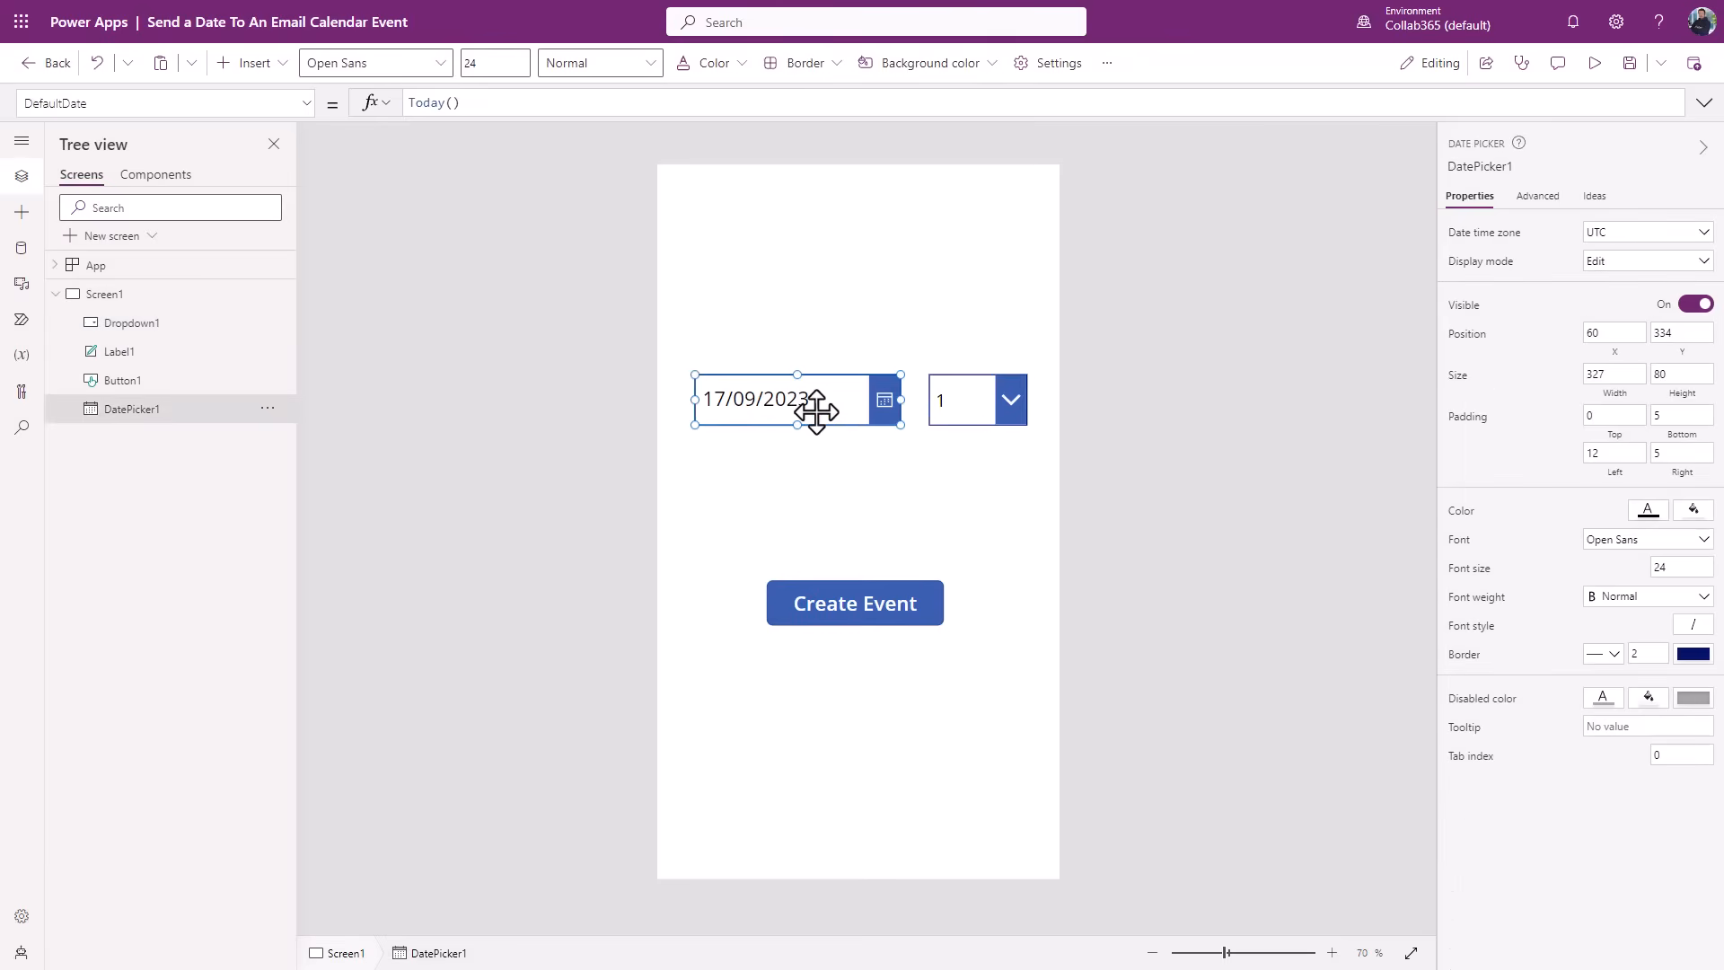
- Preview the app and pick 19 September 2023 from the date picker's calendar
click(1593, 62)
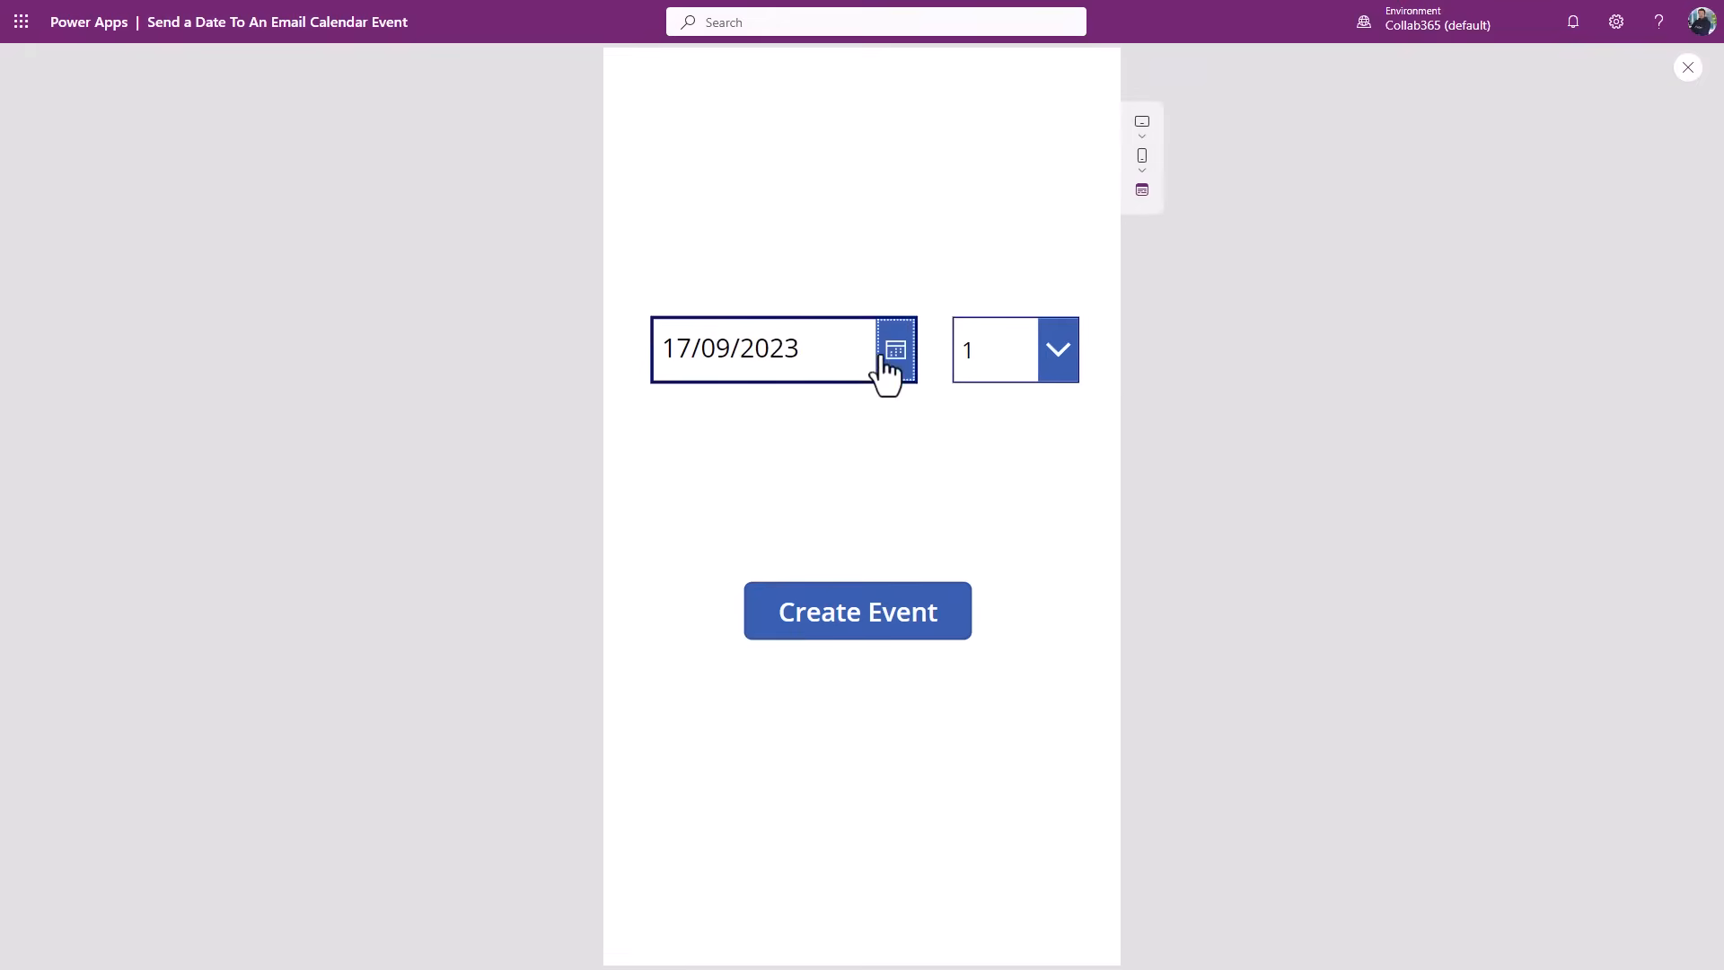
click(896, 348)
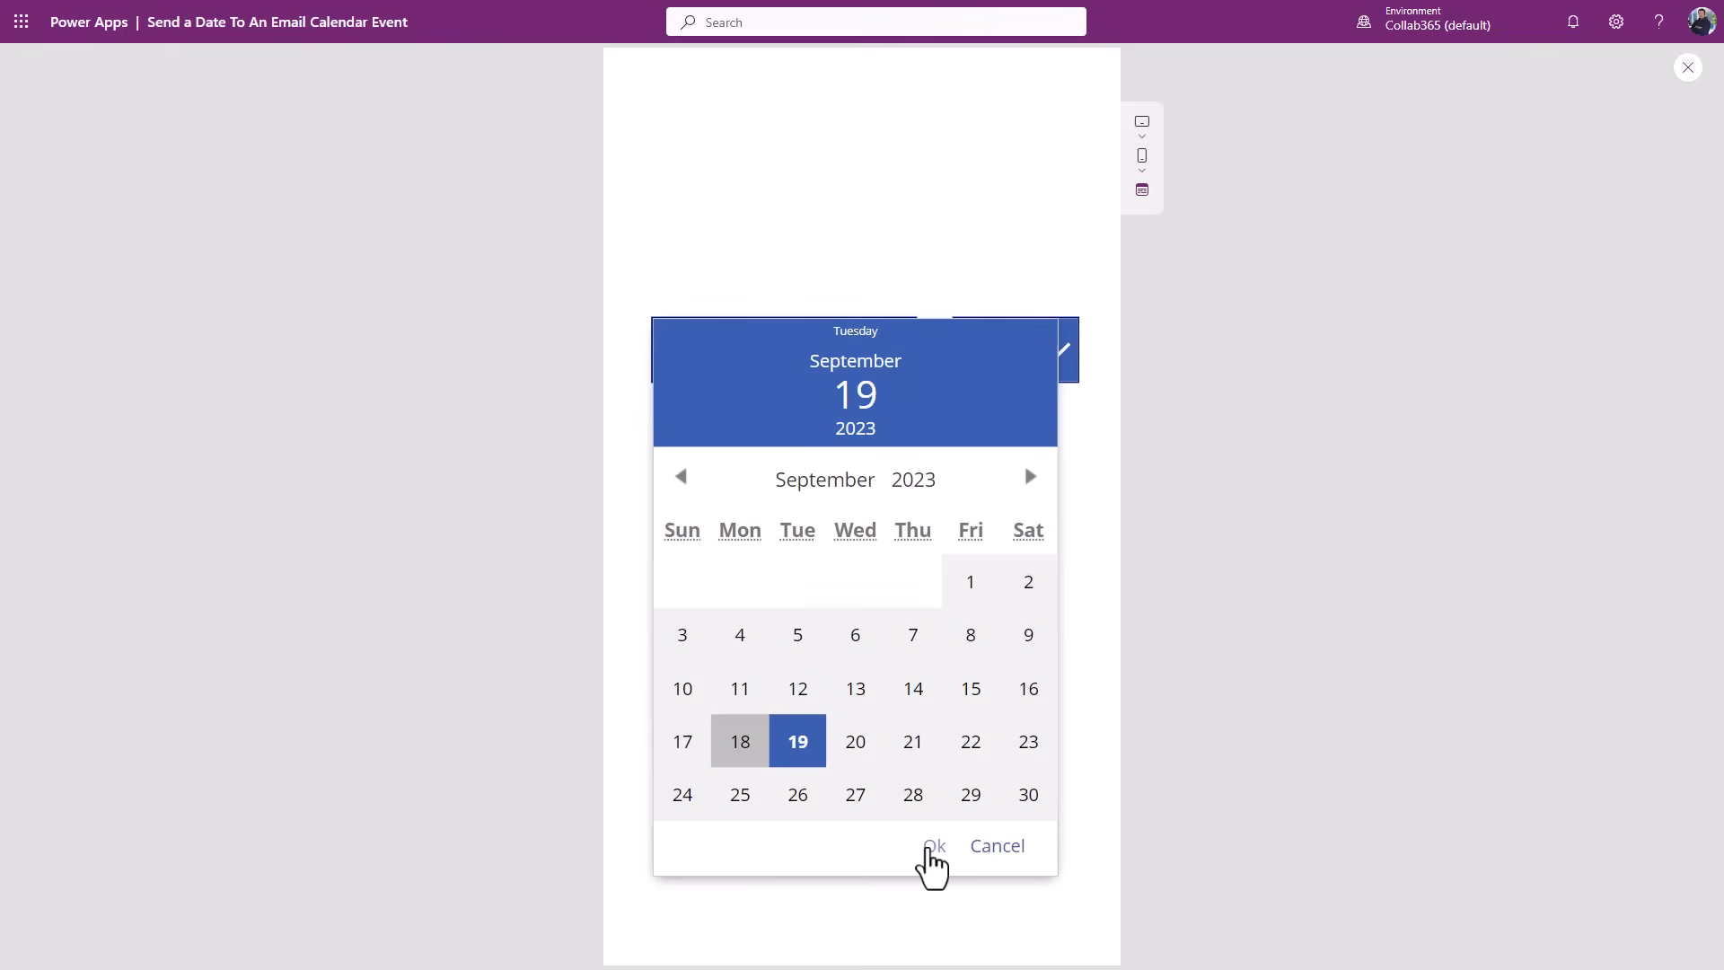
click(932, 846)
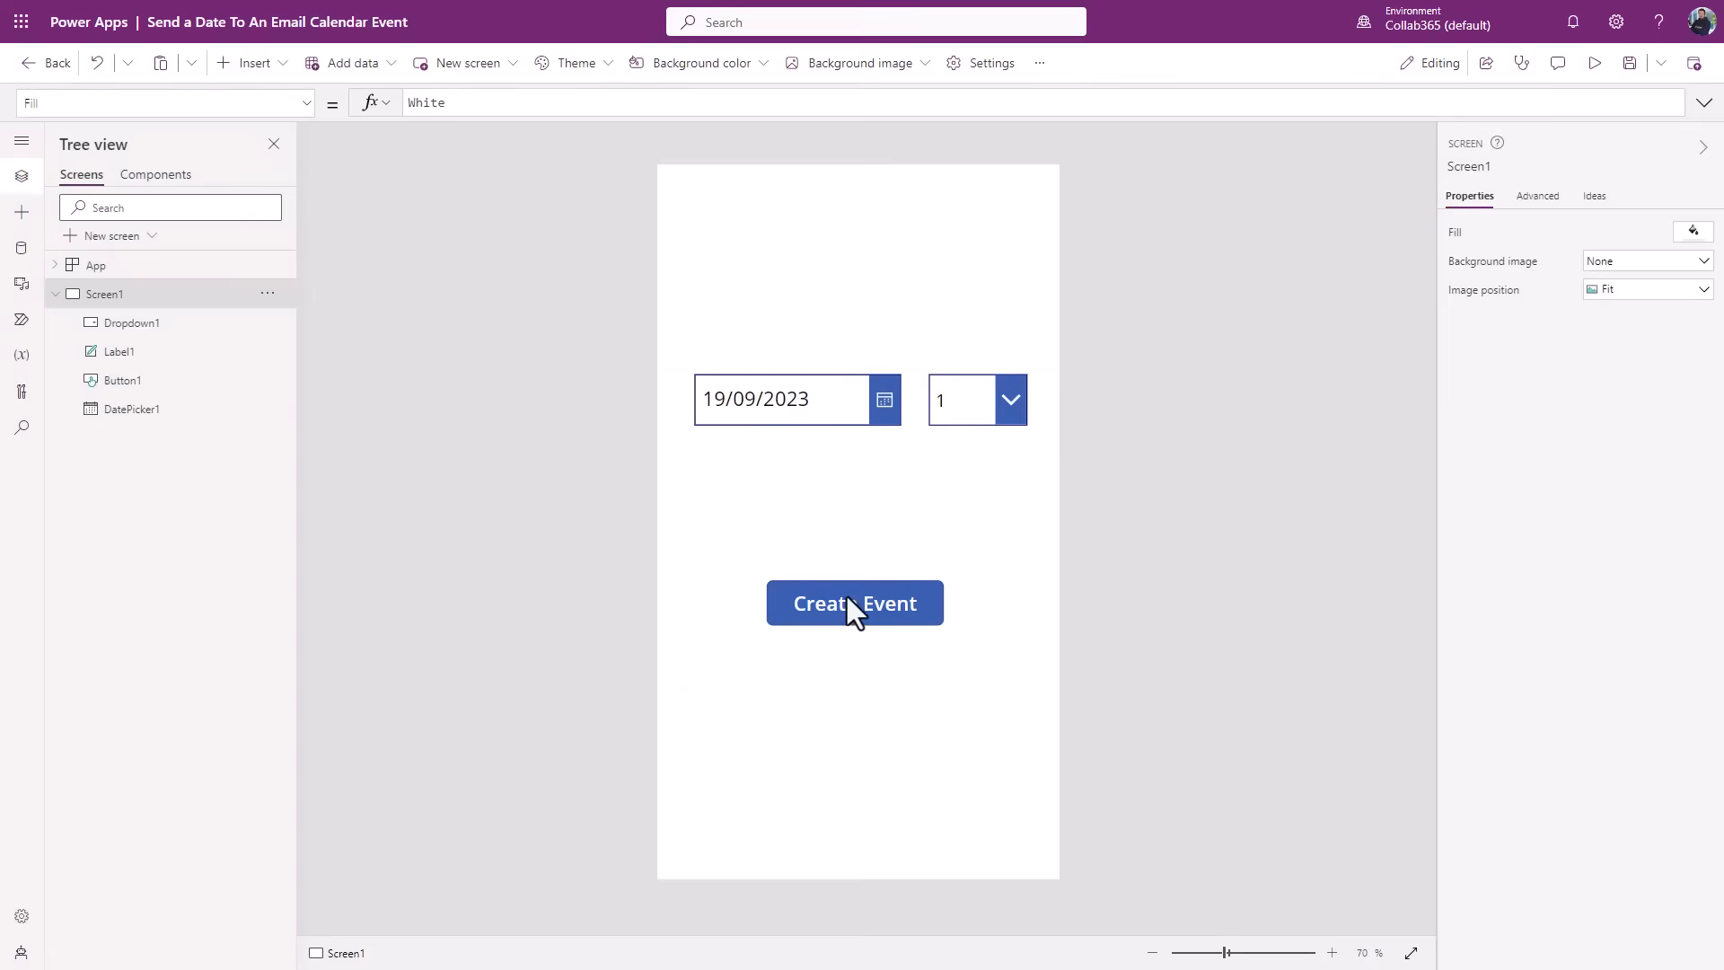
- Select the Create Event button to view its CreateACalendarEvent.Run OnSelect formula
click(854, 602)
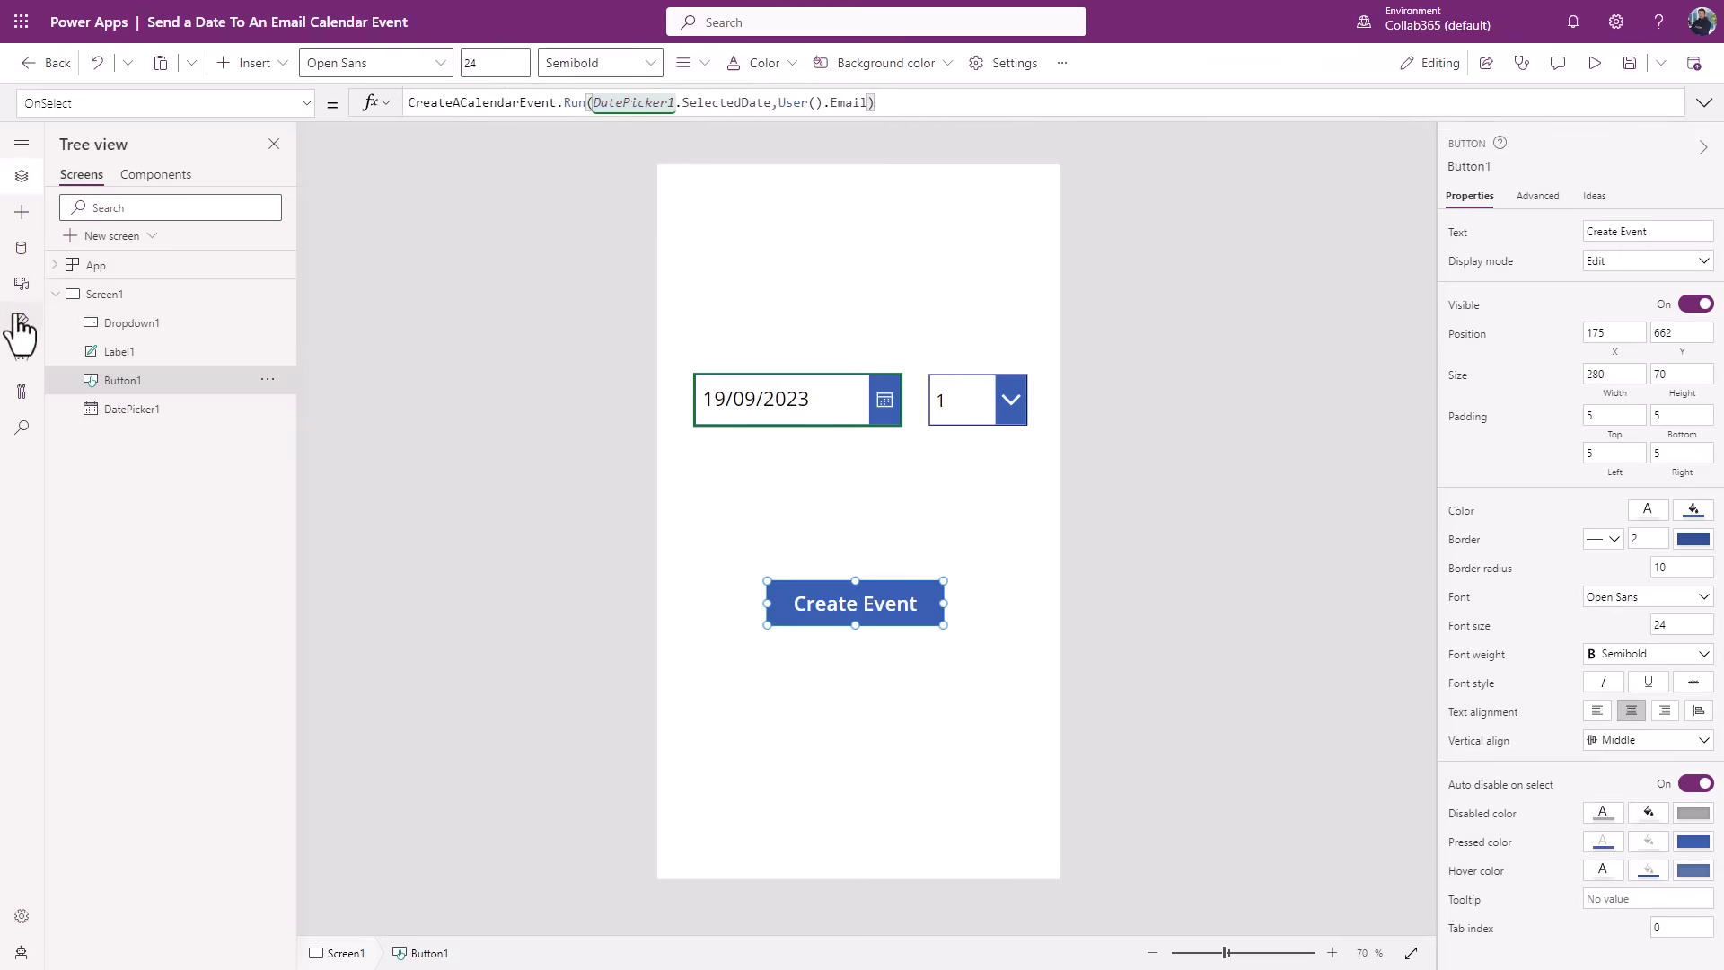
mouse_move(571, 478)
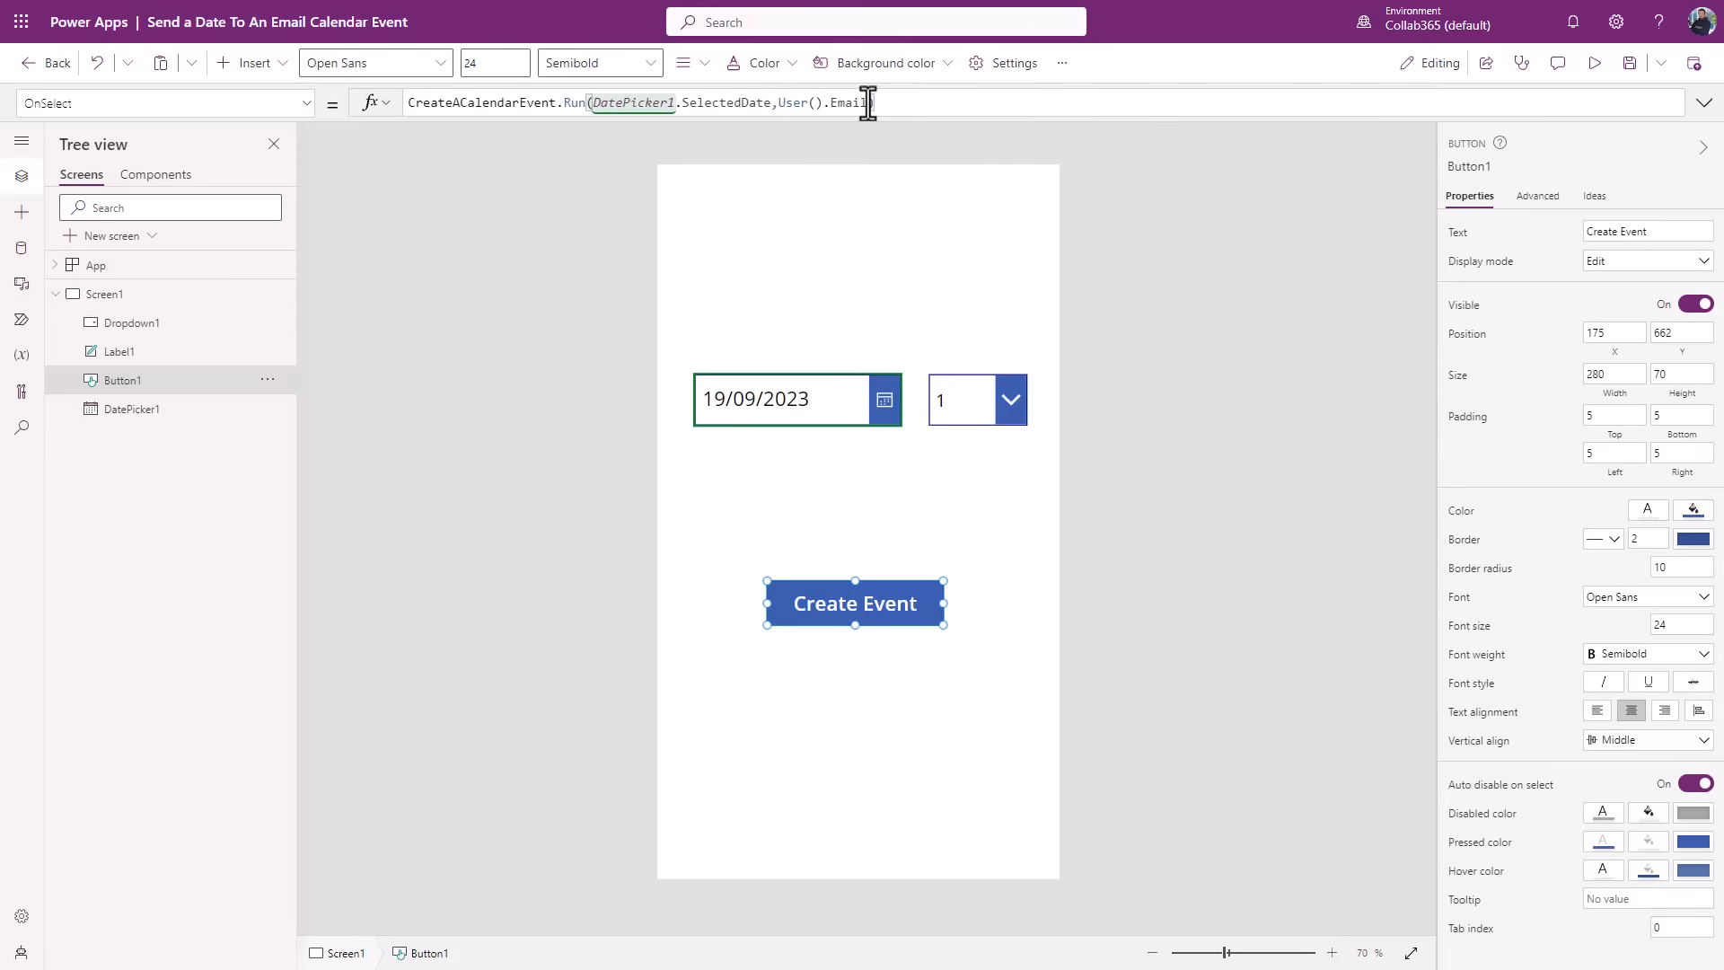
mouse_move(772, 301)
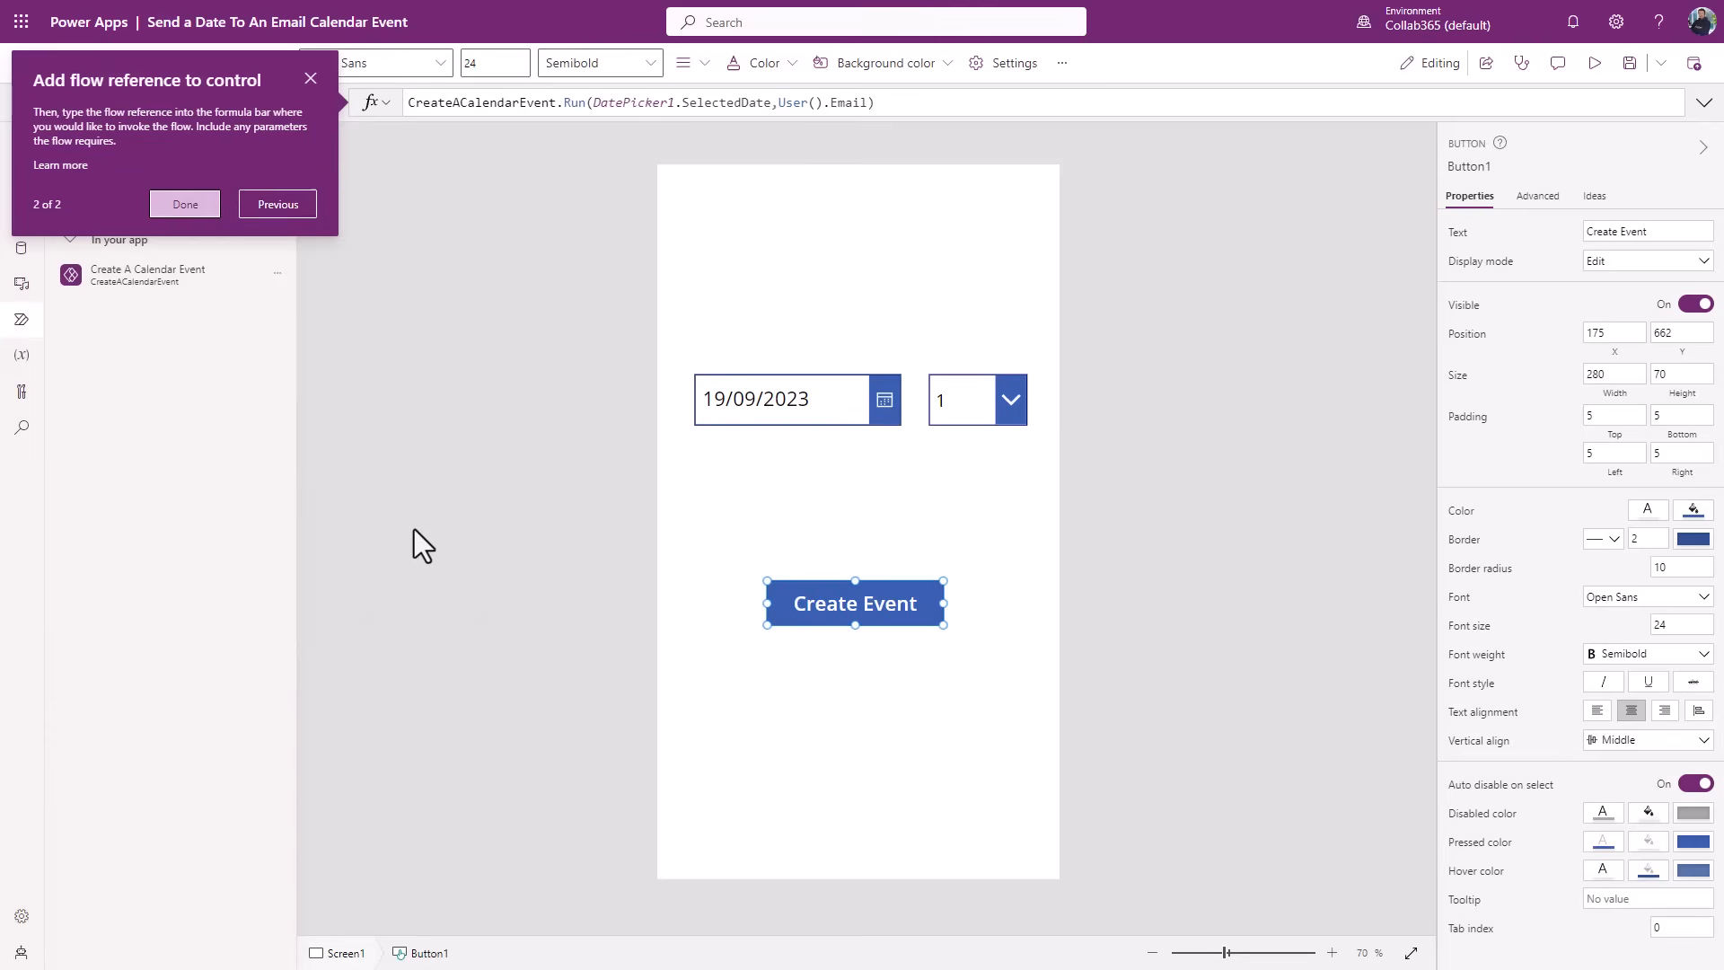
- Dismiss the flow tip and choose Edit on Create A Calendar Event's options menu
click(183, 204)
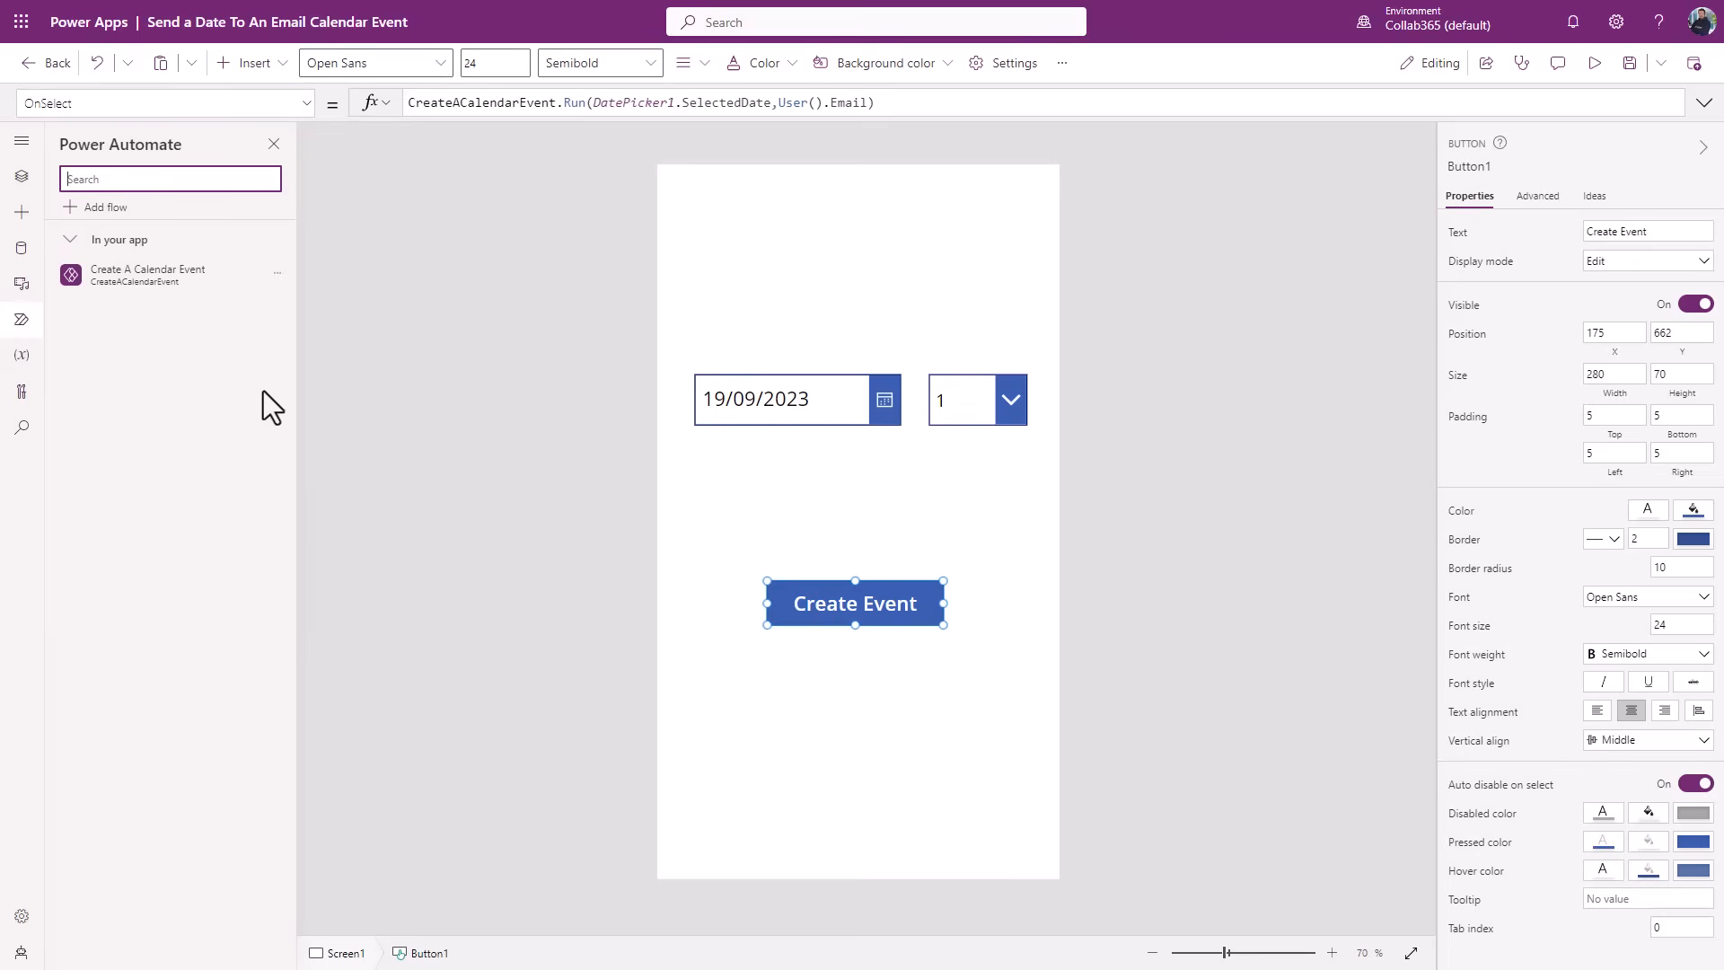
mouse_move(98, 225)
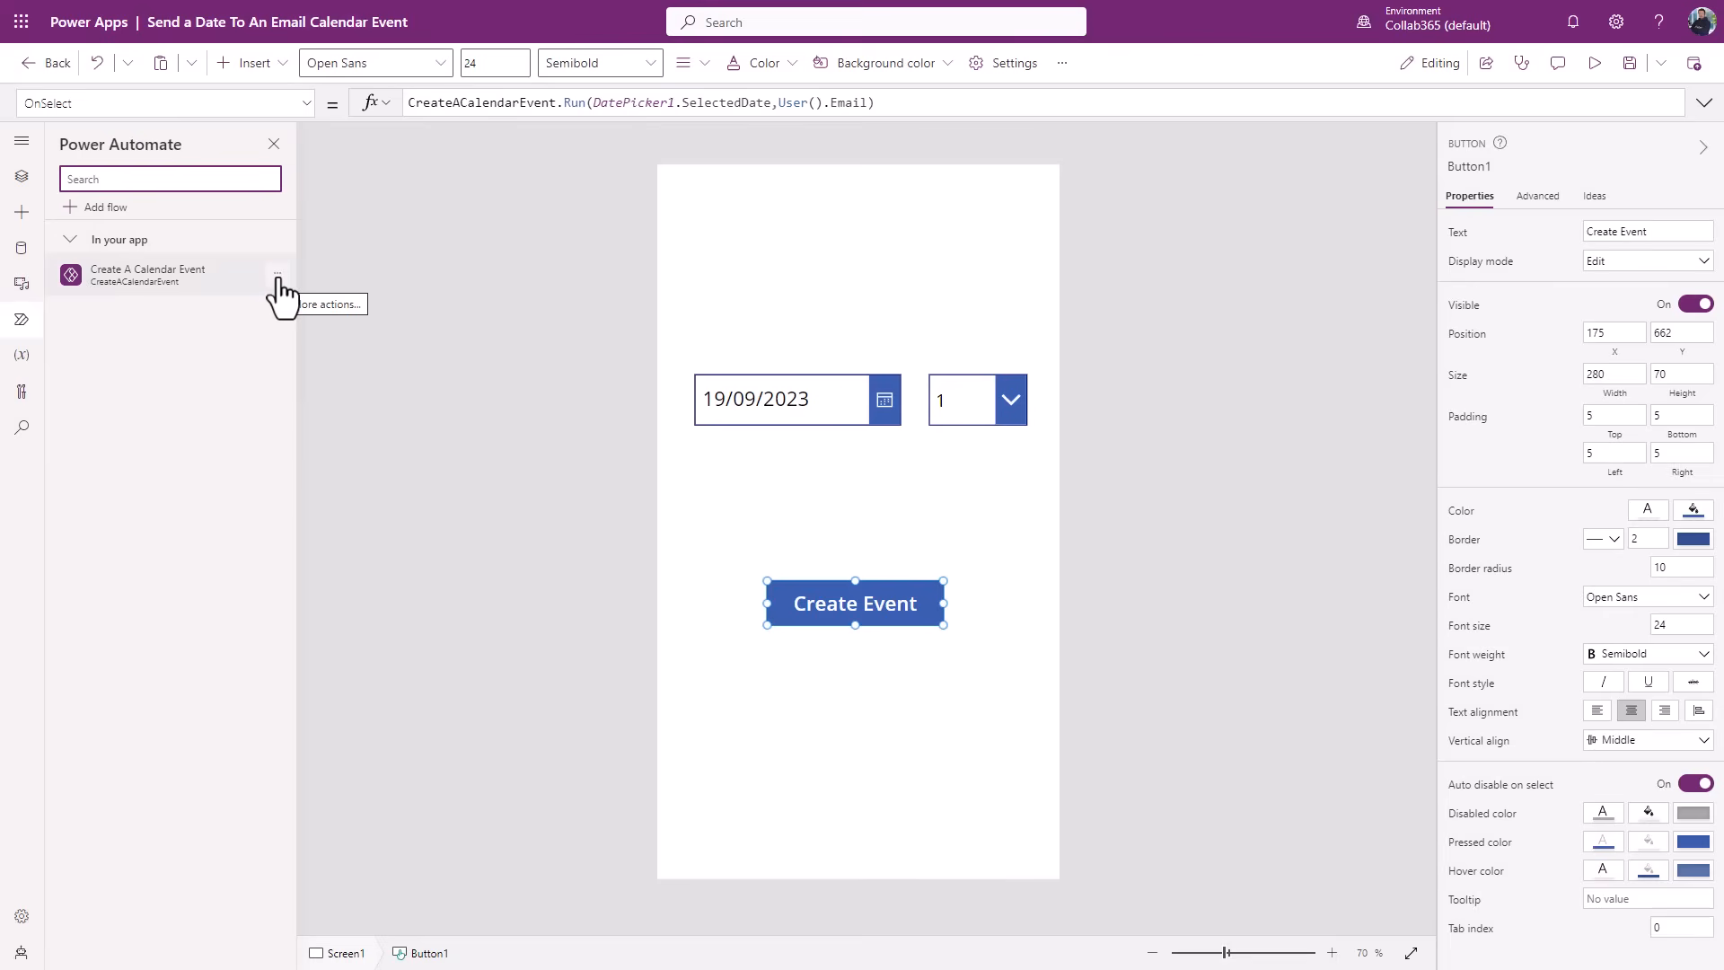
click(277, 274)
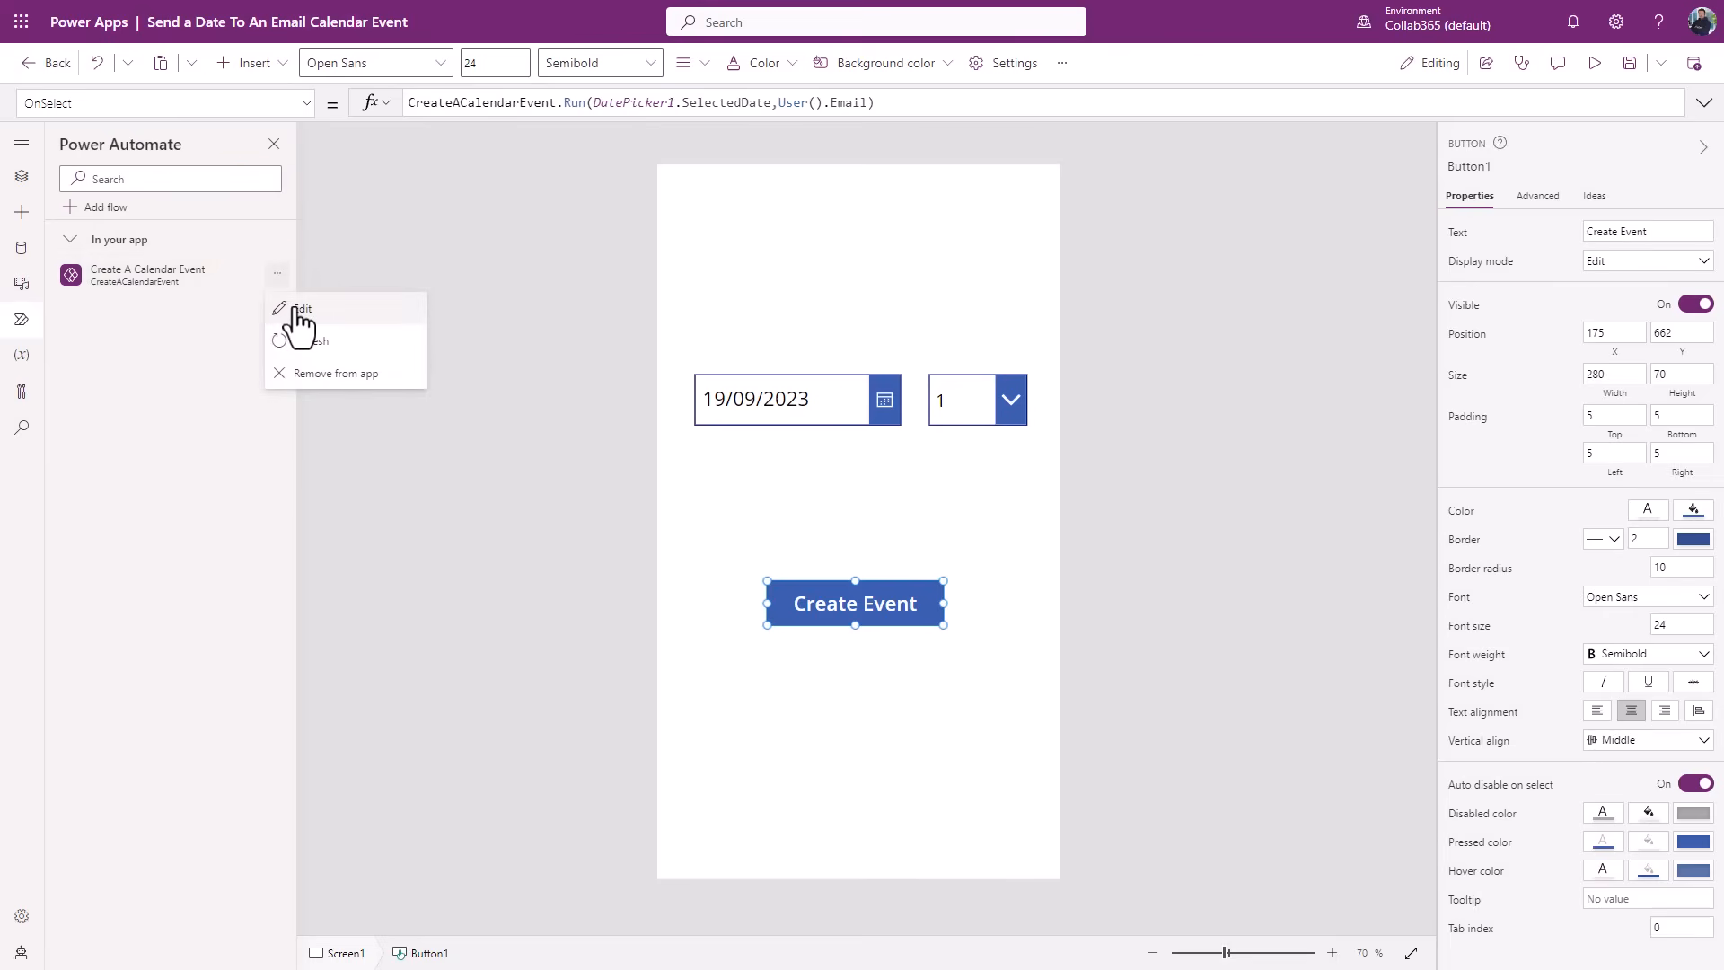
click(299, 308)
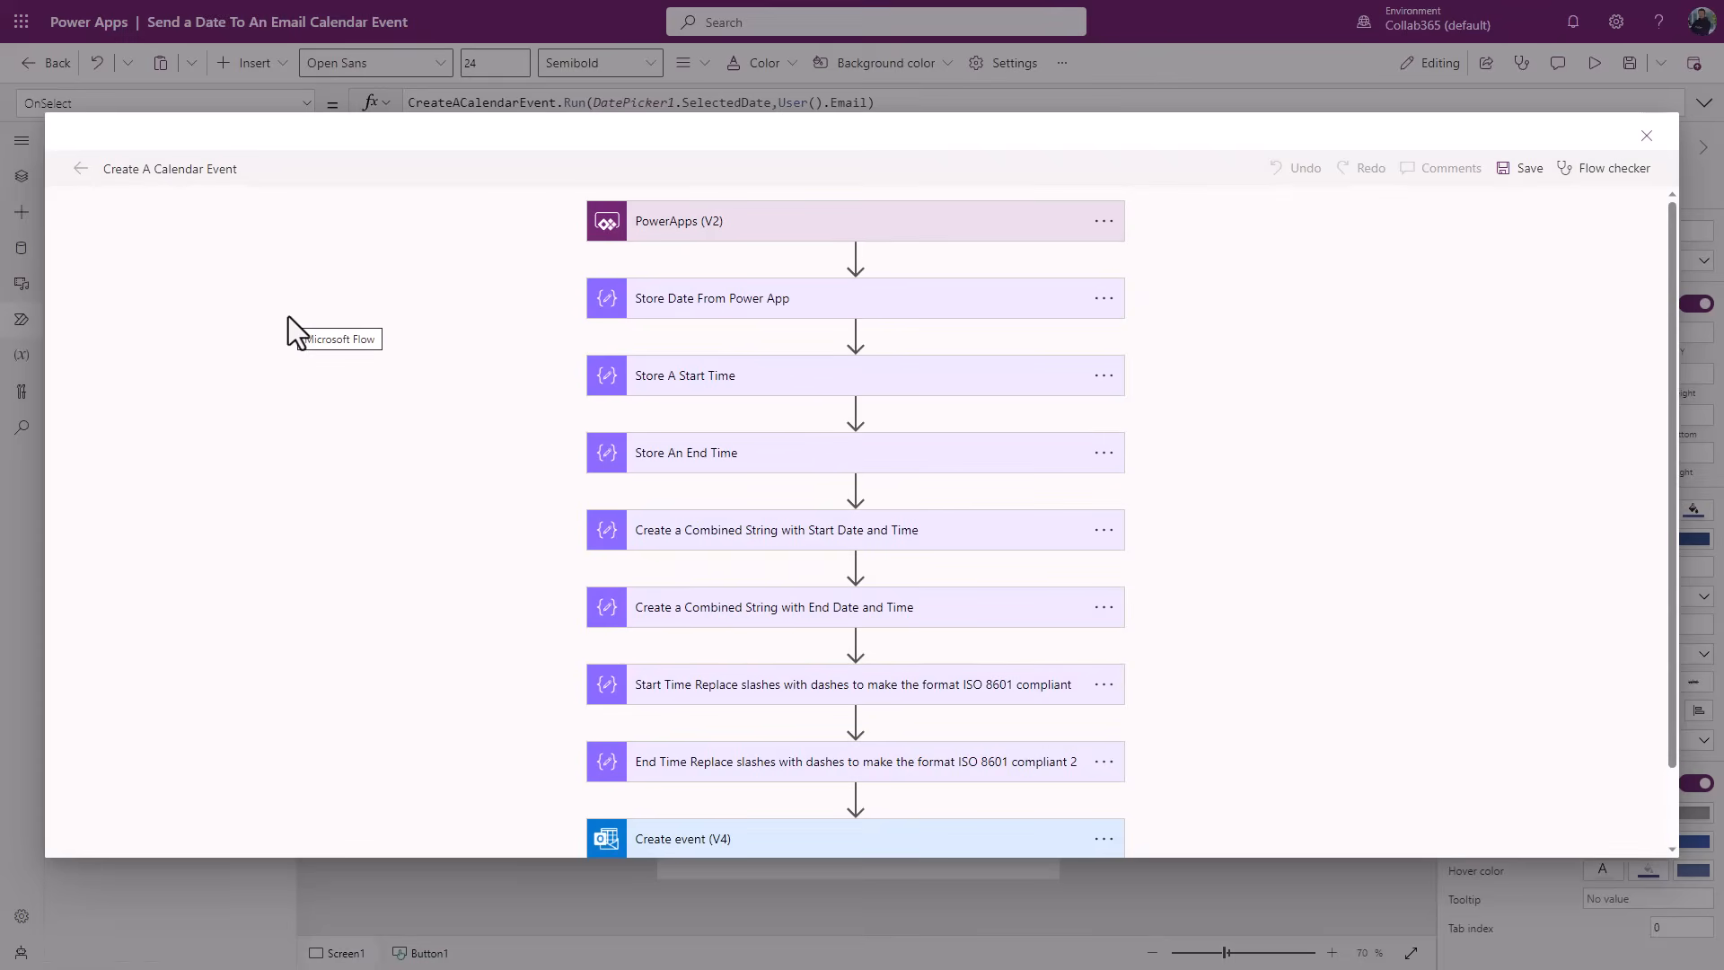
- Expand the PowerApps (V2) trigger's Trigger date and Email inputs, then scroll to Create event (V4)
click(856, 221)
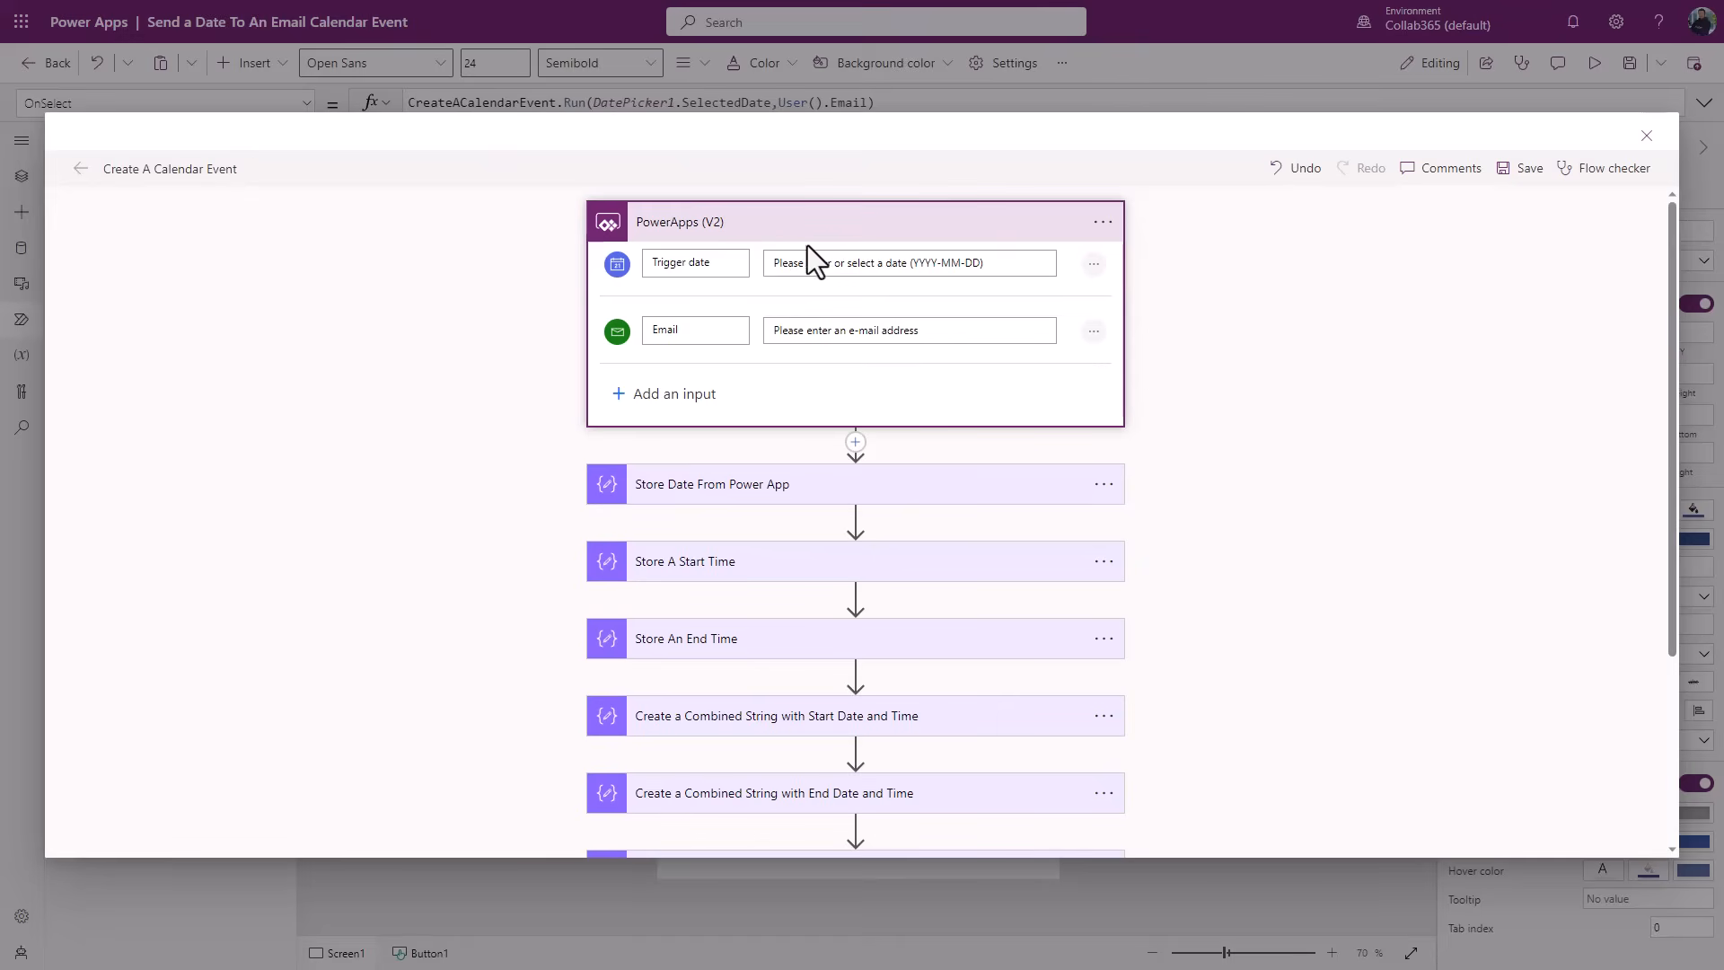
mouse_move(808, 259)
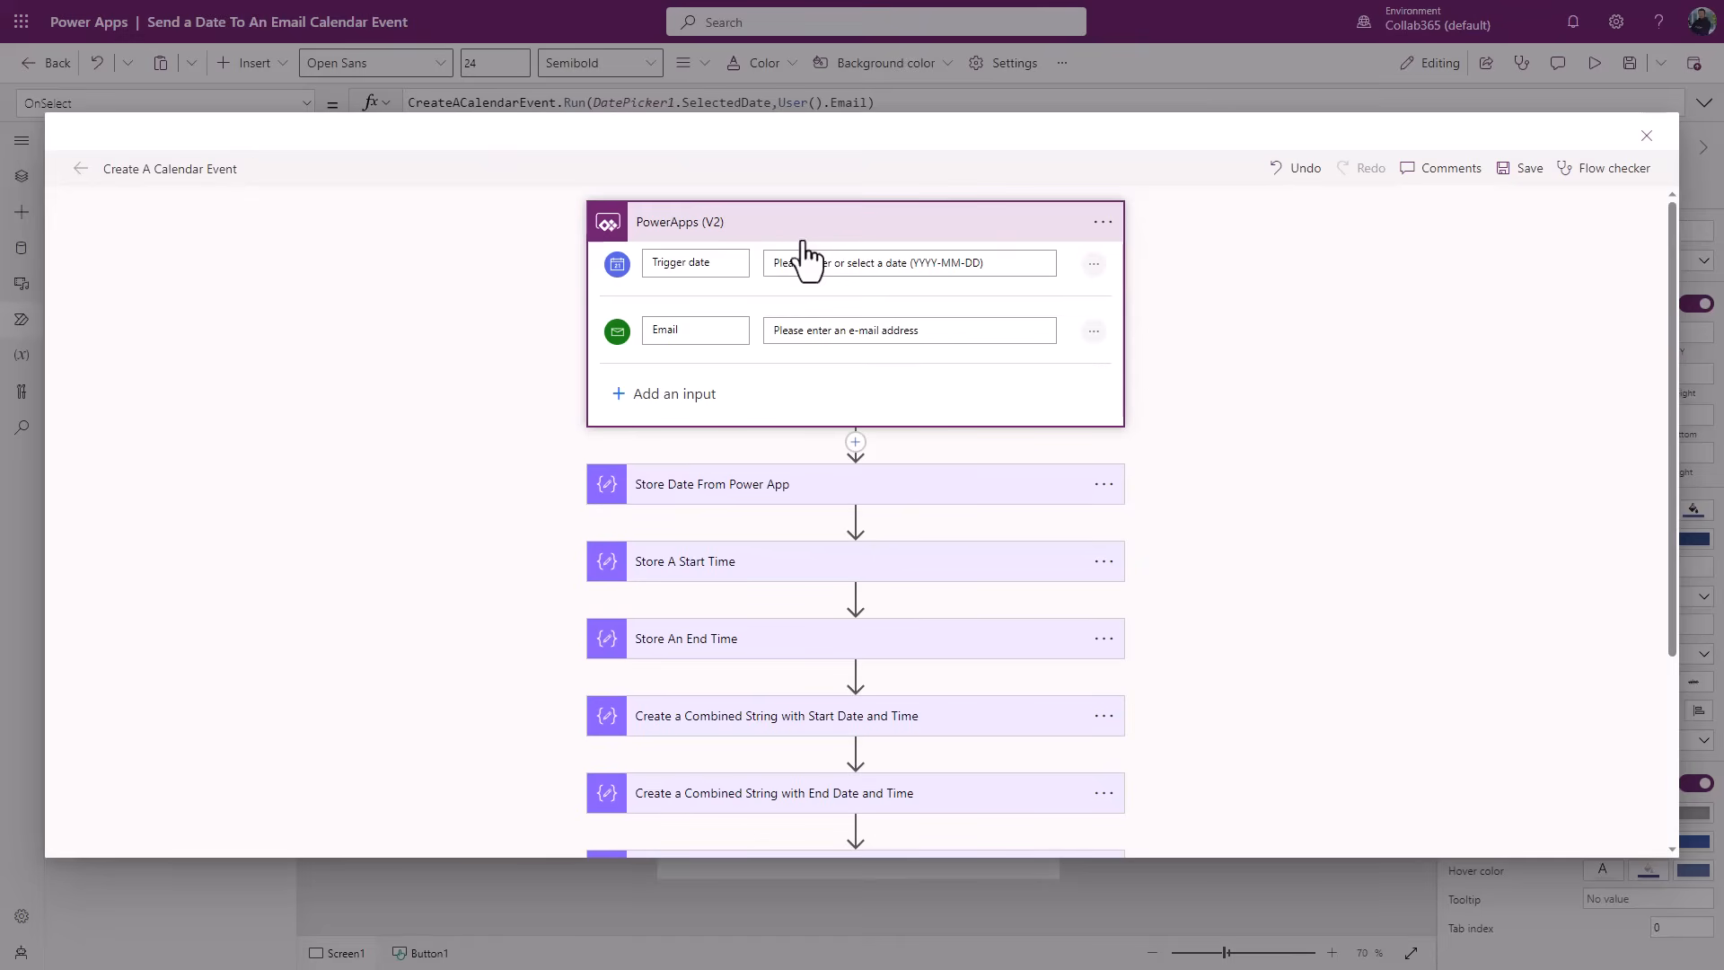
mouse_move(1209, 529)
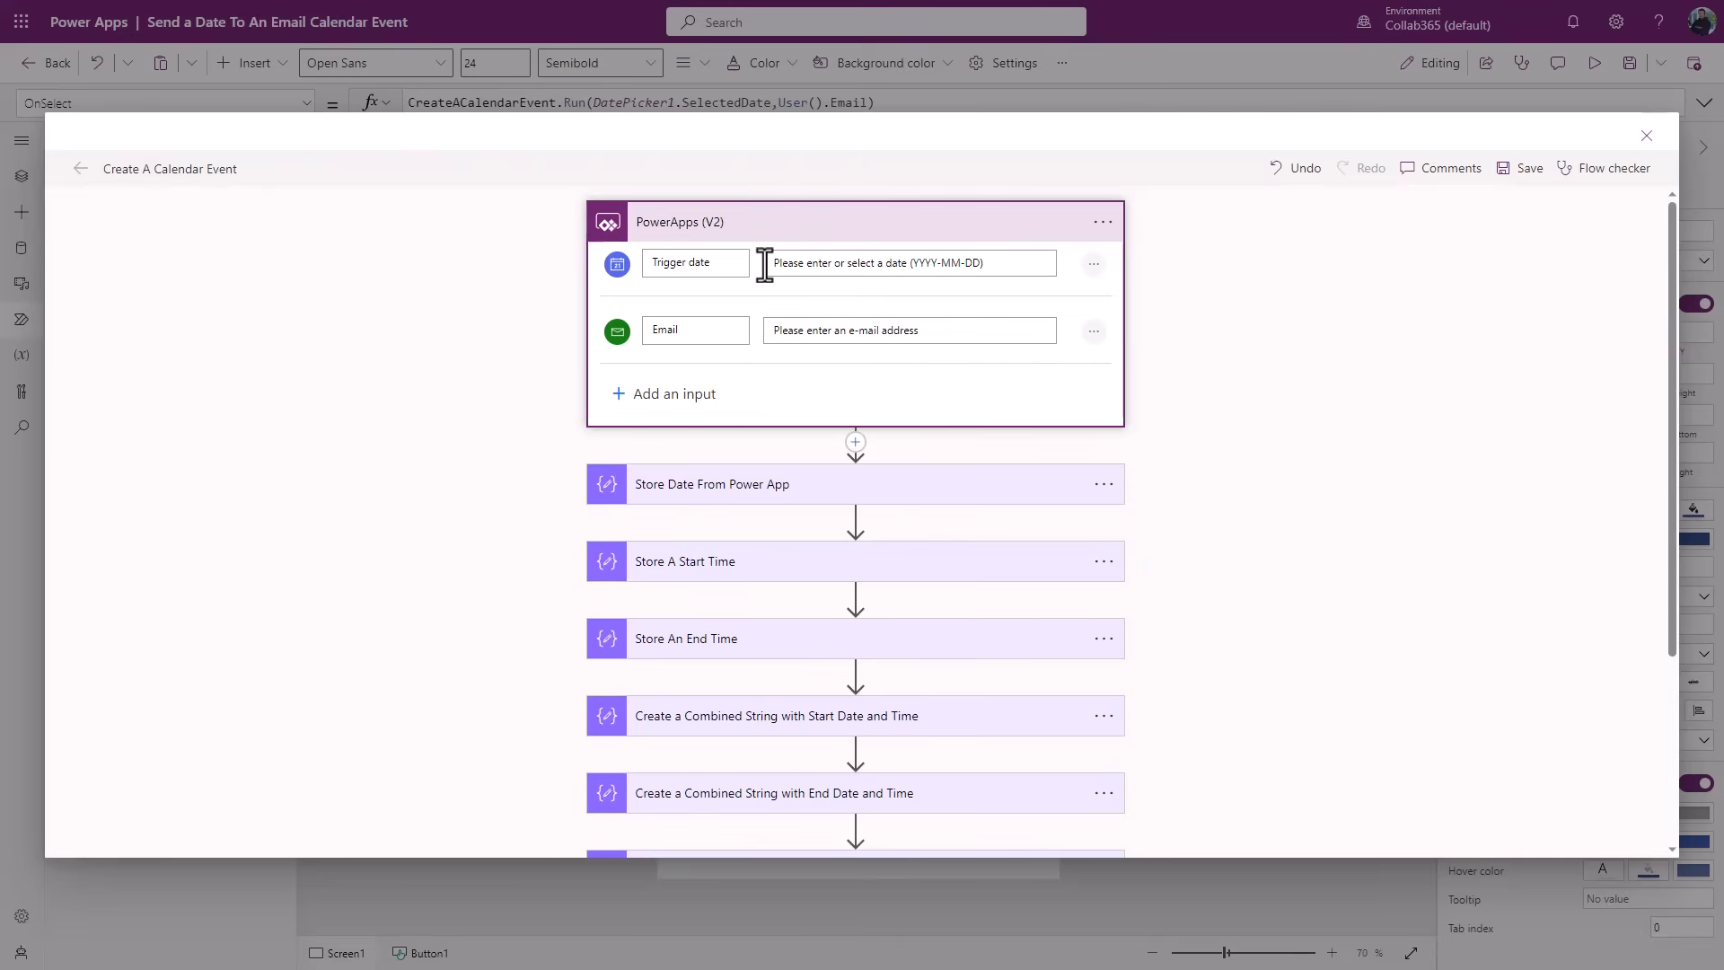
mouse_move(998, 264)
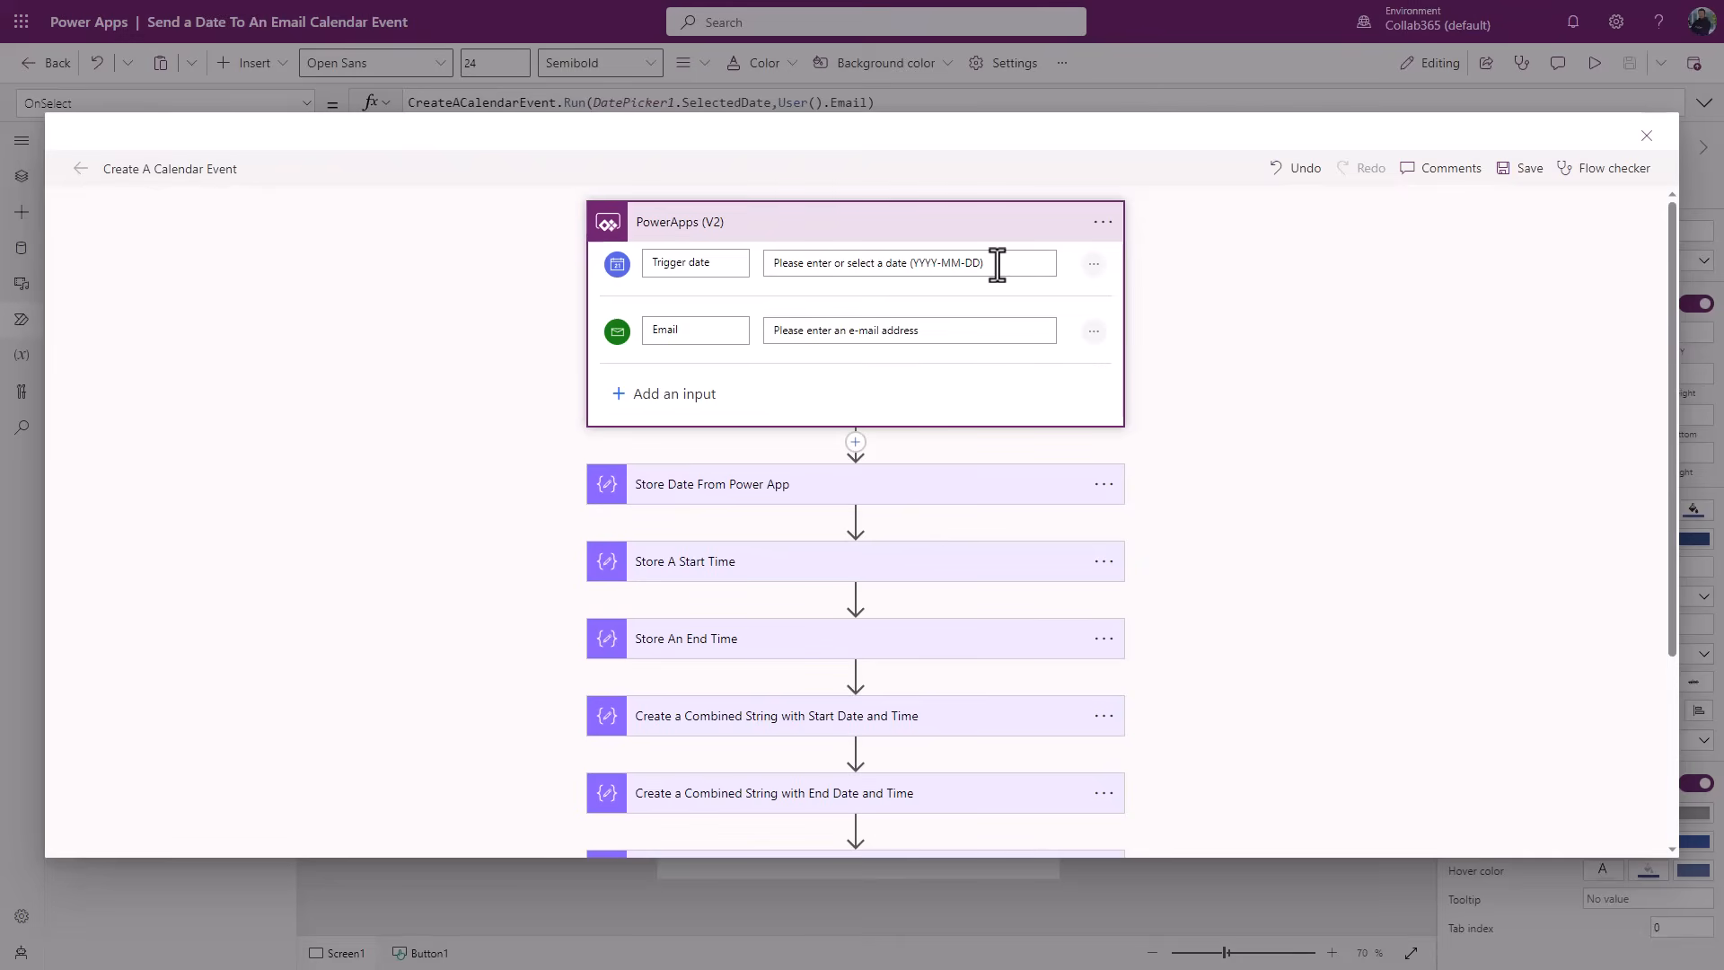
mouse_move(637, 363)
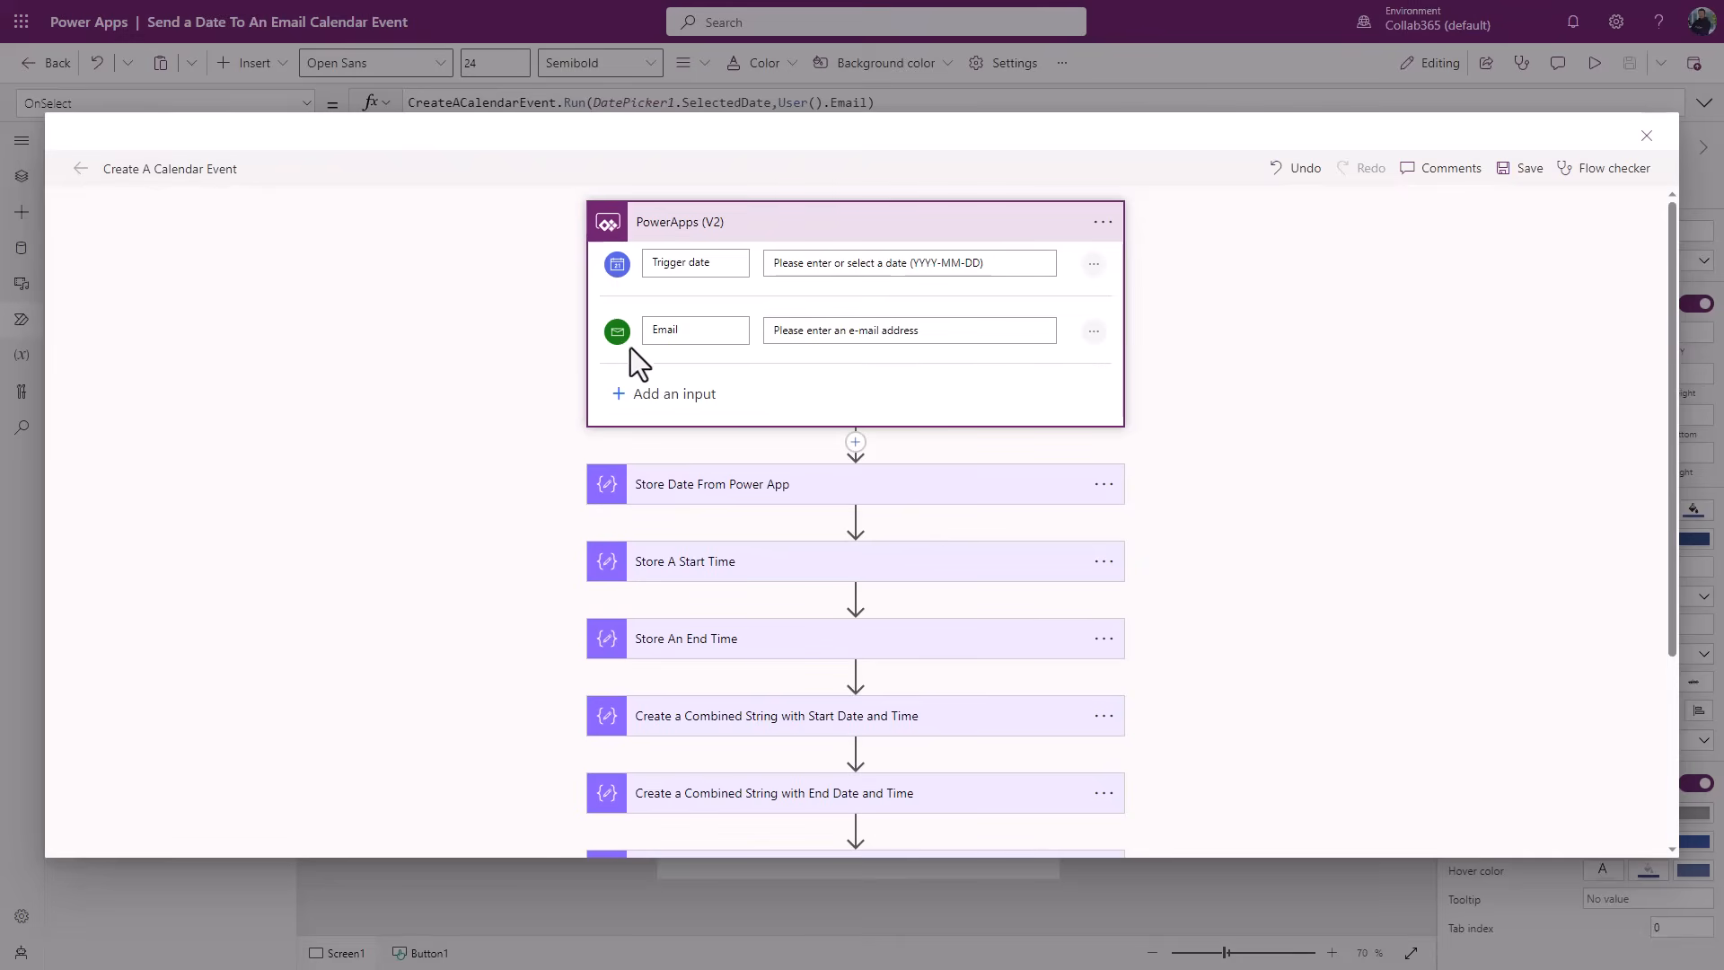
mouse_move(990, 493)
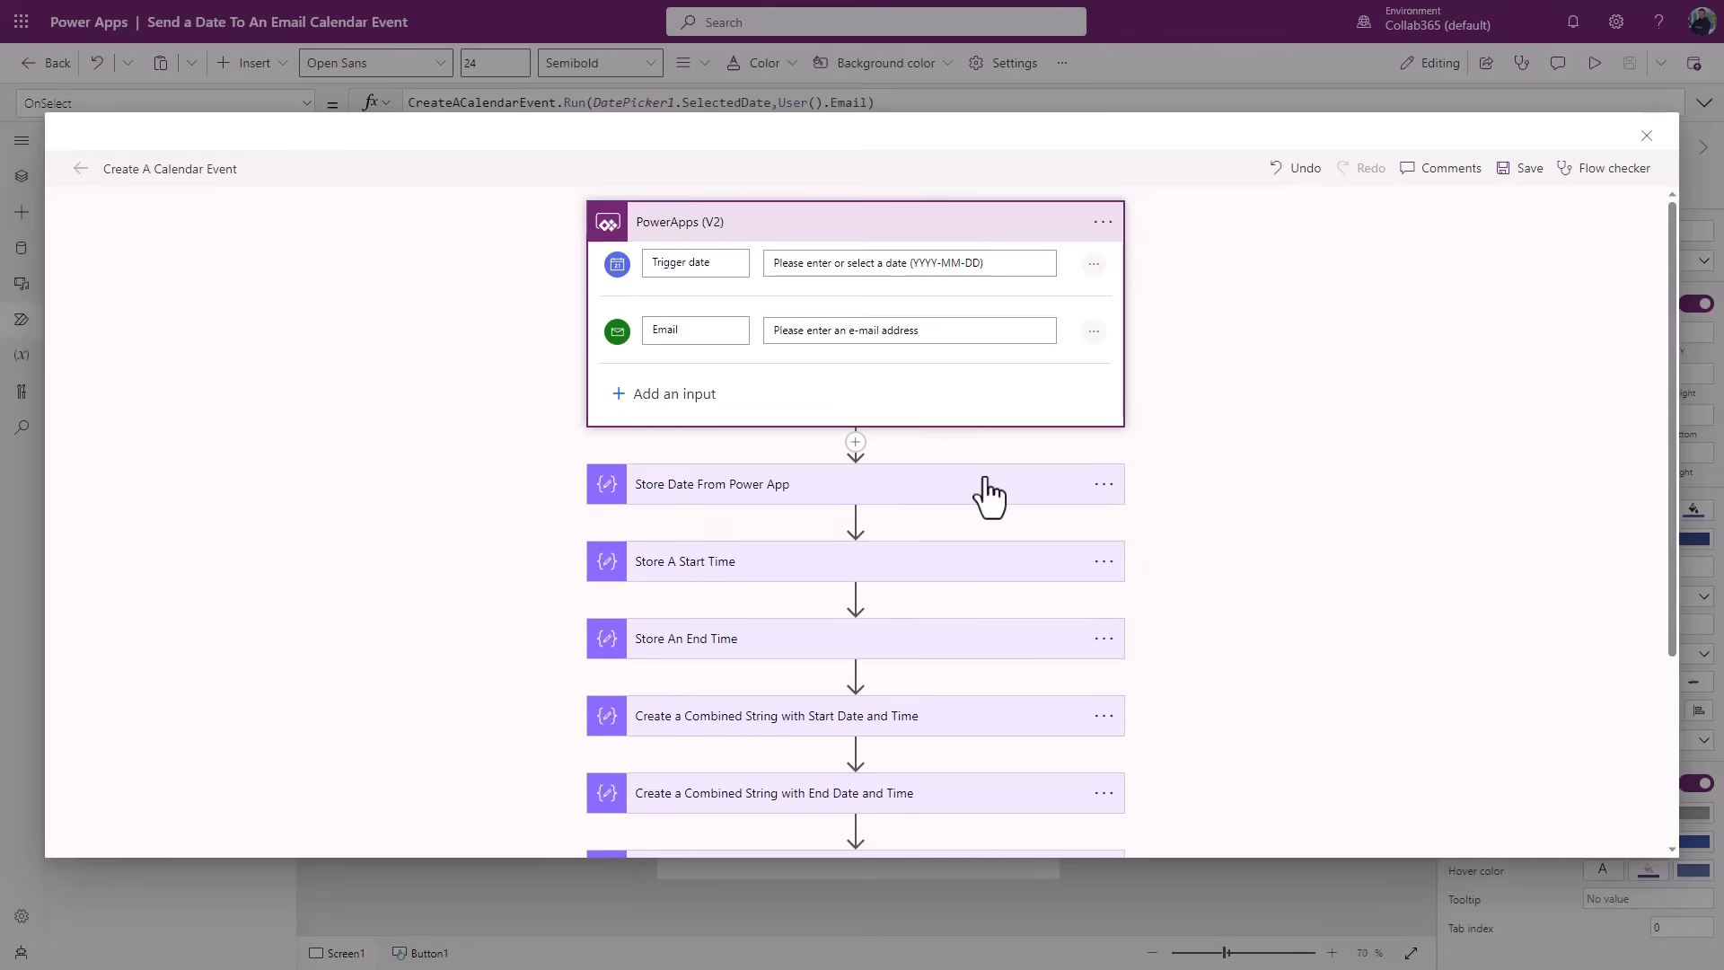
mouse_move(1303, 491)
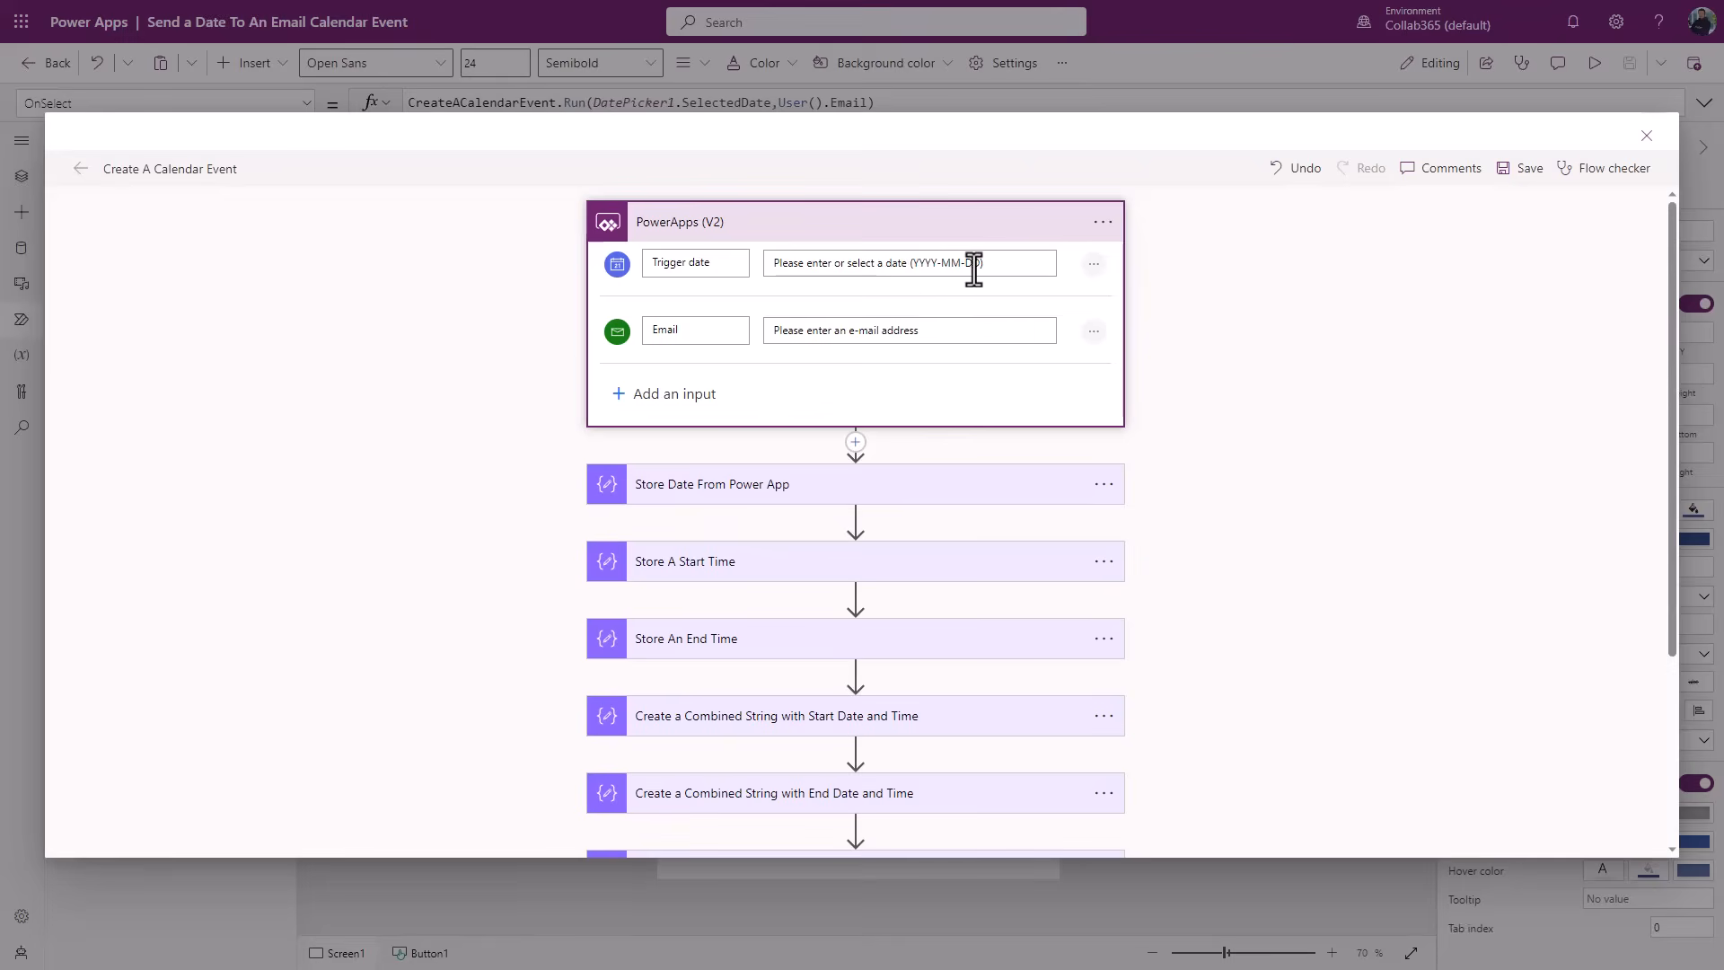
scroll(down, 3)
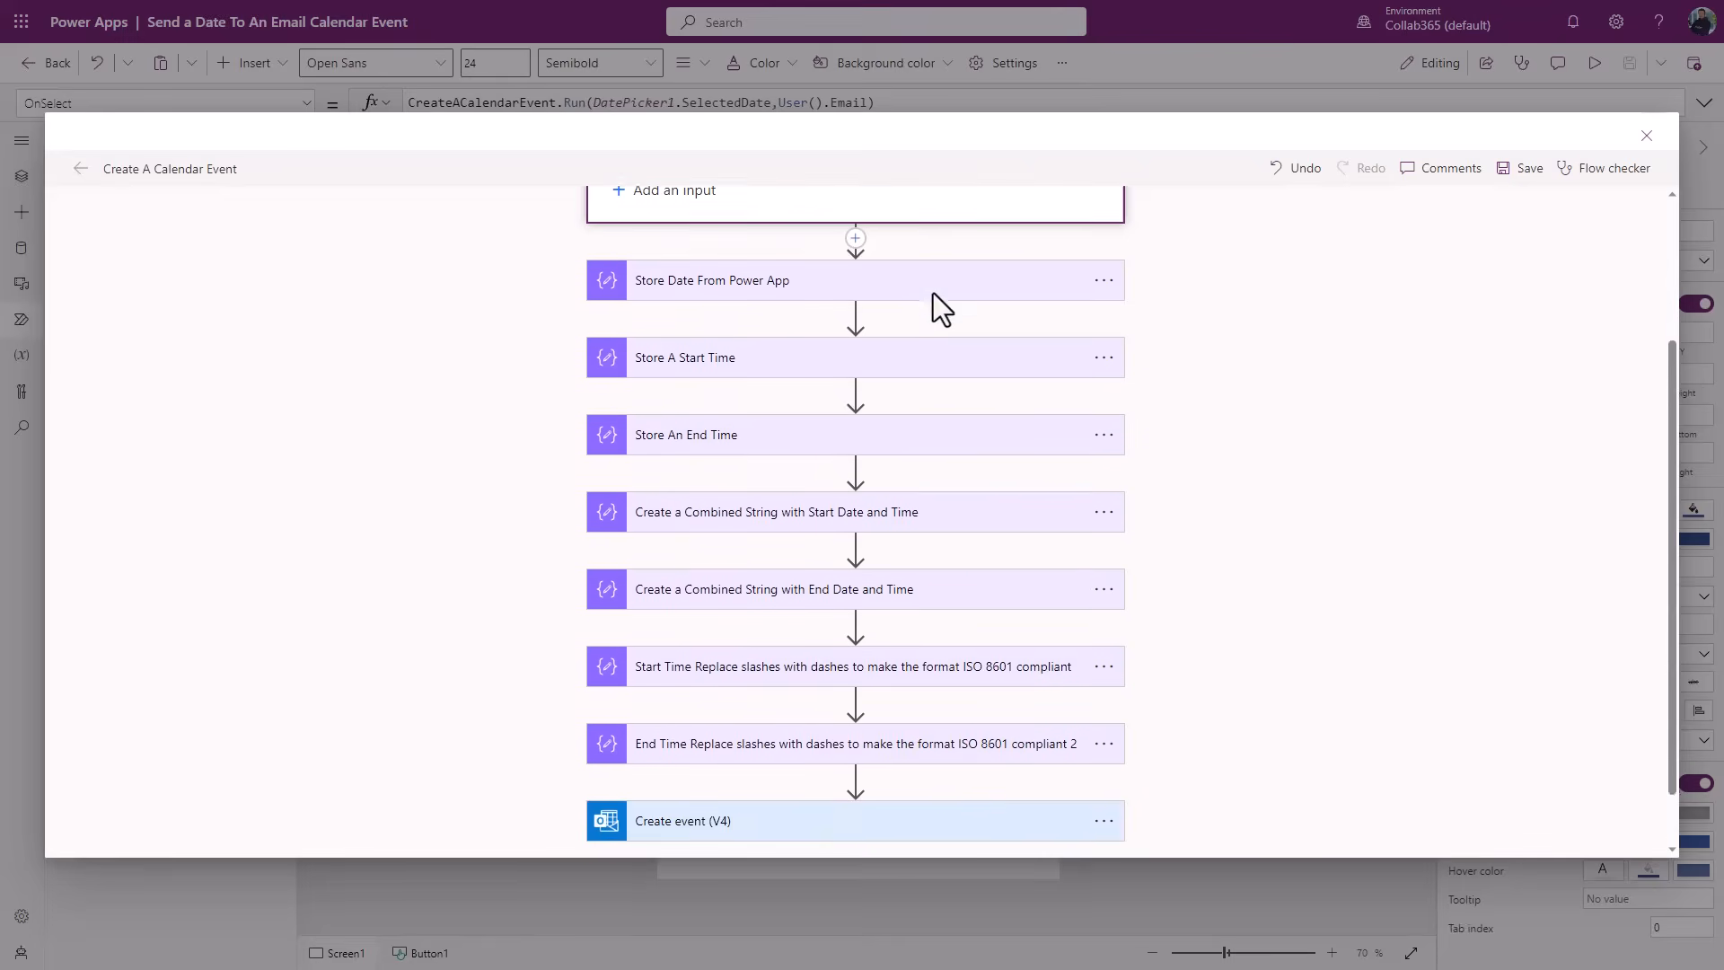
scroll(down, 3)
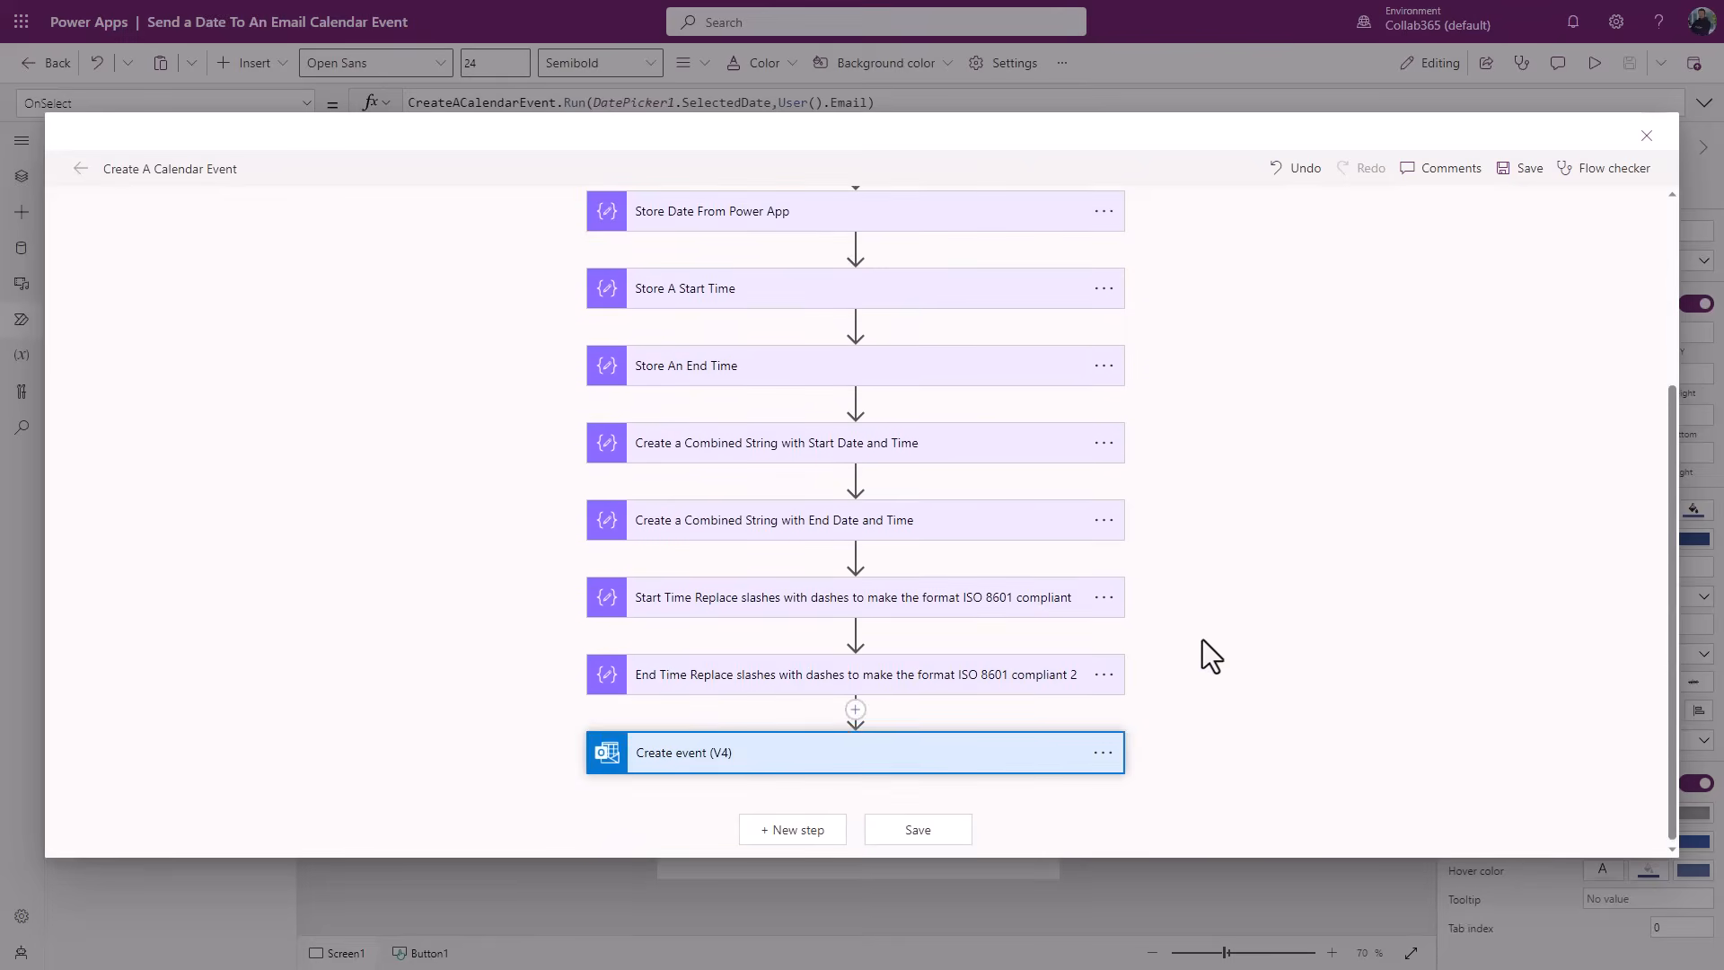
- Expand Create event (V4) to inspect its calendar, 'Test Event' subject, end time and UTC zone
click(682, 752)
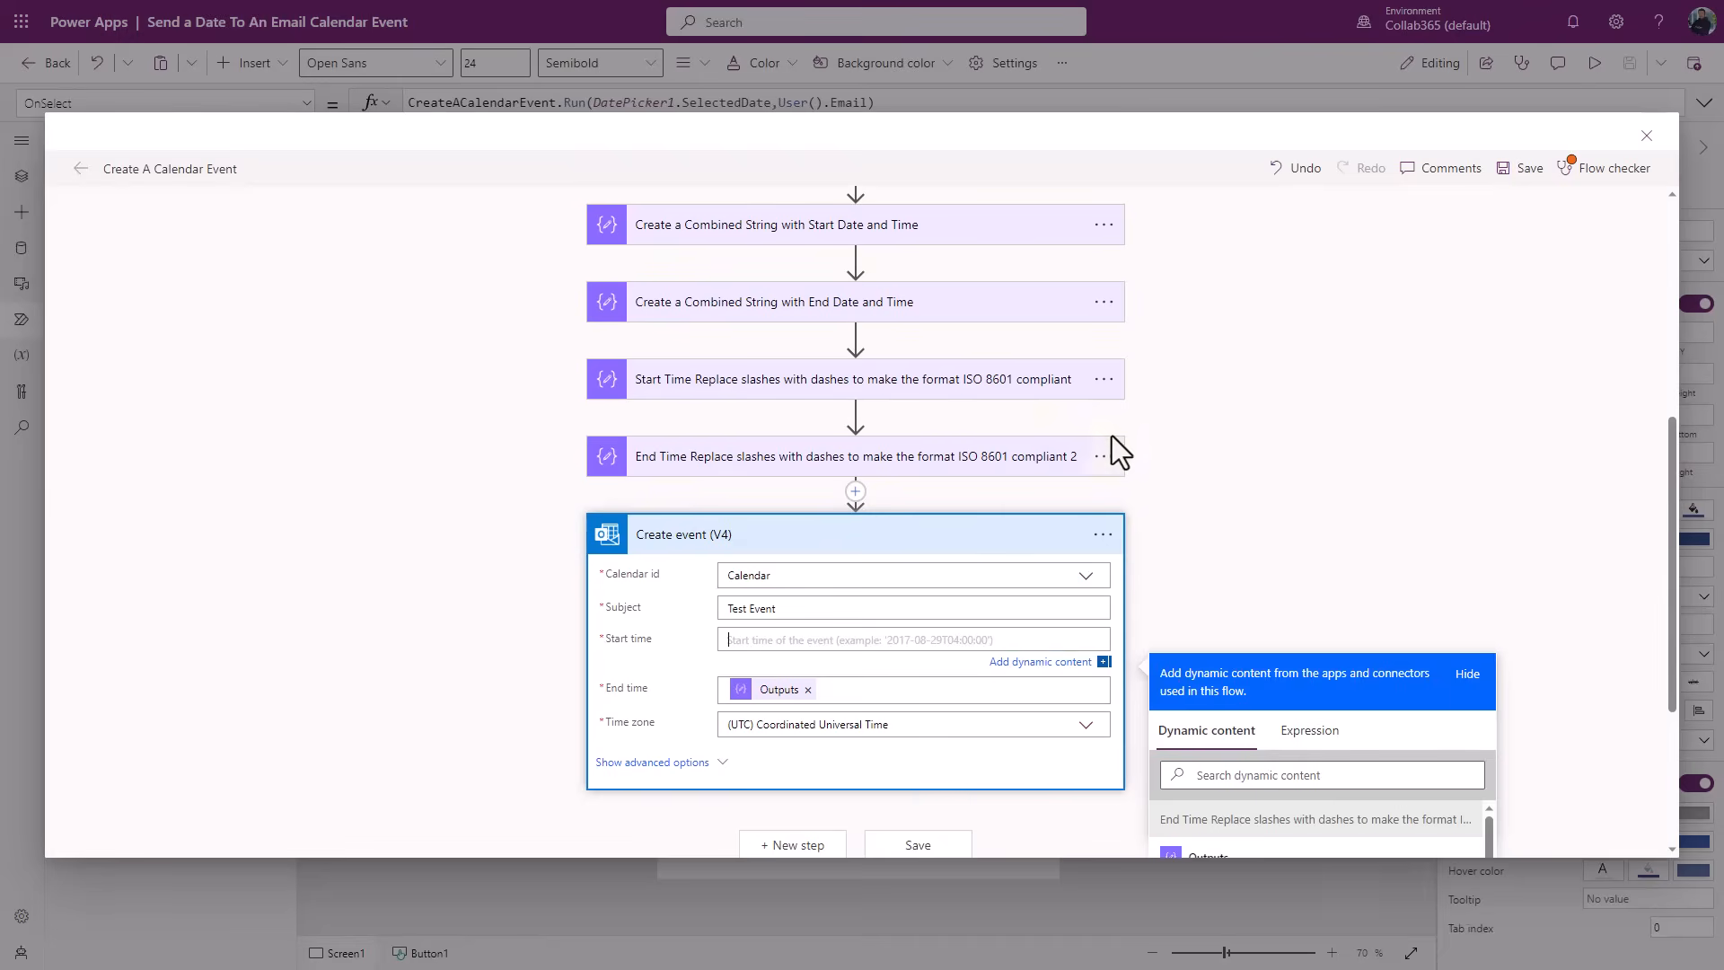
mouse_move(1162, 486)
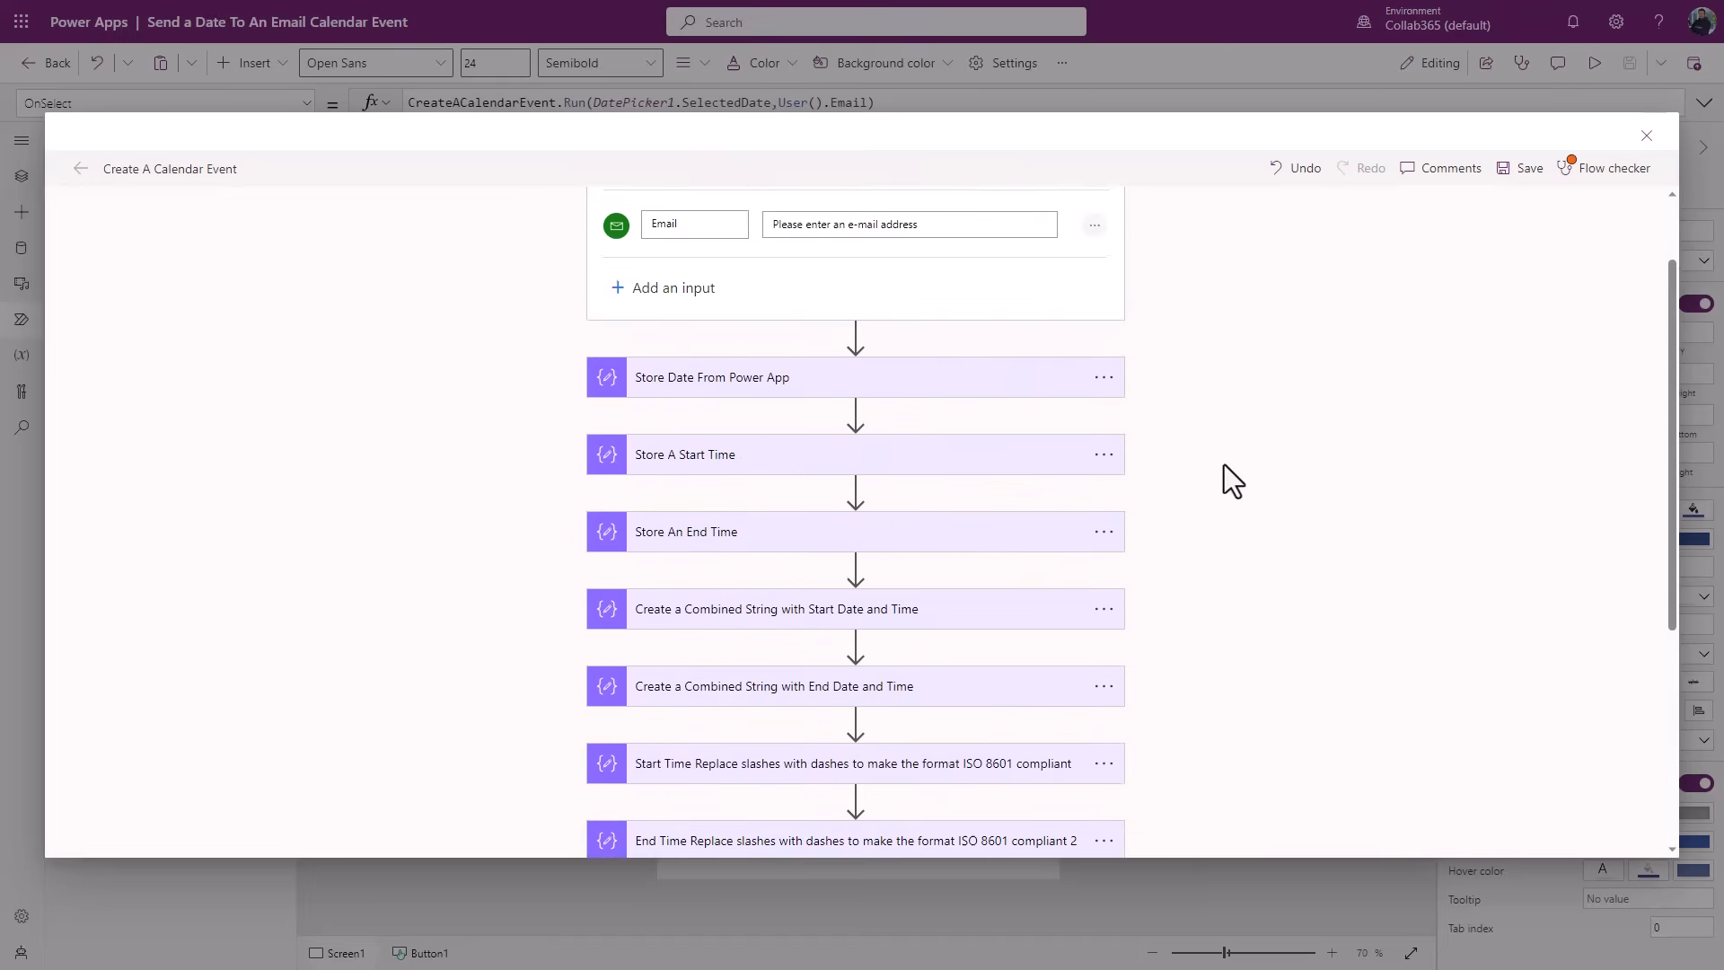
scroll(up, 3)
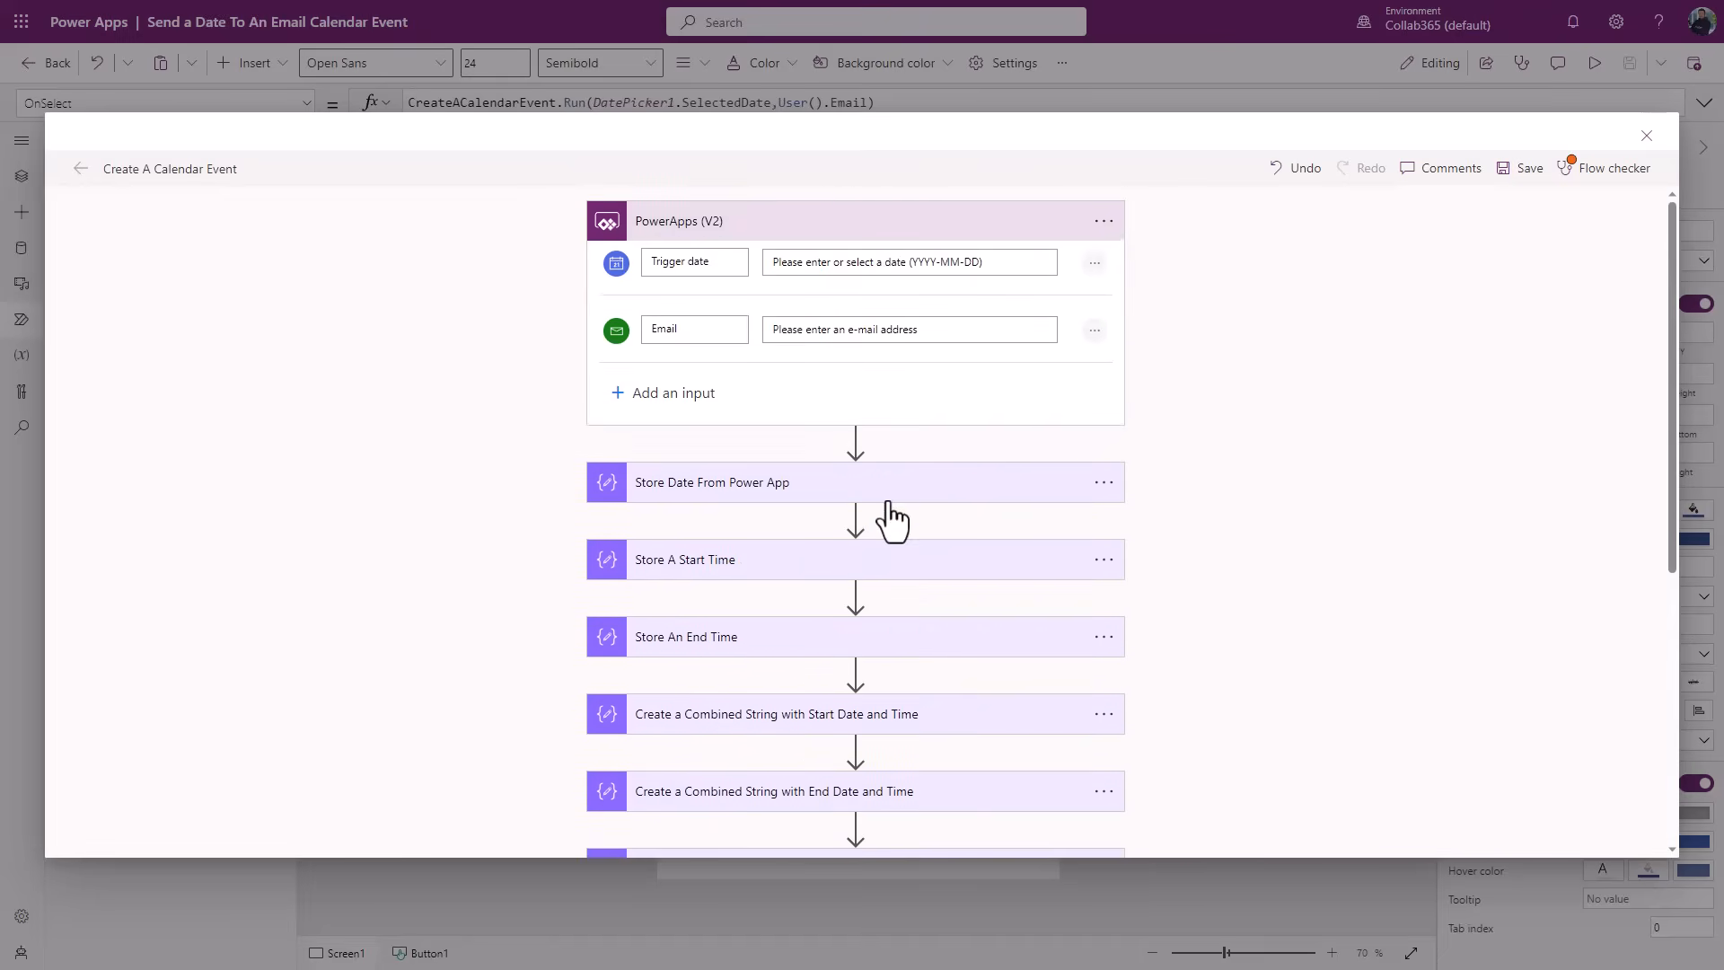
click(712, 481)
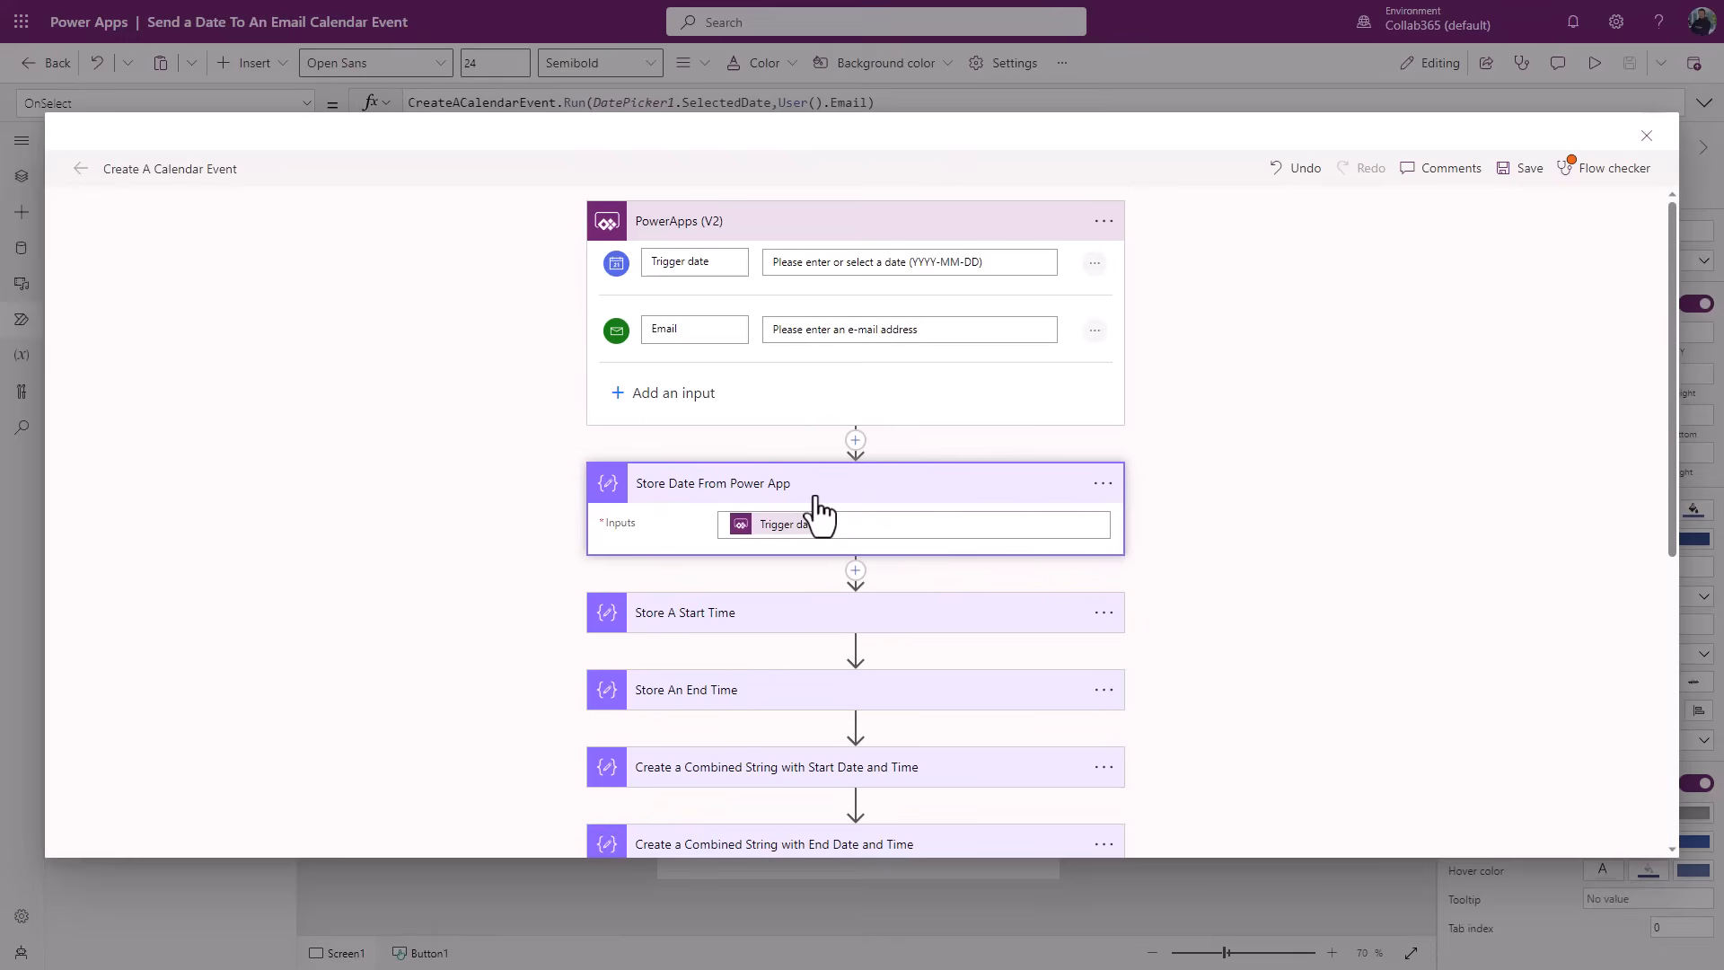
scroll(down, 3)
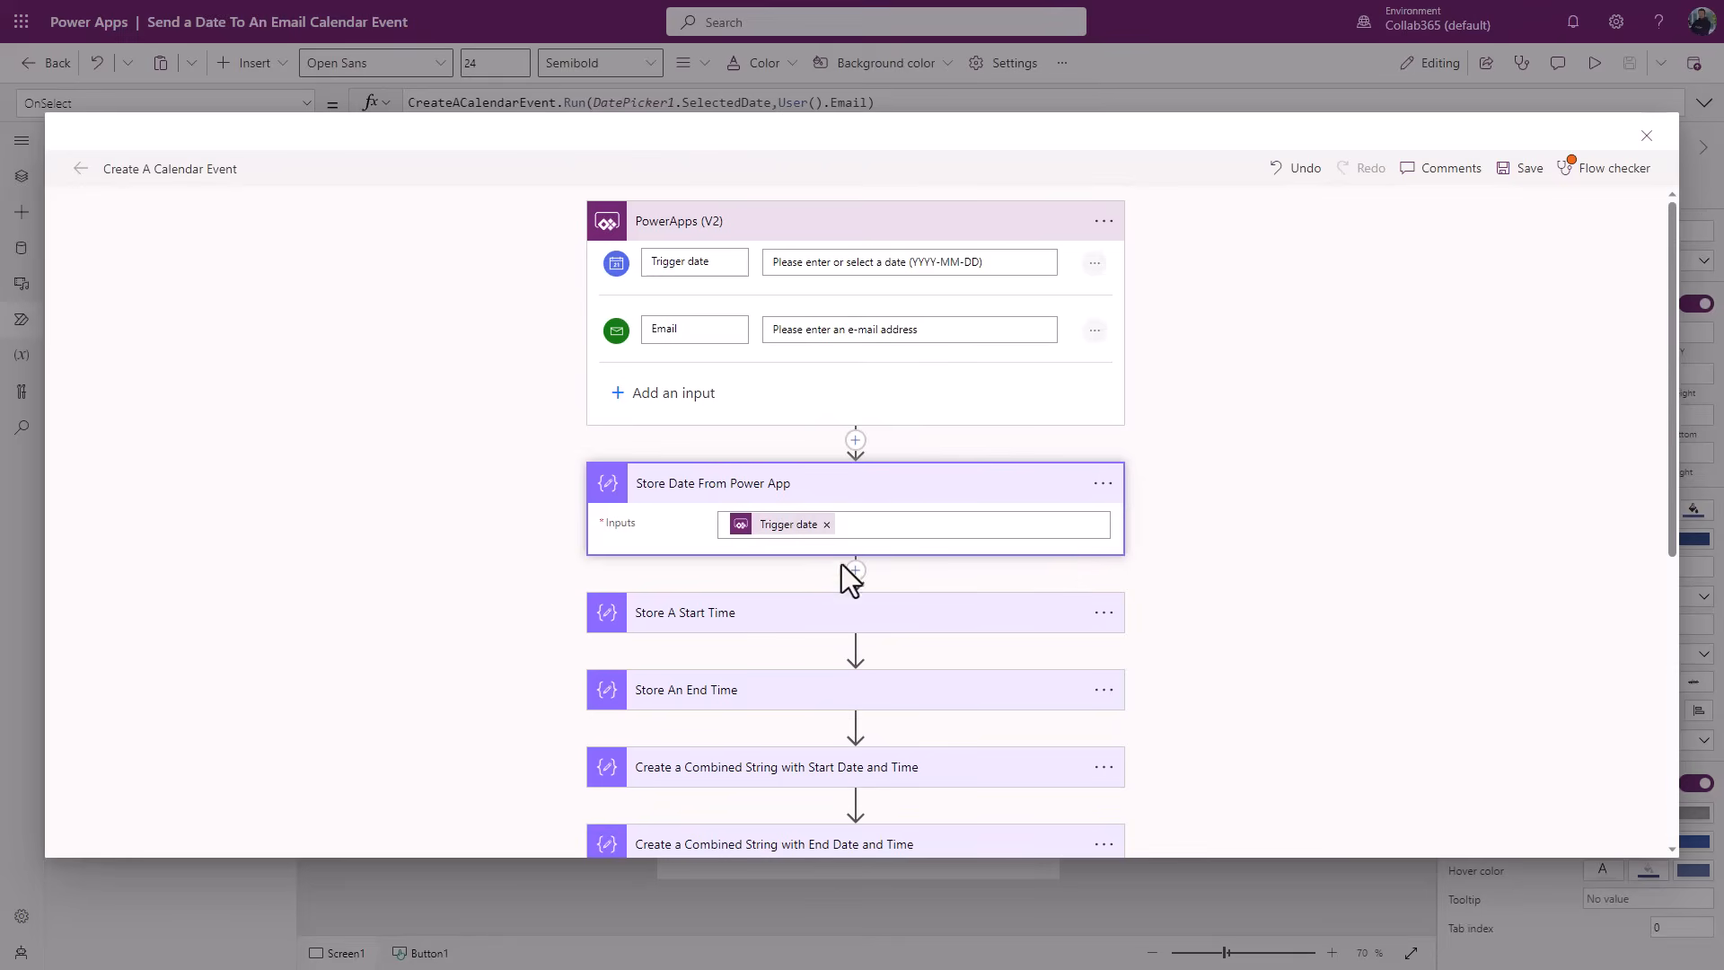
mouse_move(783, 523)
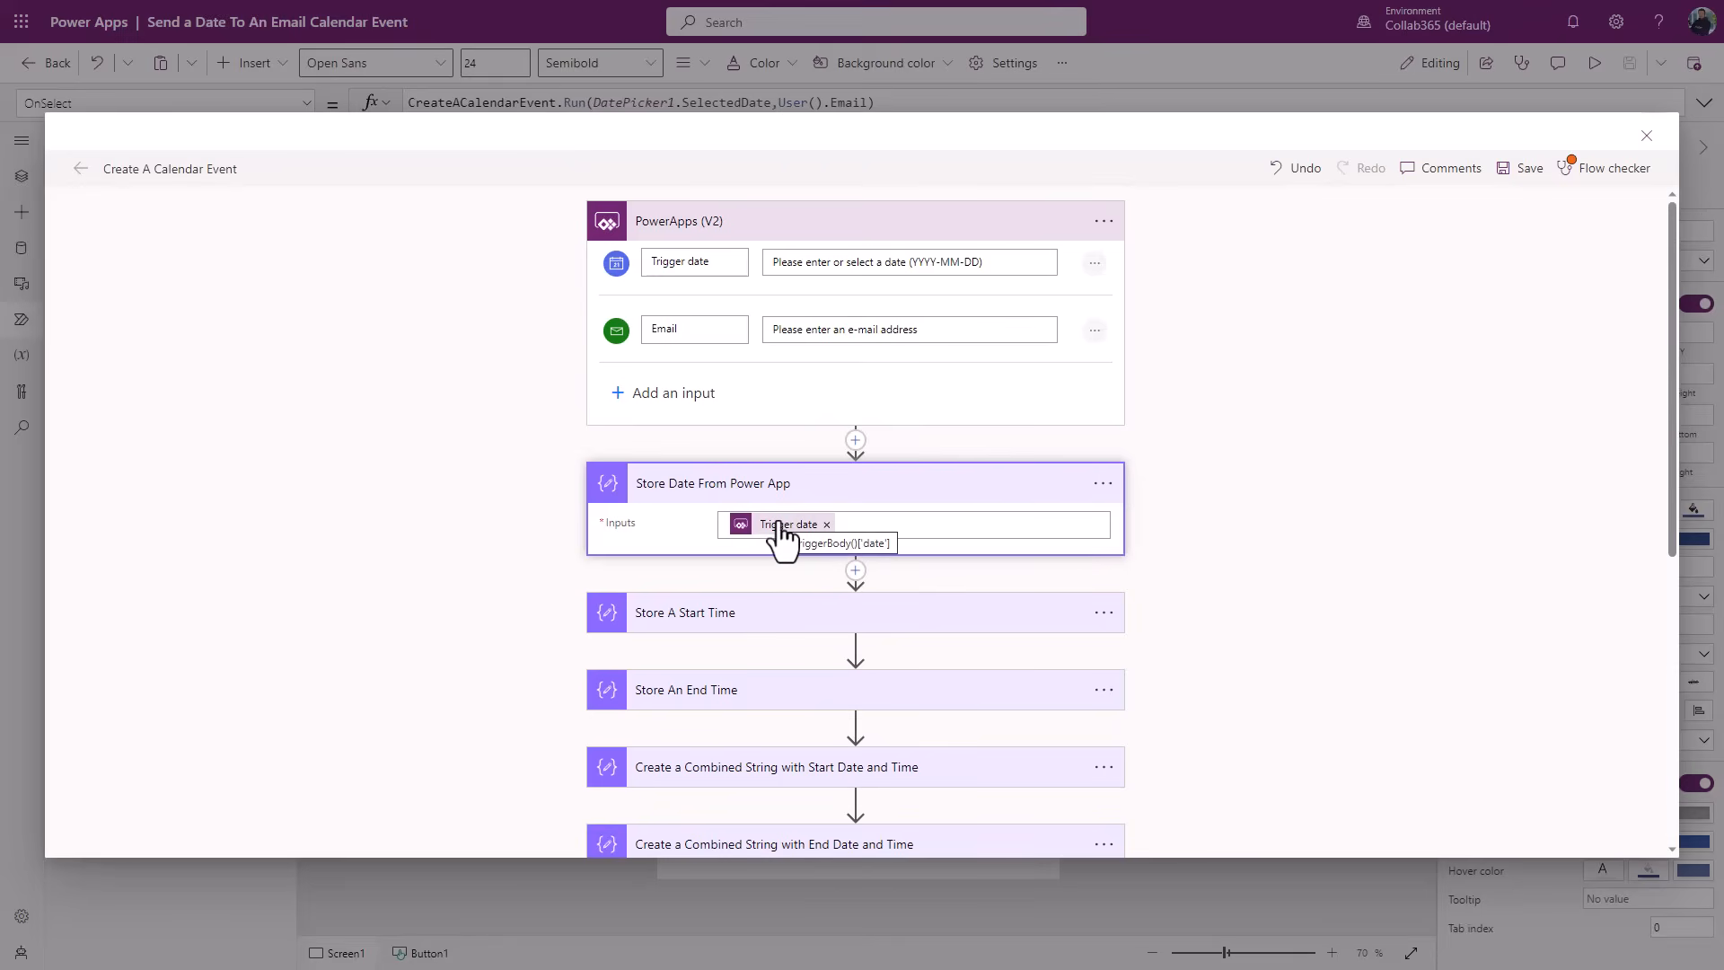
mouse_move(888, 507)
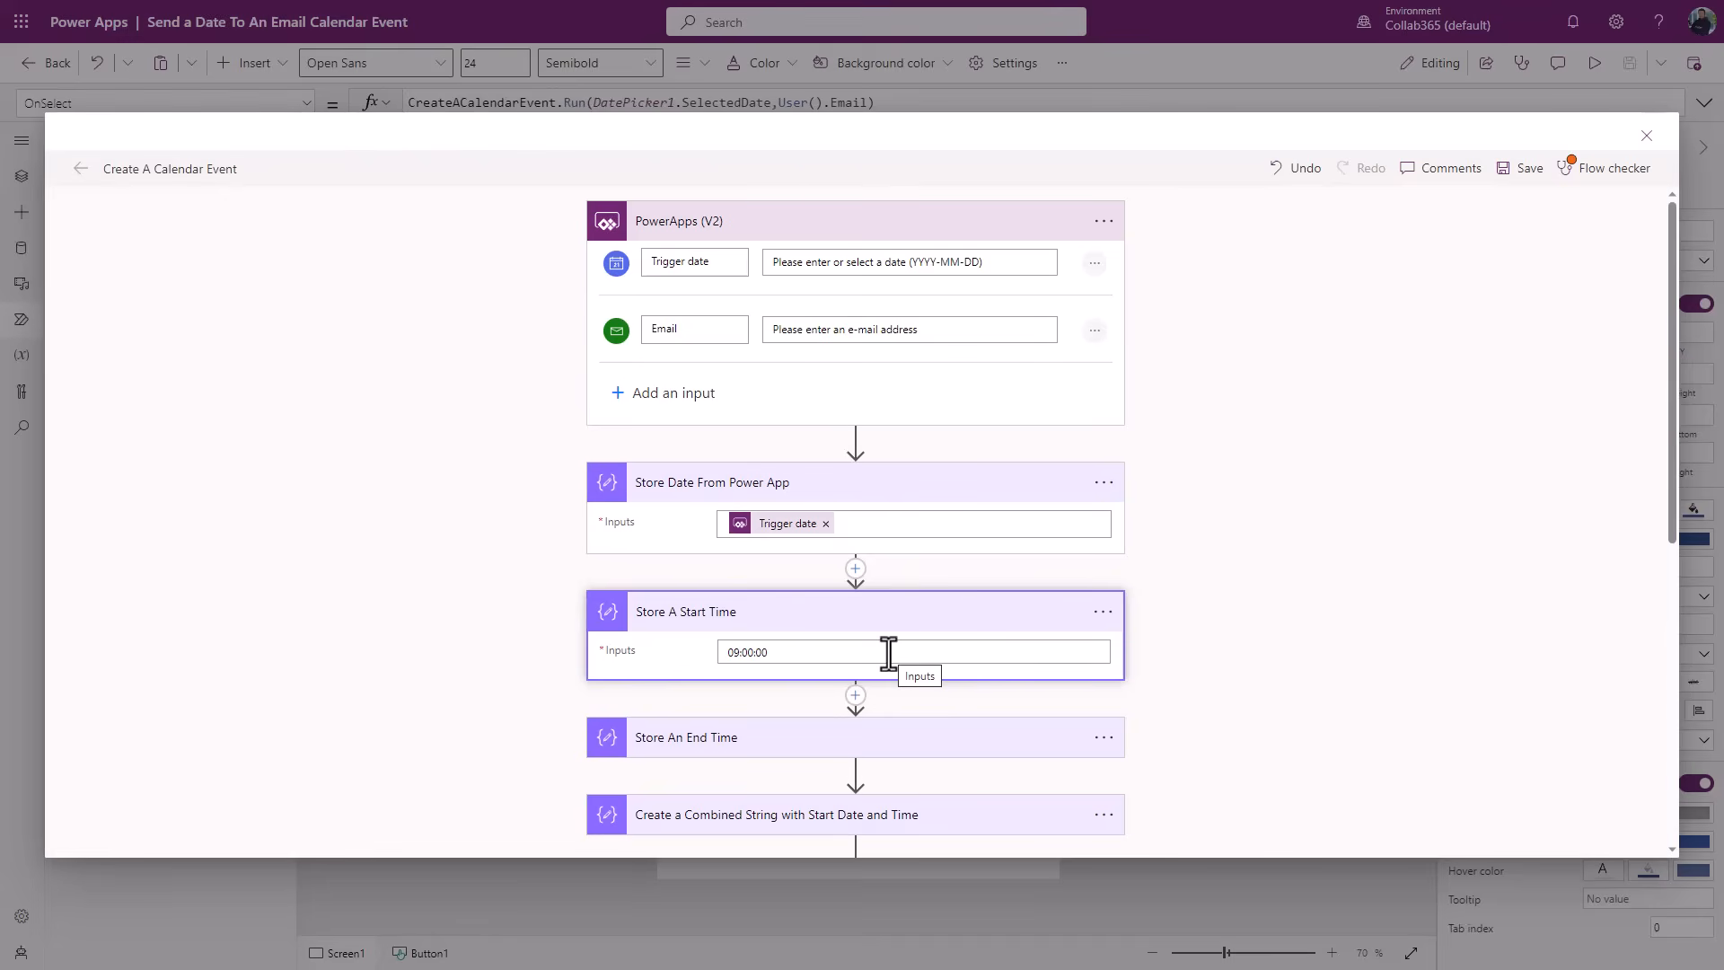
click(803, 651)
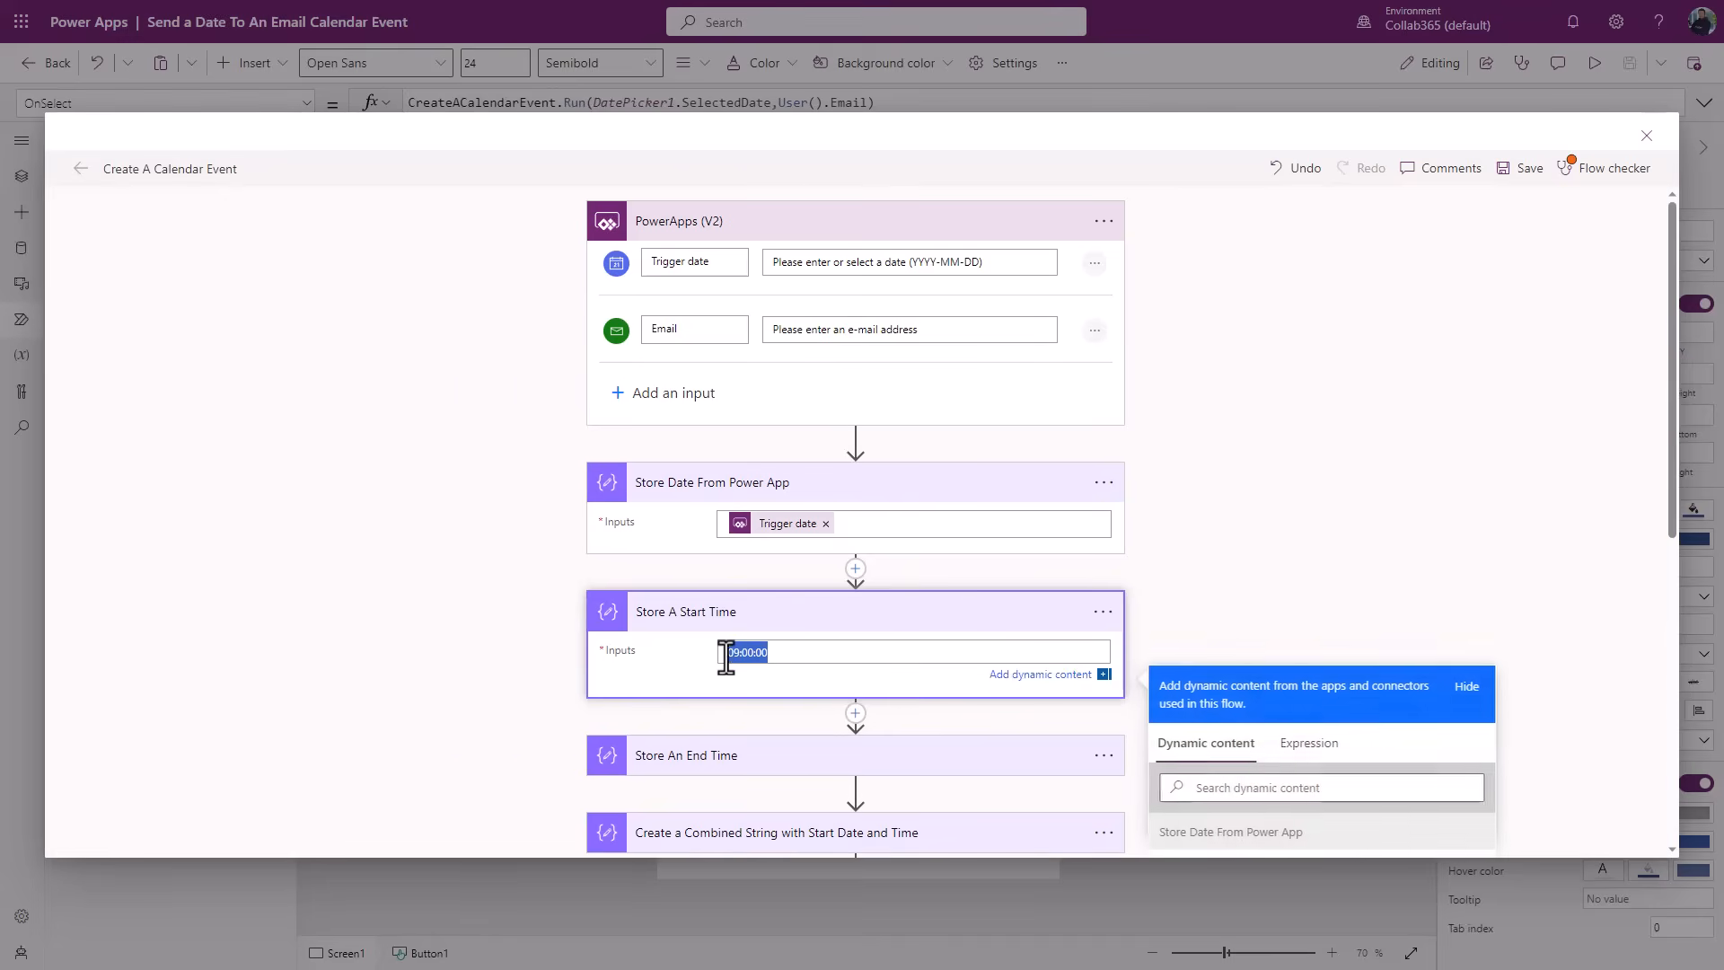
click(686, 611)
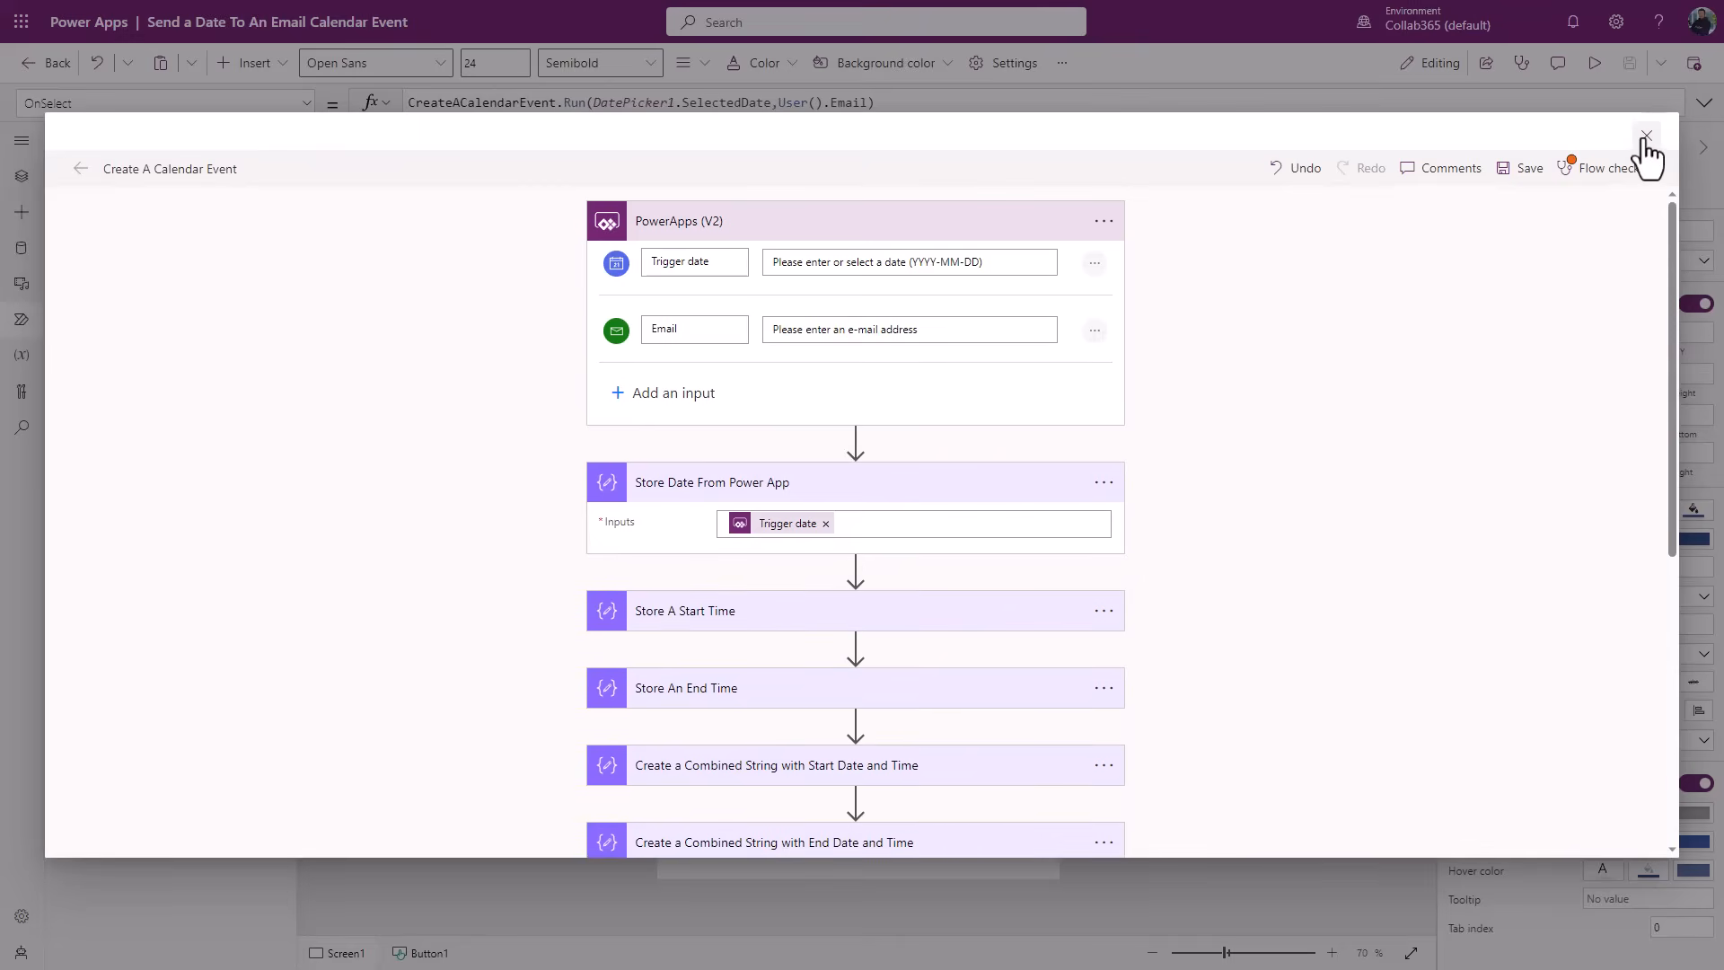
- Close the flow editor, move Dropdown1 beside the date picker, and preview its numbers
click(1646, 138)
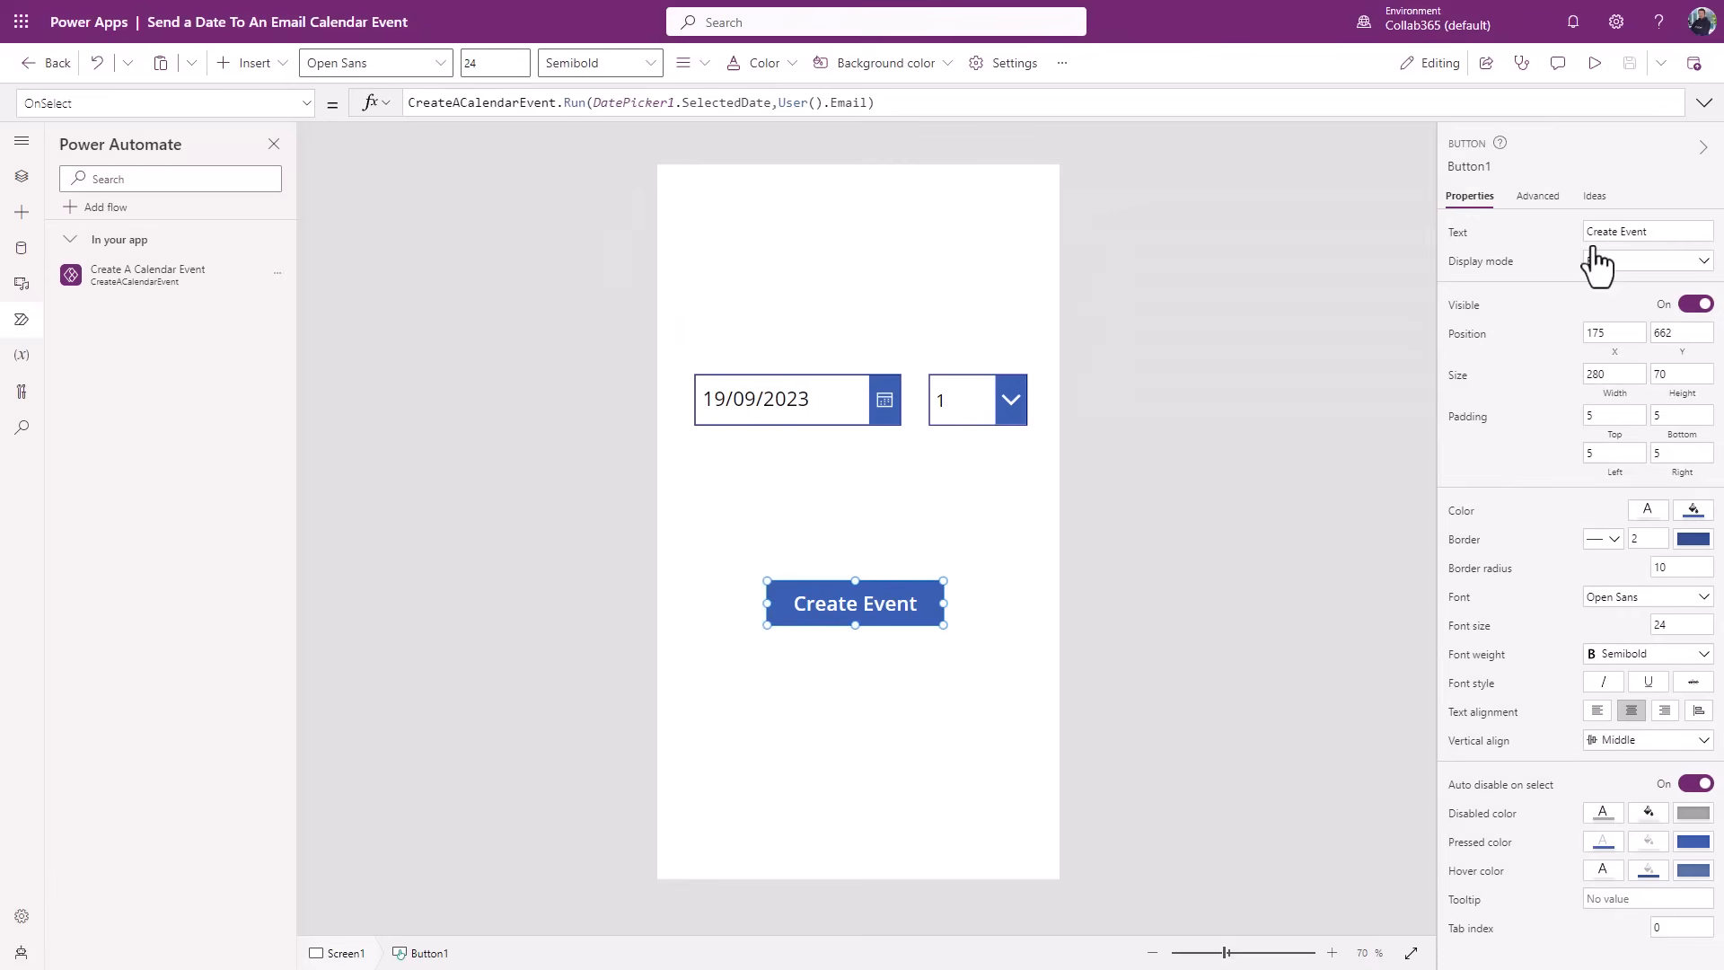
click(976, 398)
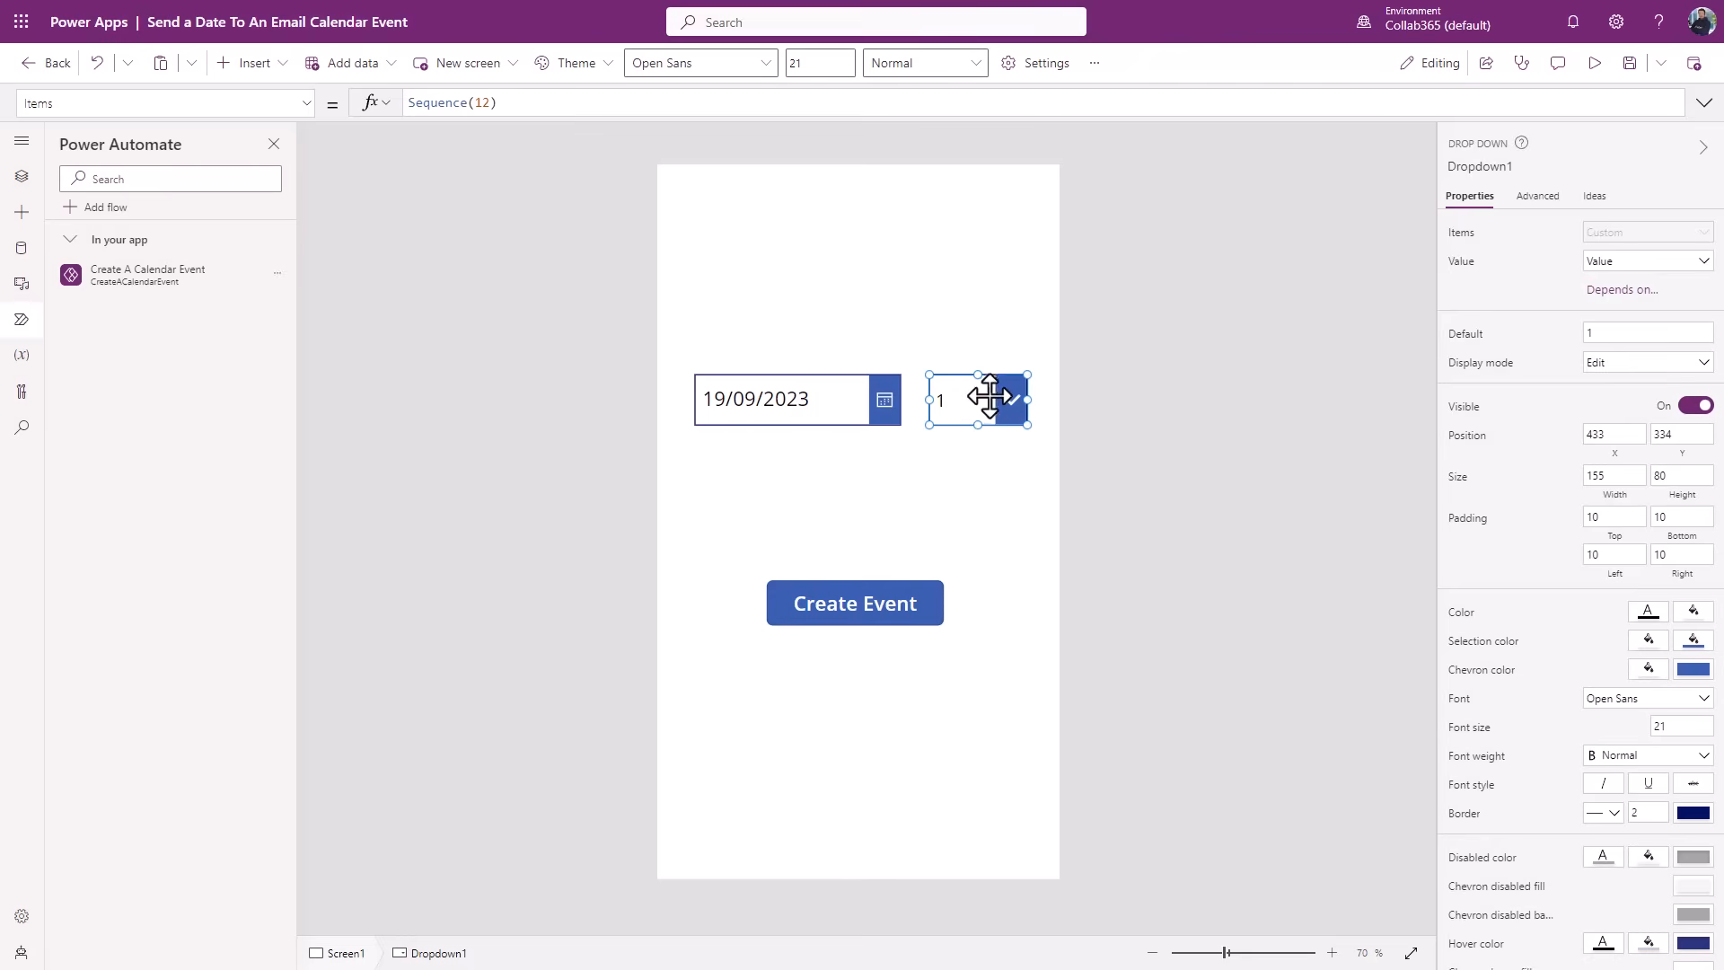
drag(990, 399, 964, 398)
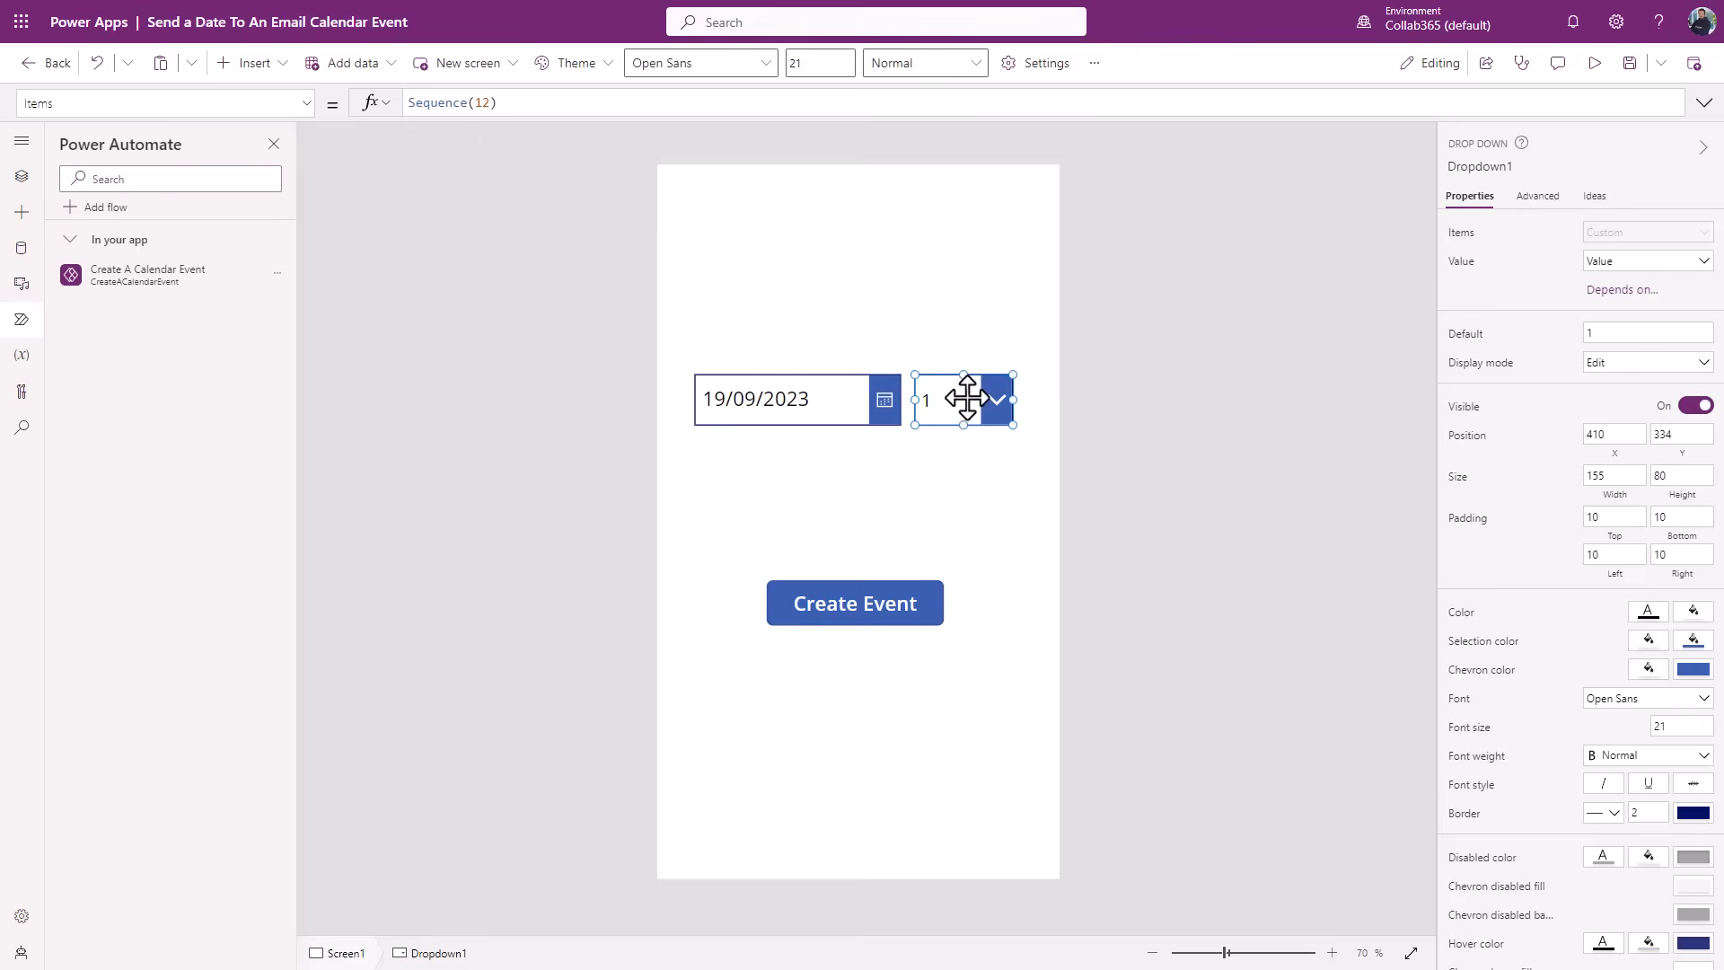
mouse_move(814, 416)
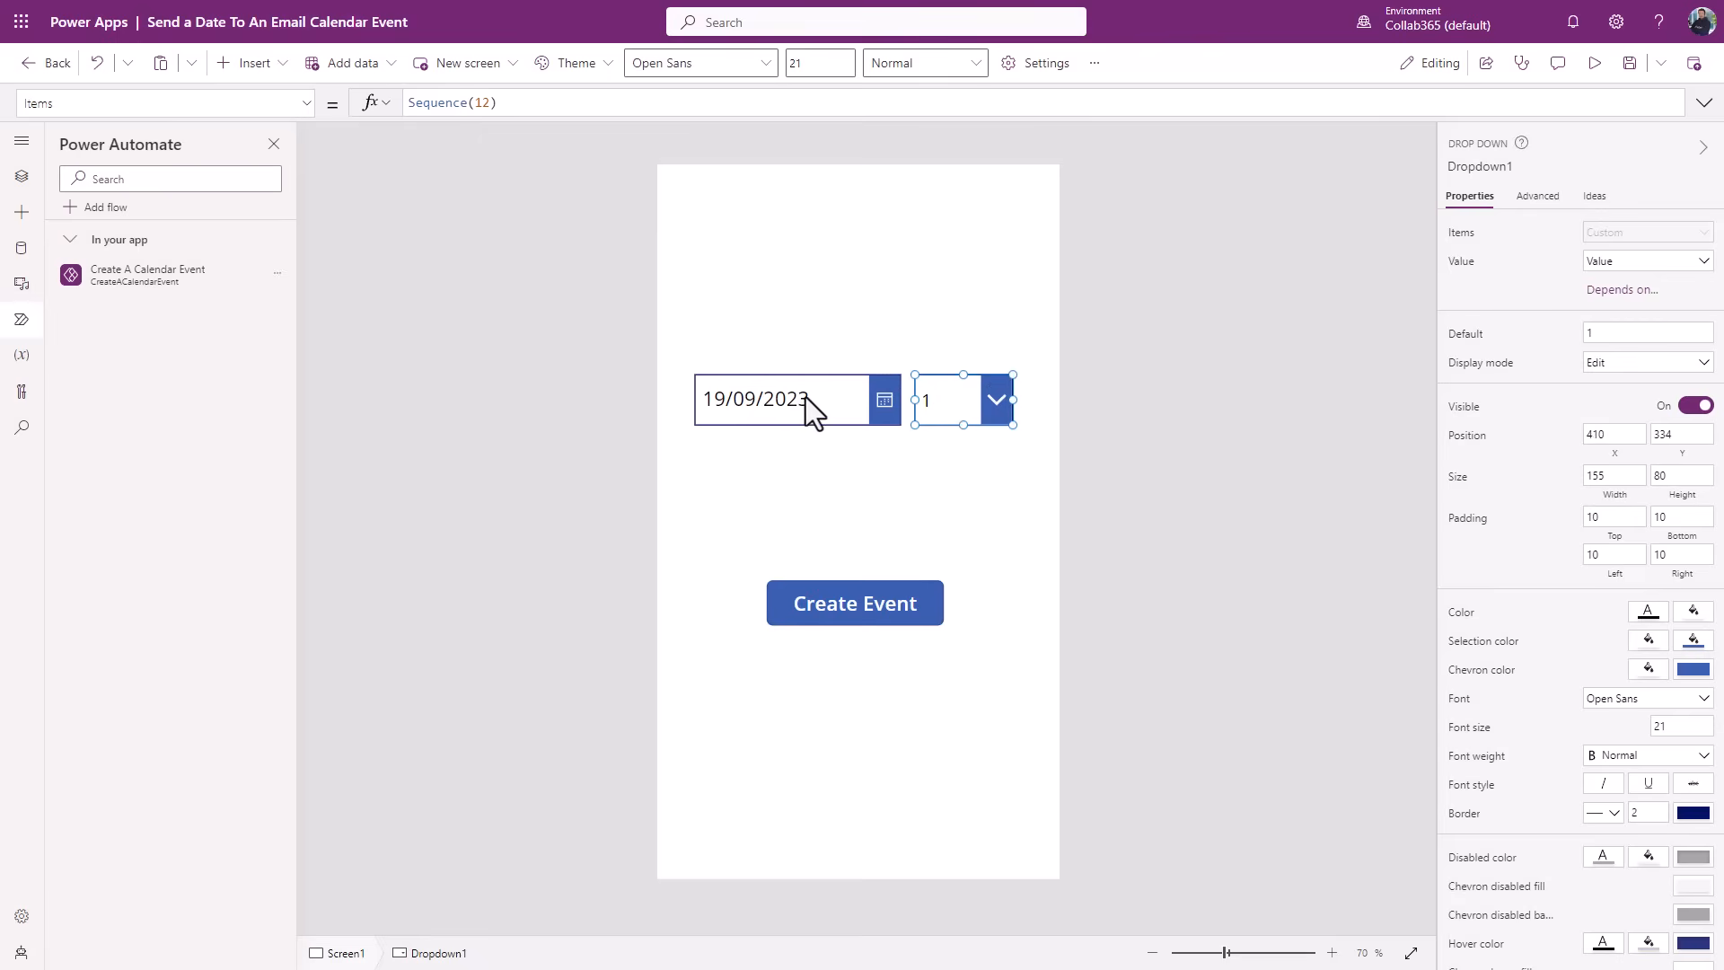
mouse_move(1035, 377)
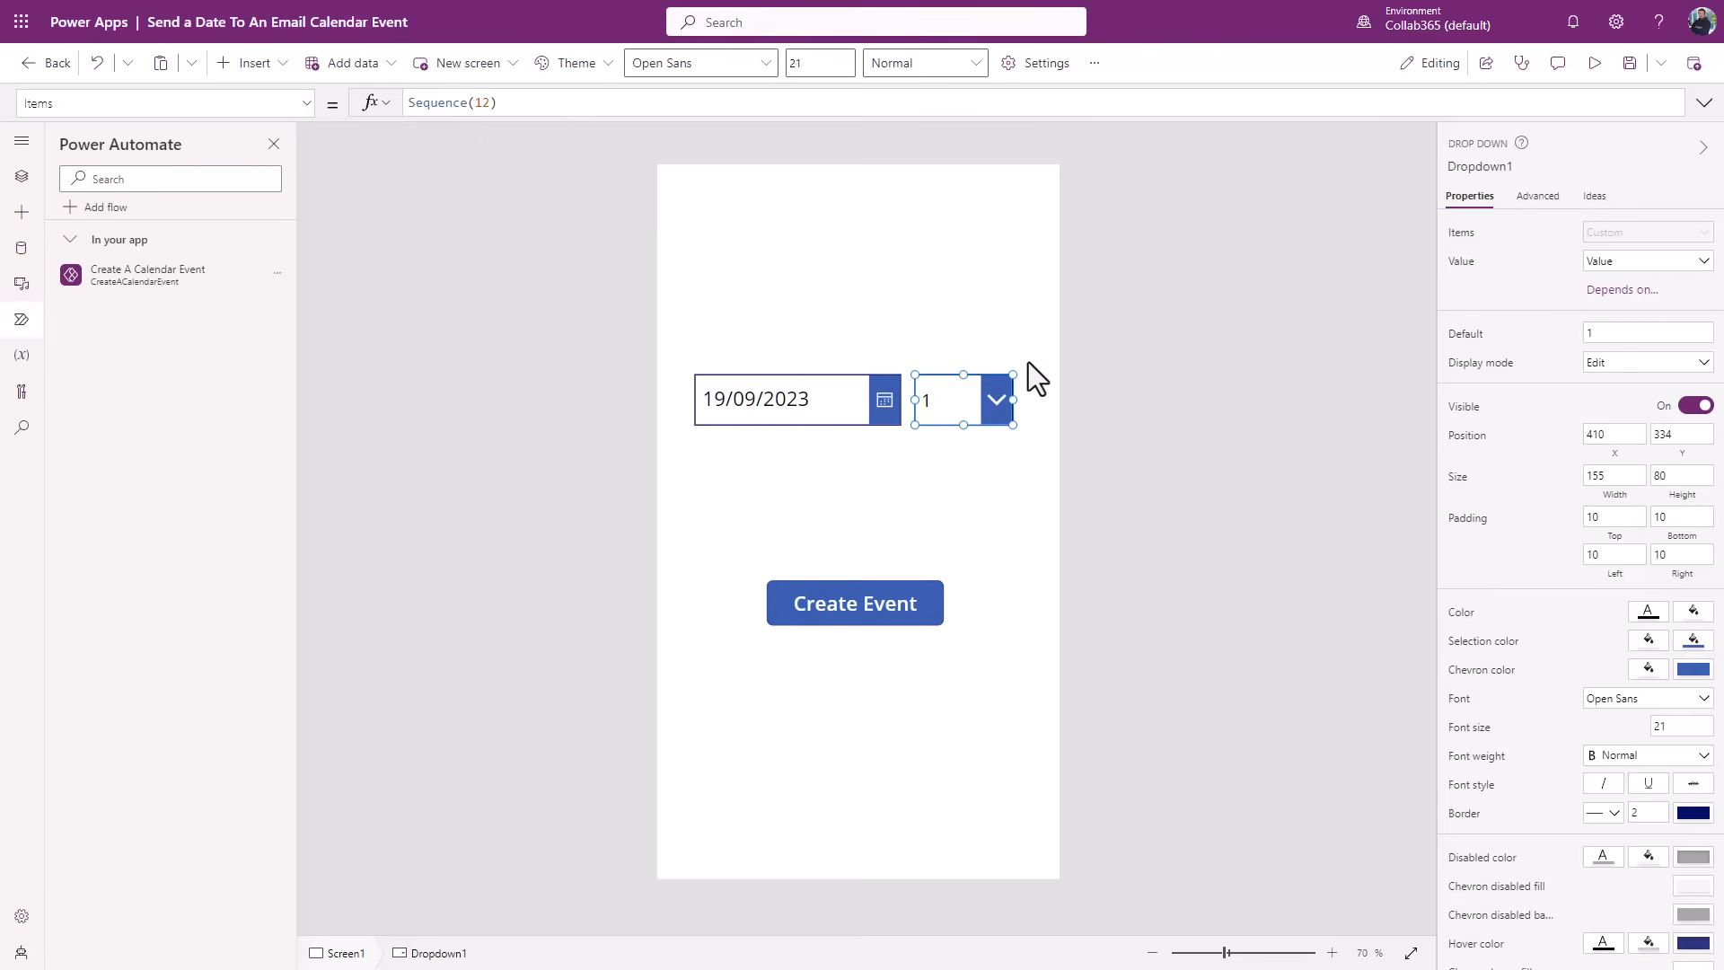
click(994, 399)
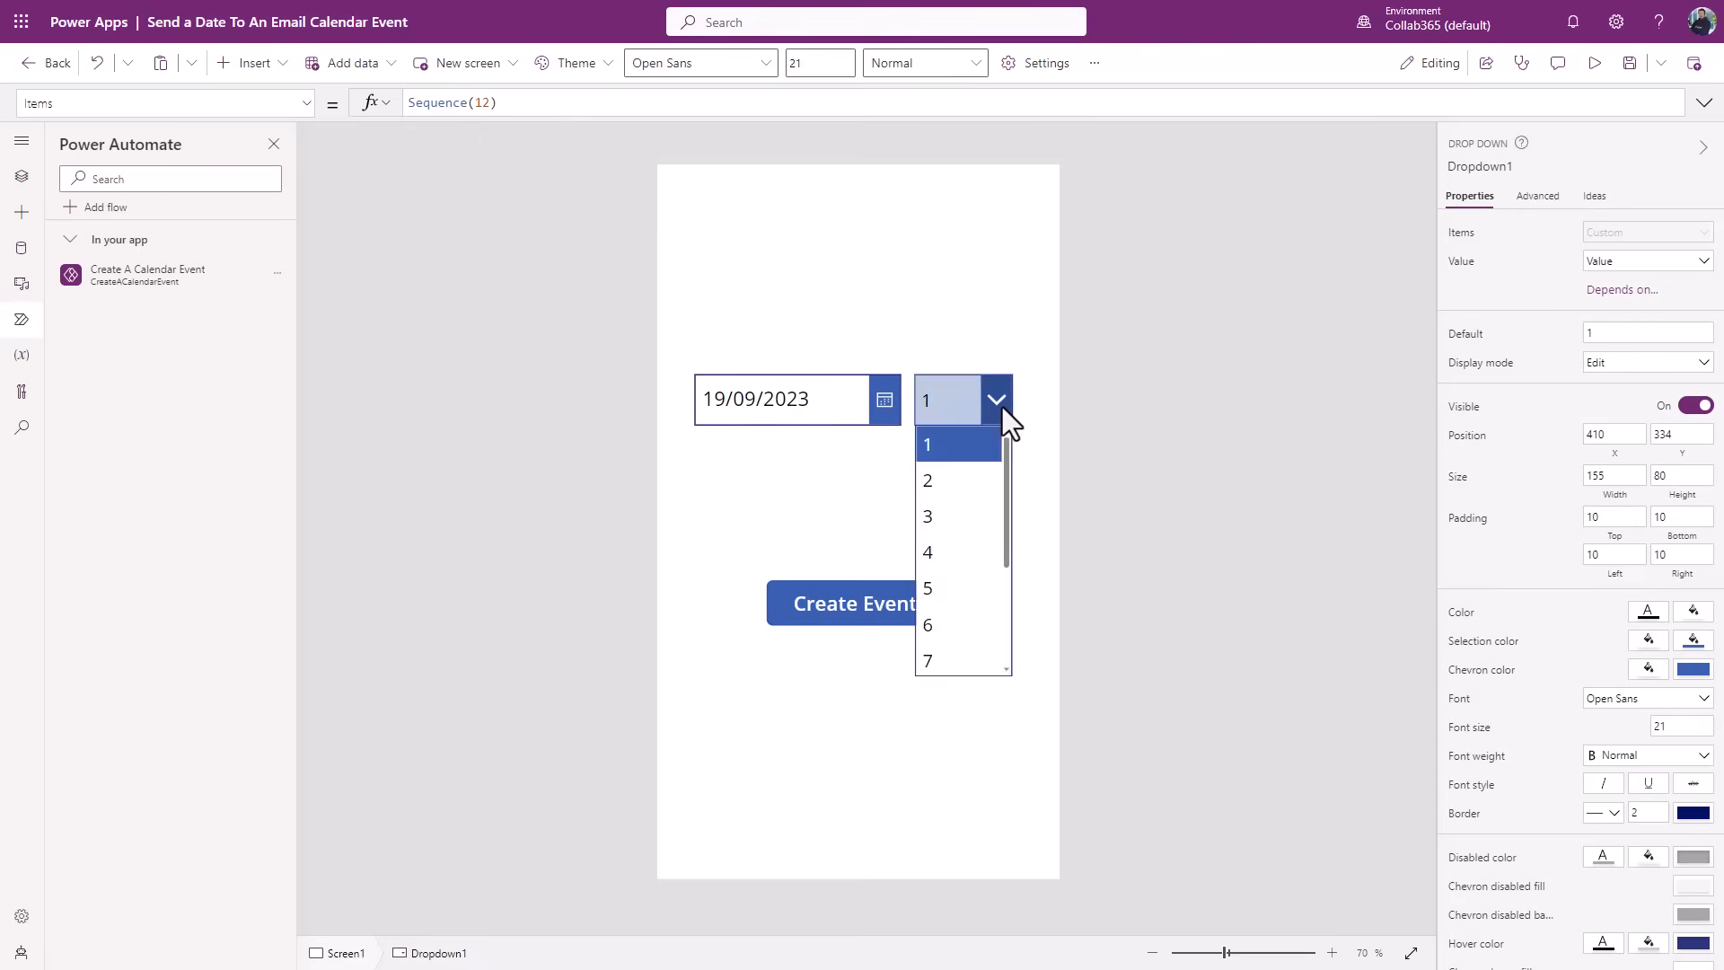
scroll(down, 3)
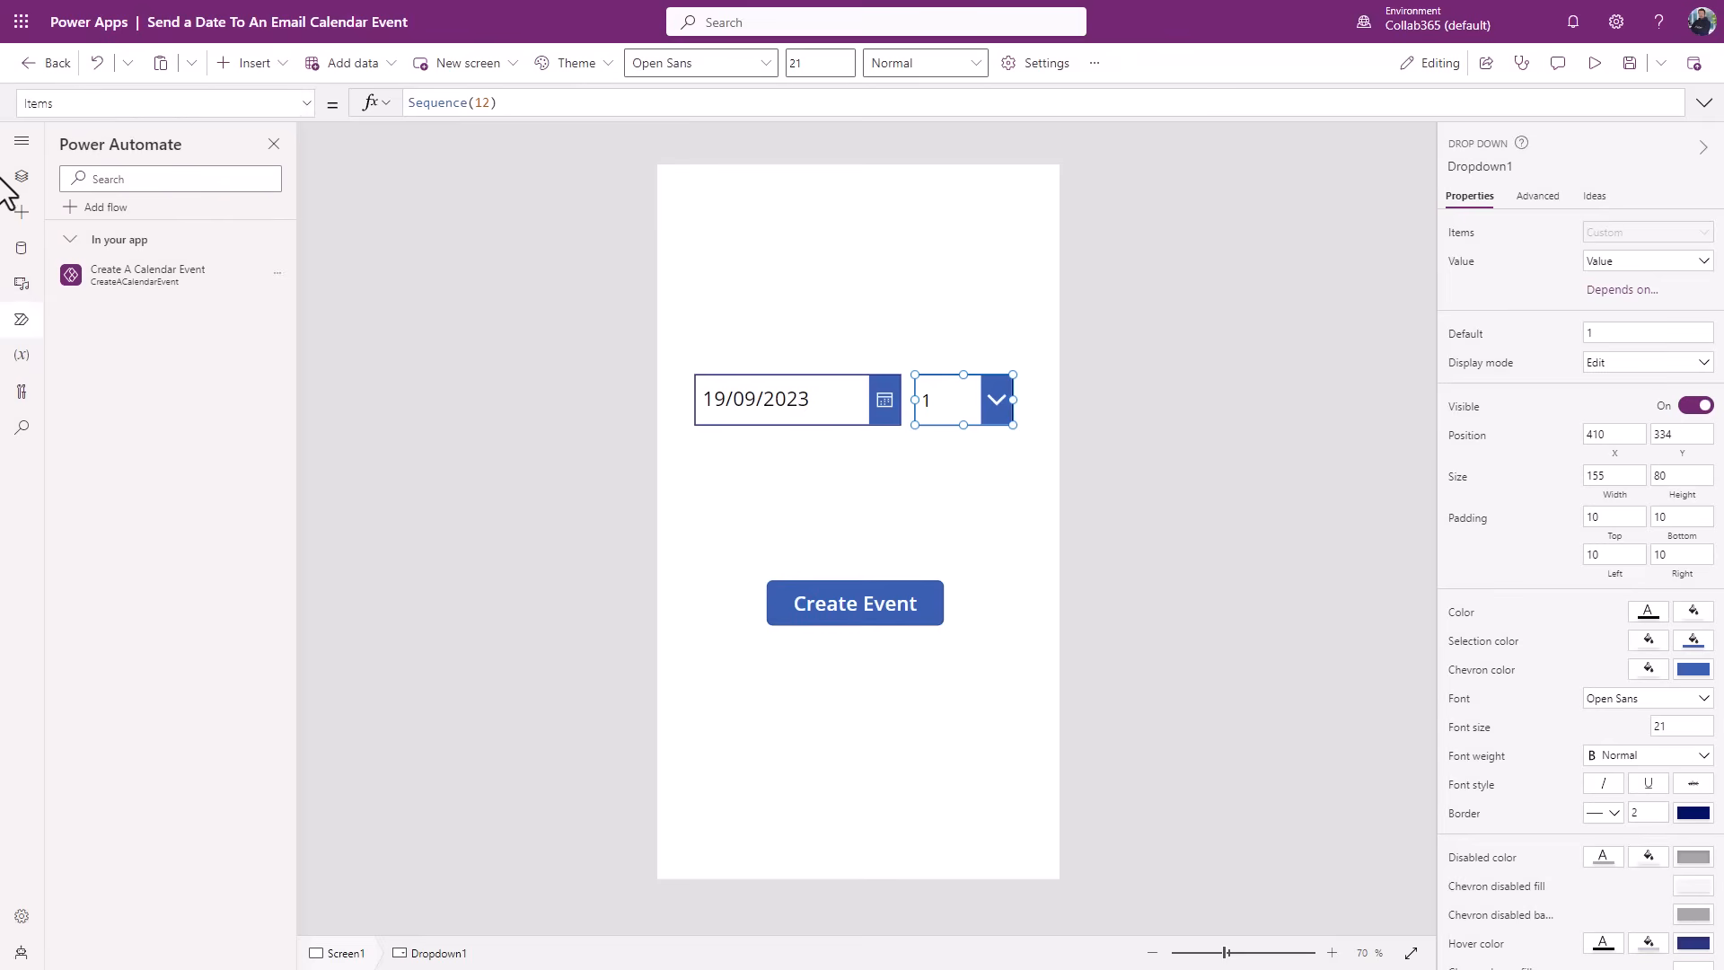
- Open Tree view of the screen's controls and inspect the dropdown's Sequence(12) Items formula
click(21, 177)
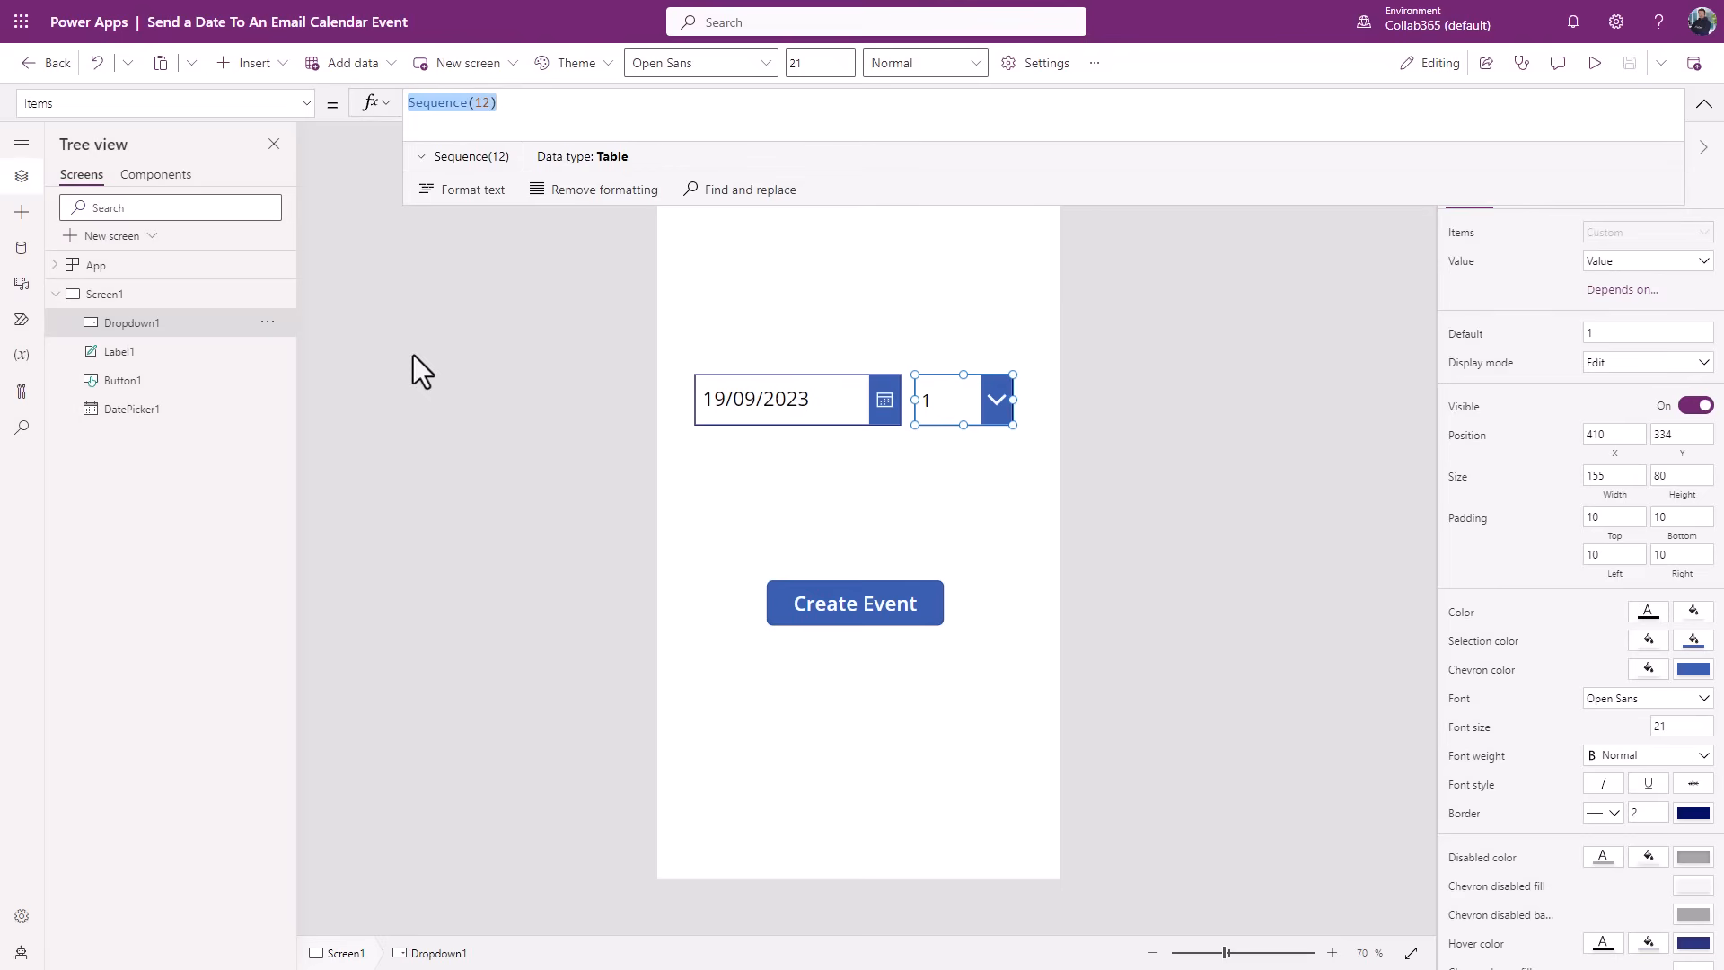
click(481, 102)
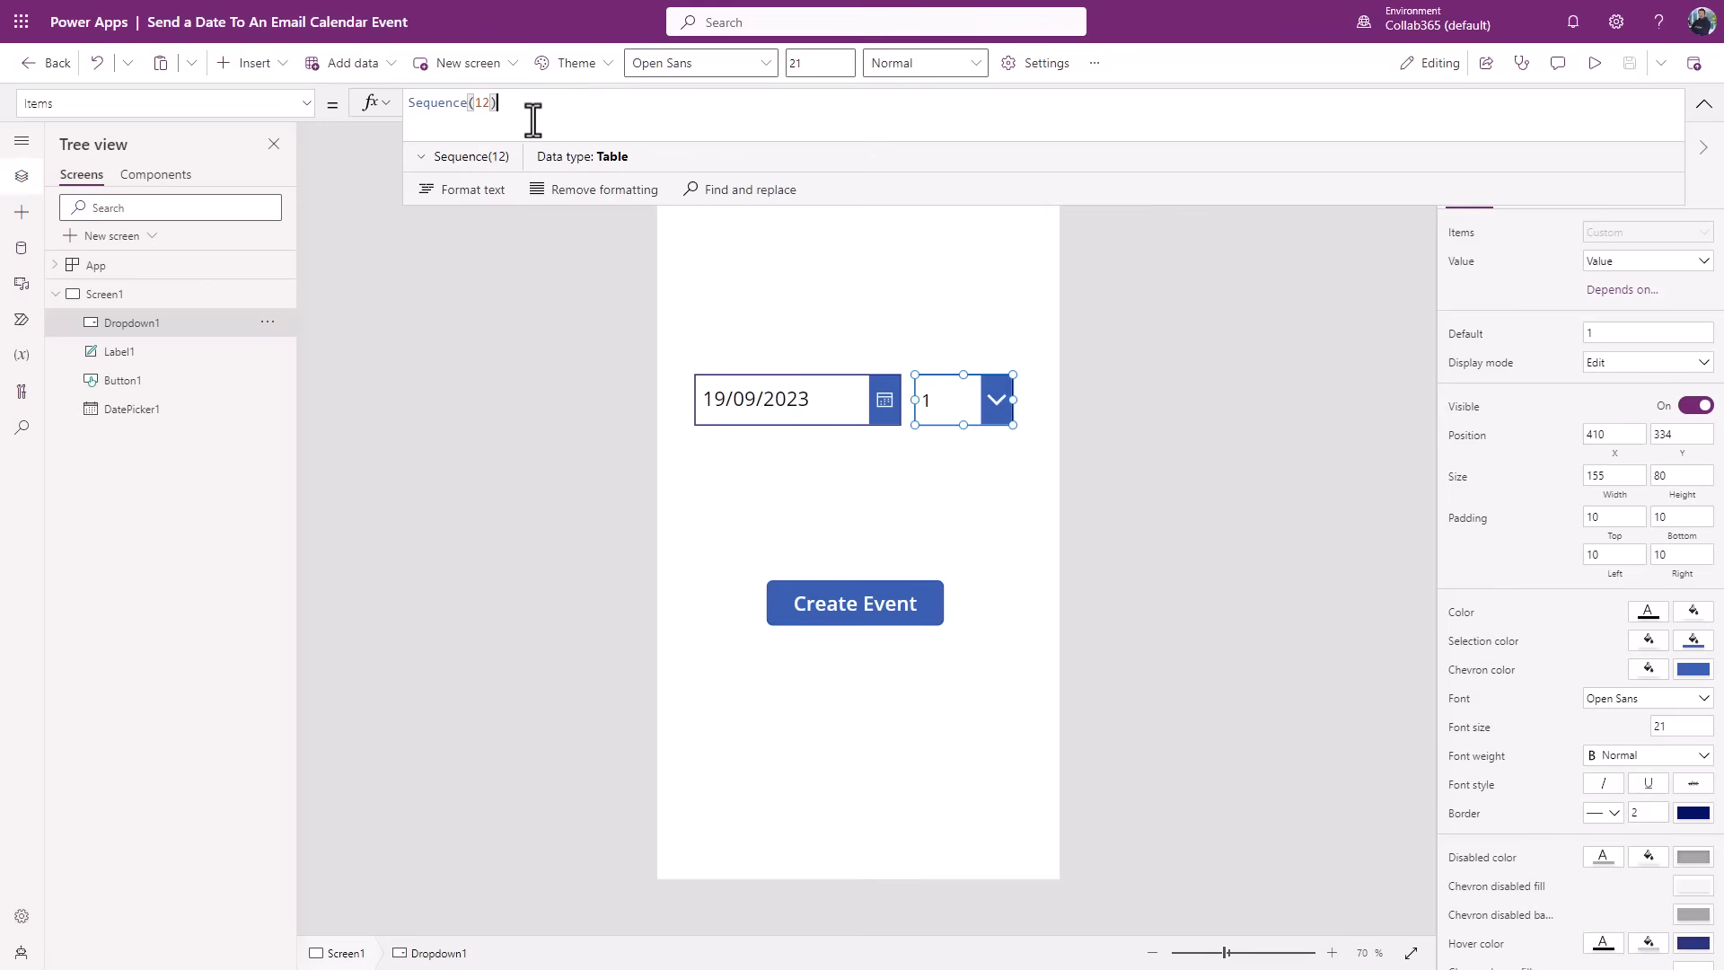
mouse_move(866, 207)
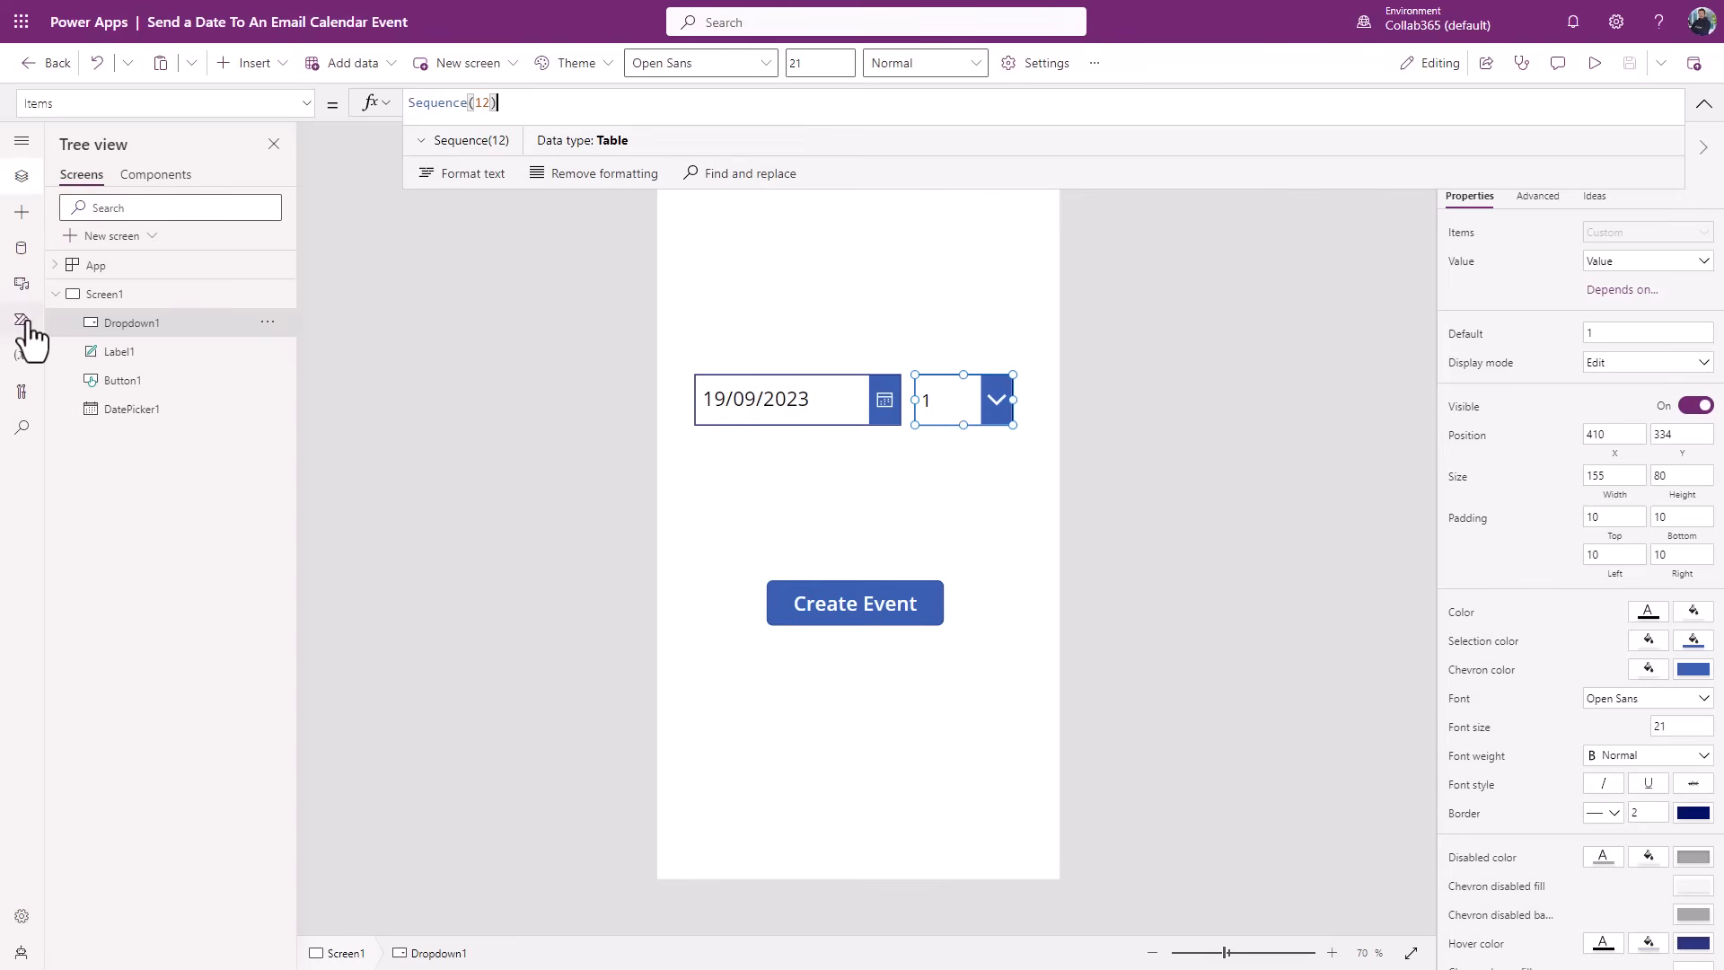
- Open the Power Automate pane to reach the Create A Calendar Event flow
click(20, 320)
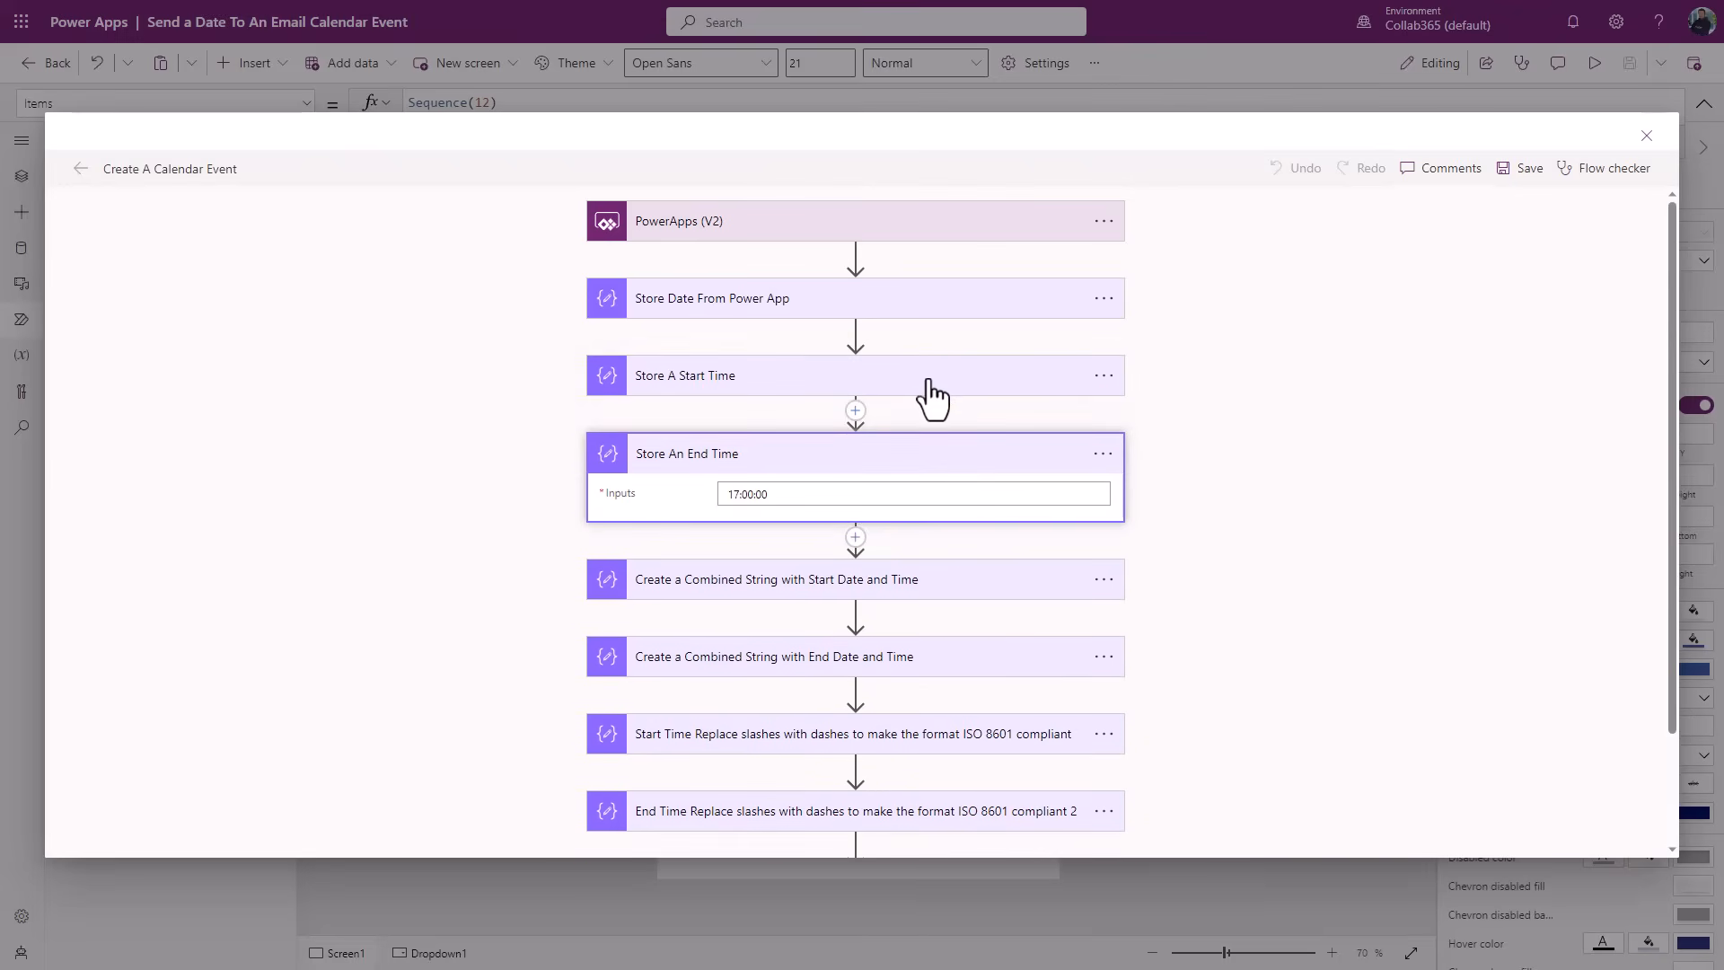
click(685, 375)
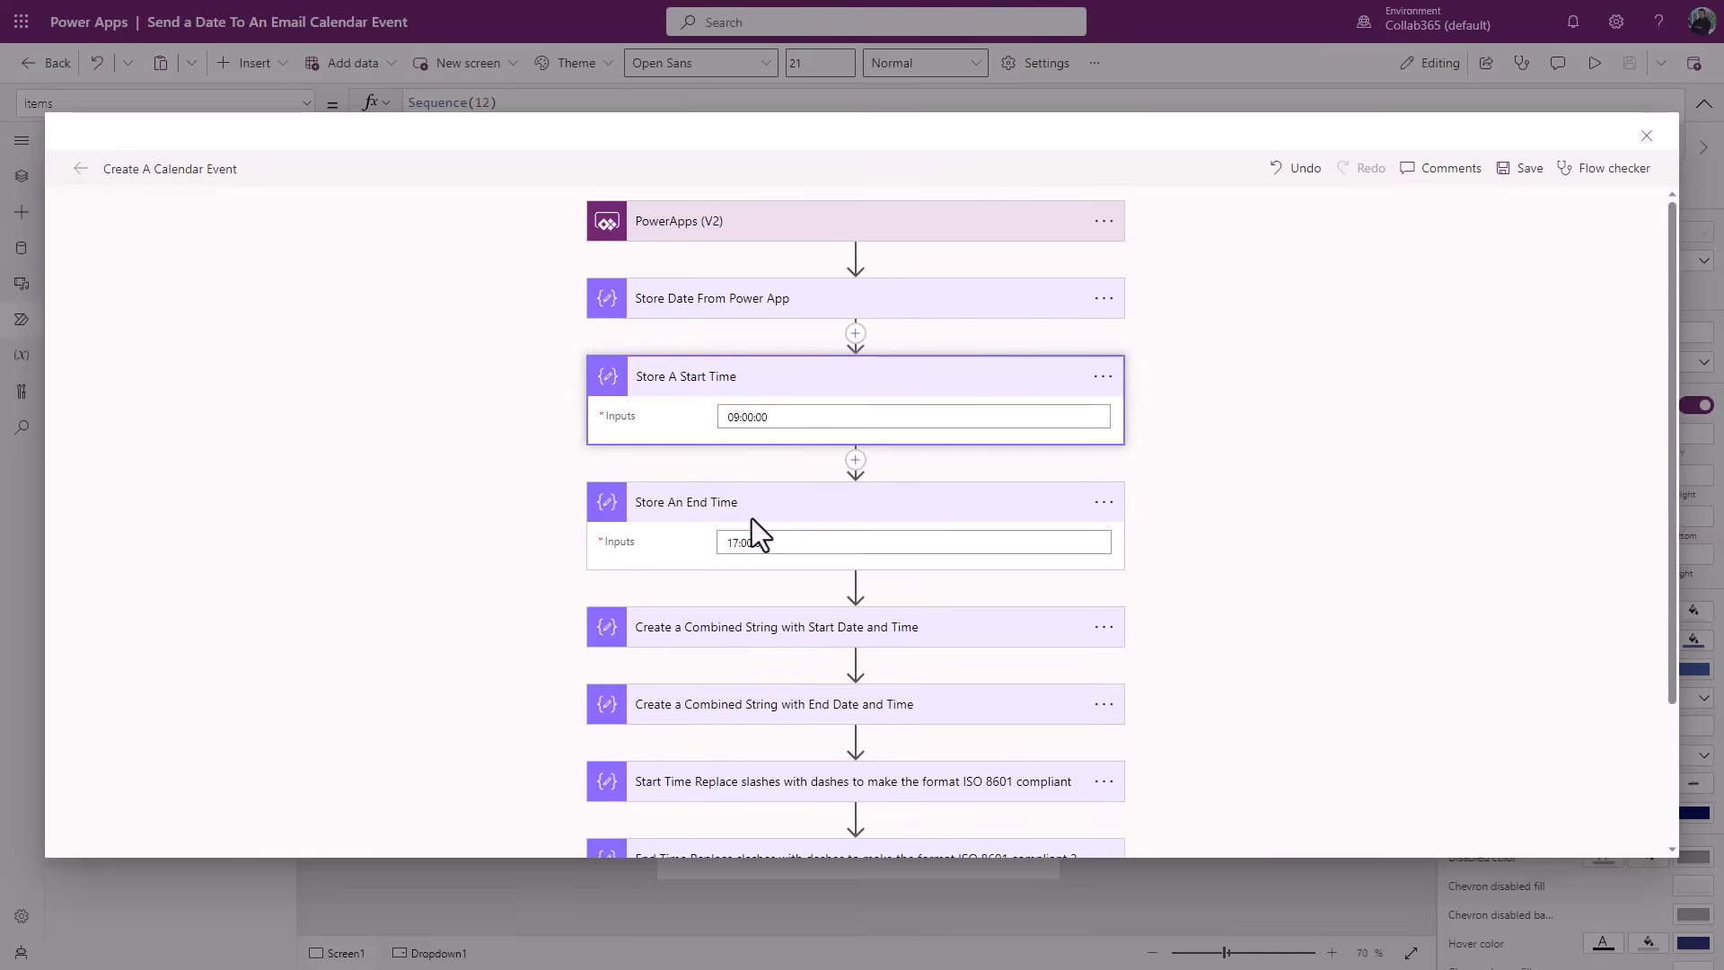
click(912, 416)
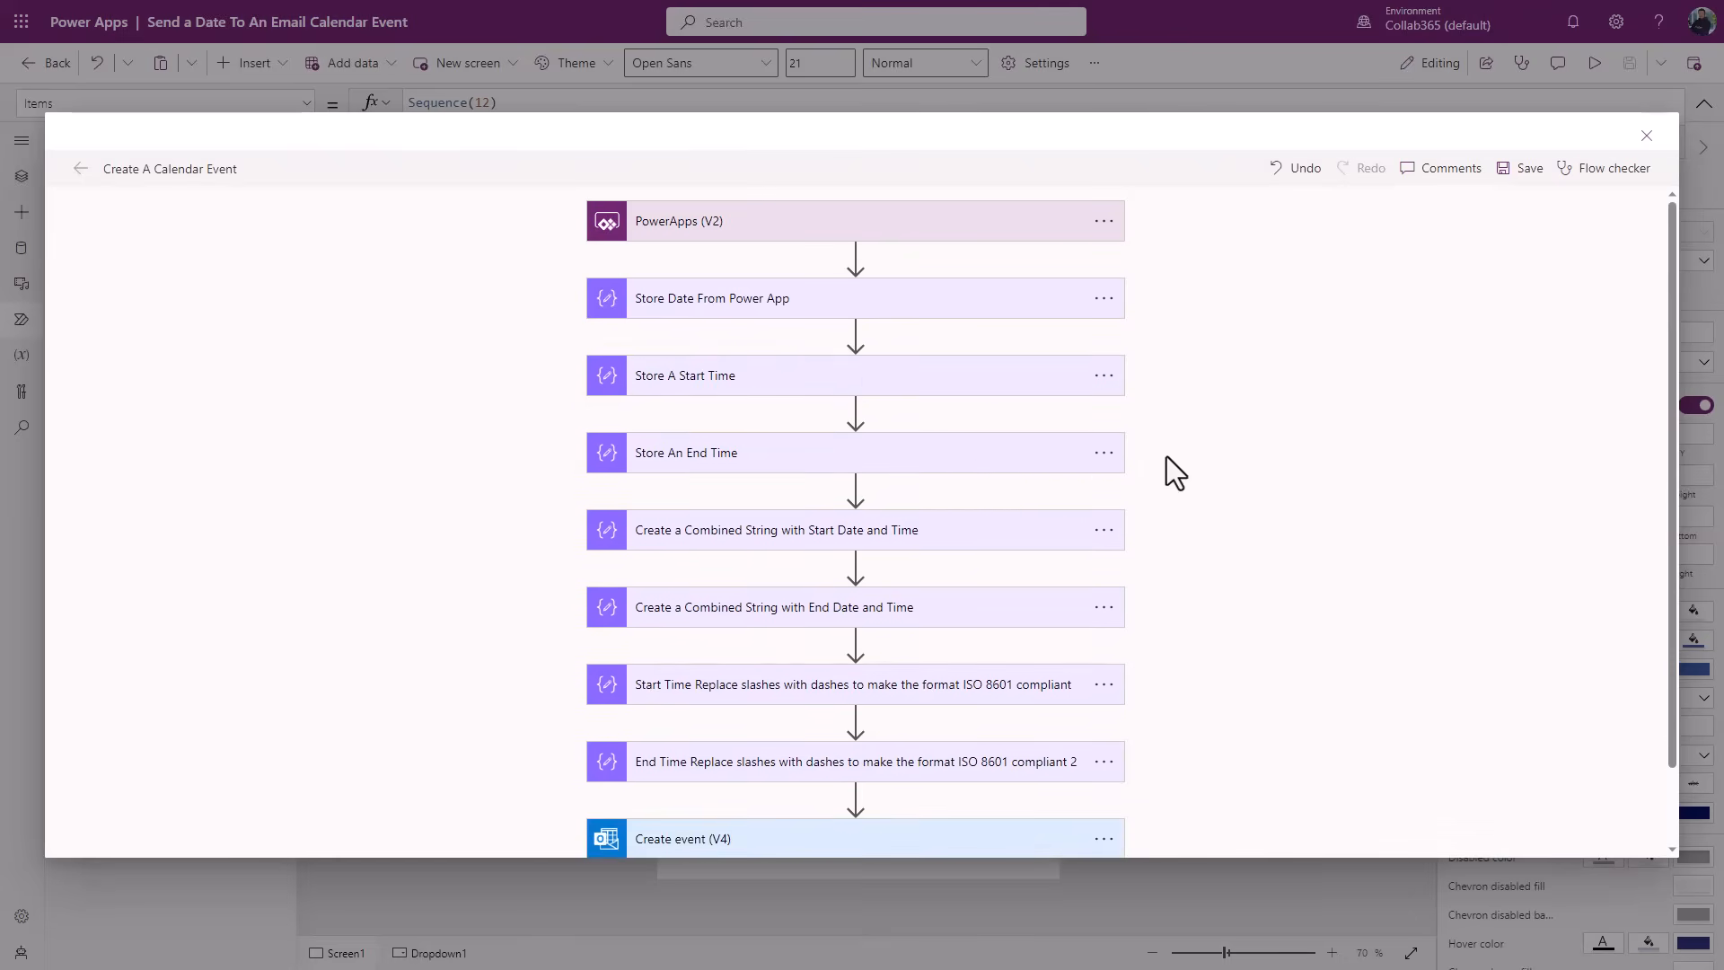
mouse_move(1034, 549)
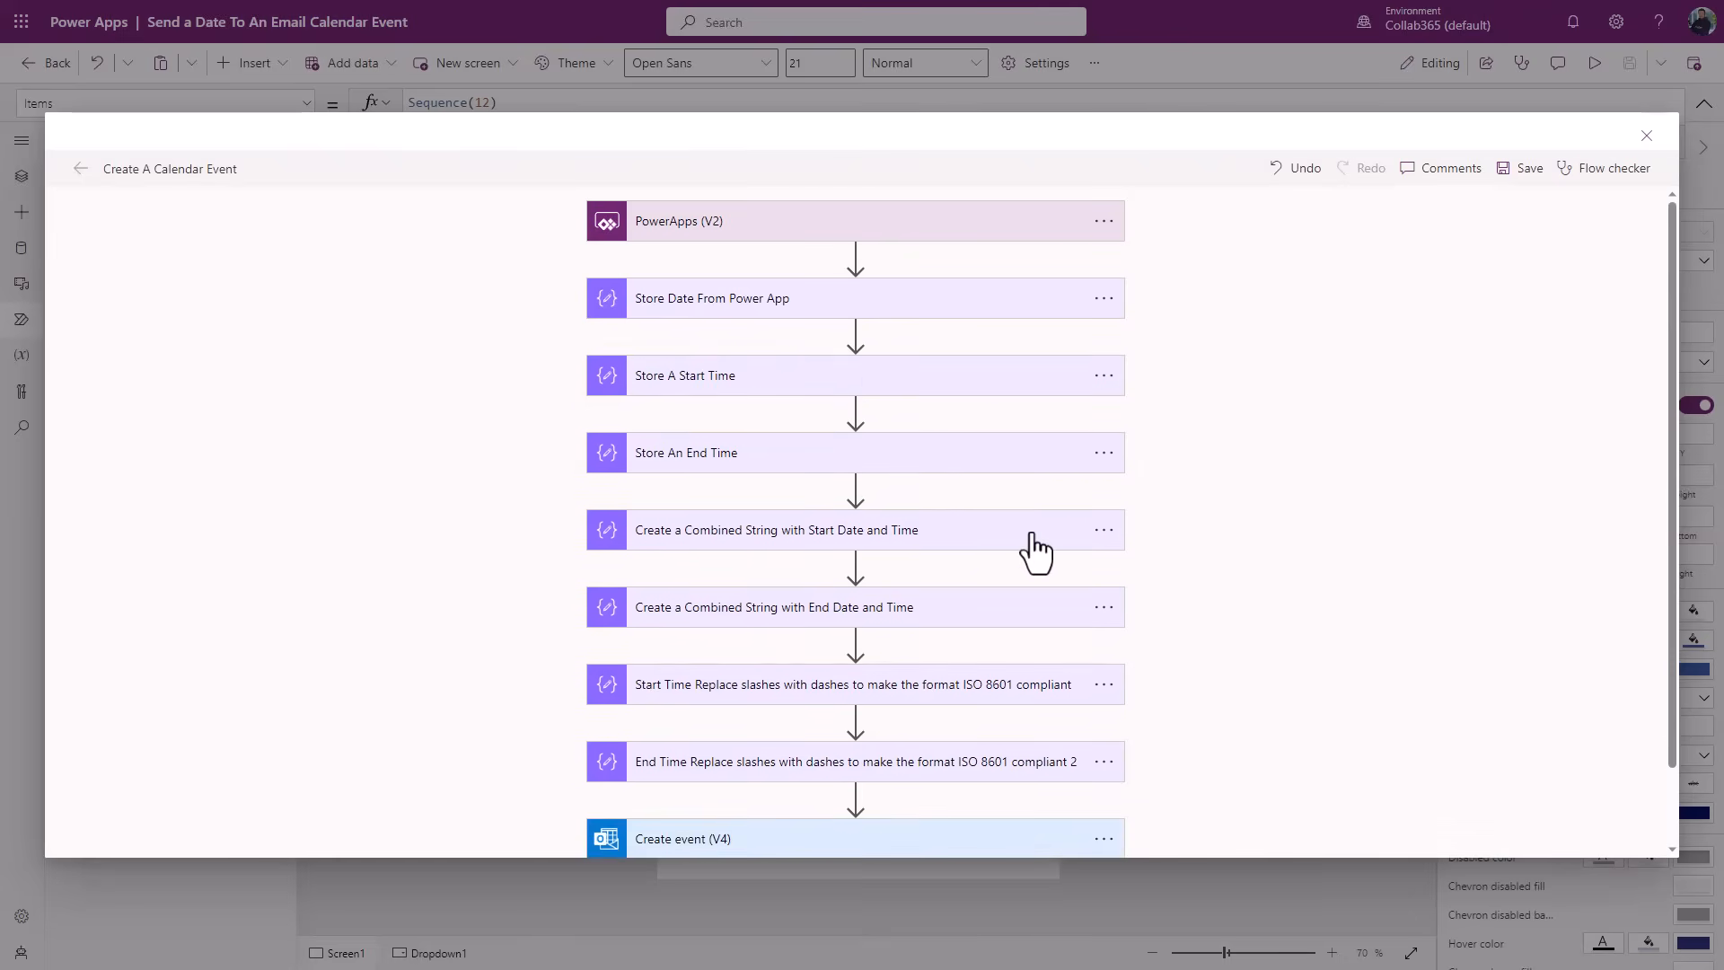
click(776, 529)
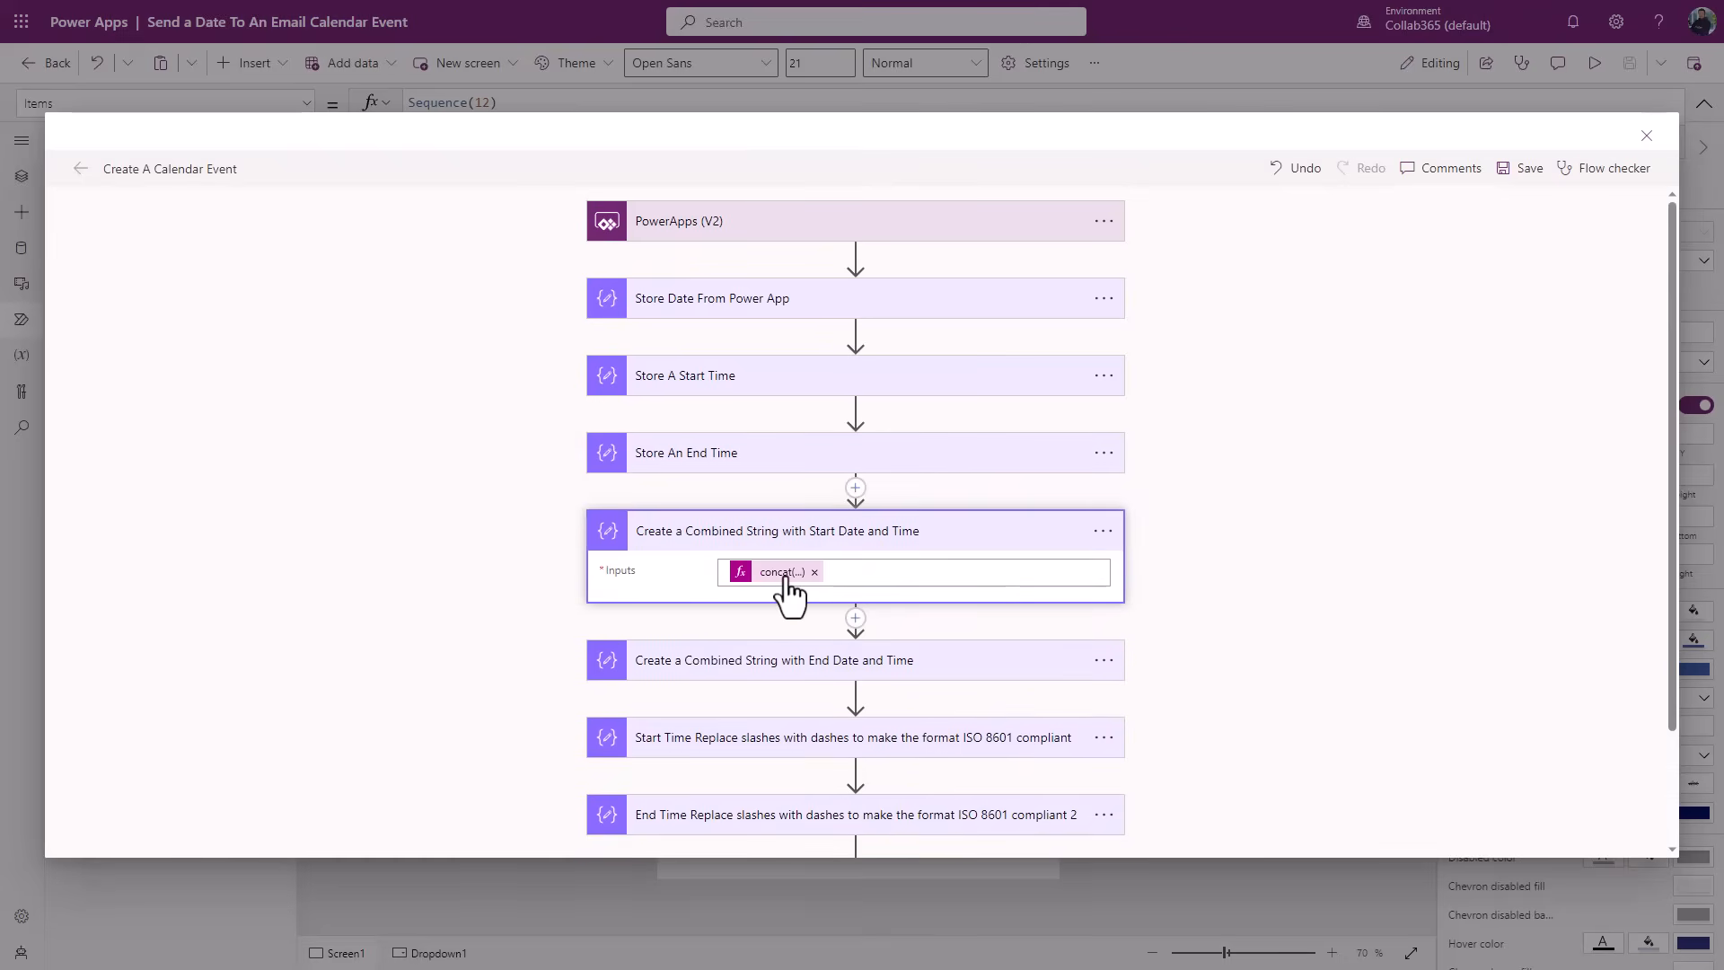
mouse_move(778, 571)
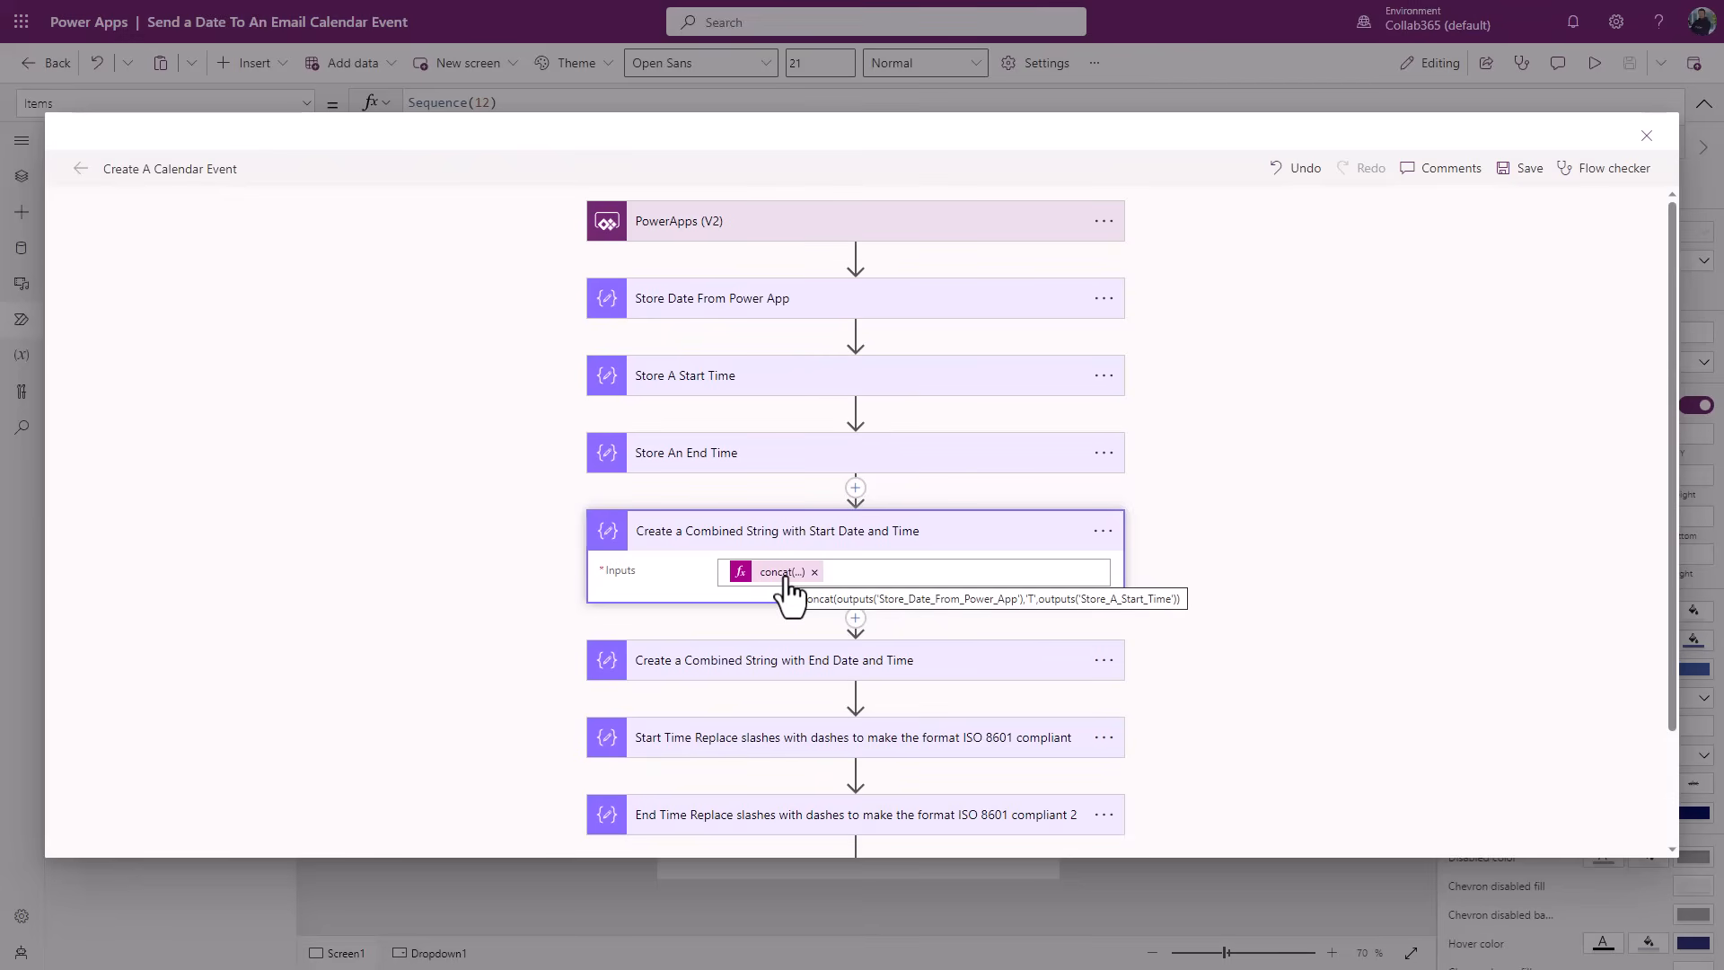
click(779, 572)
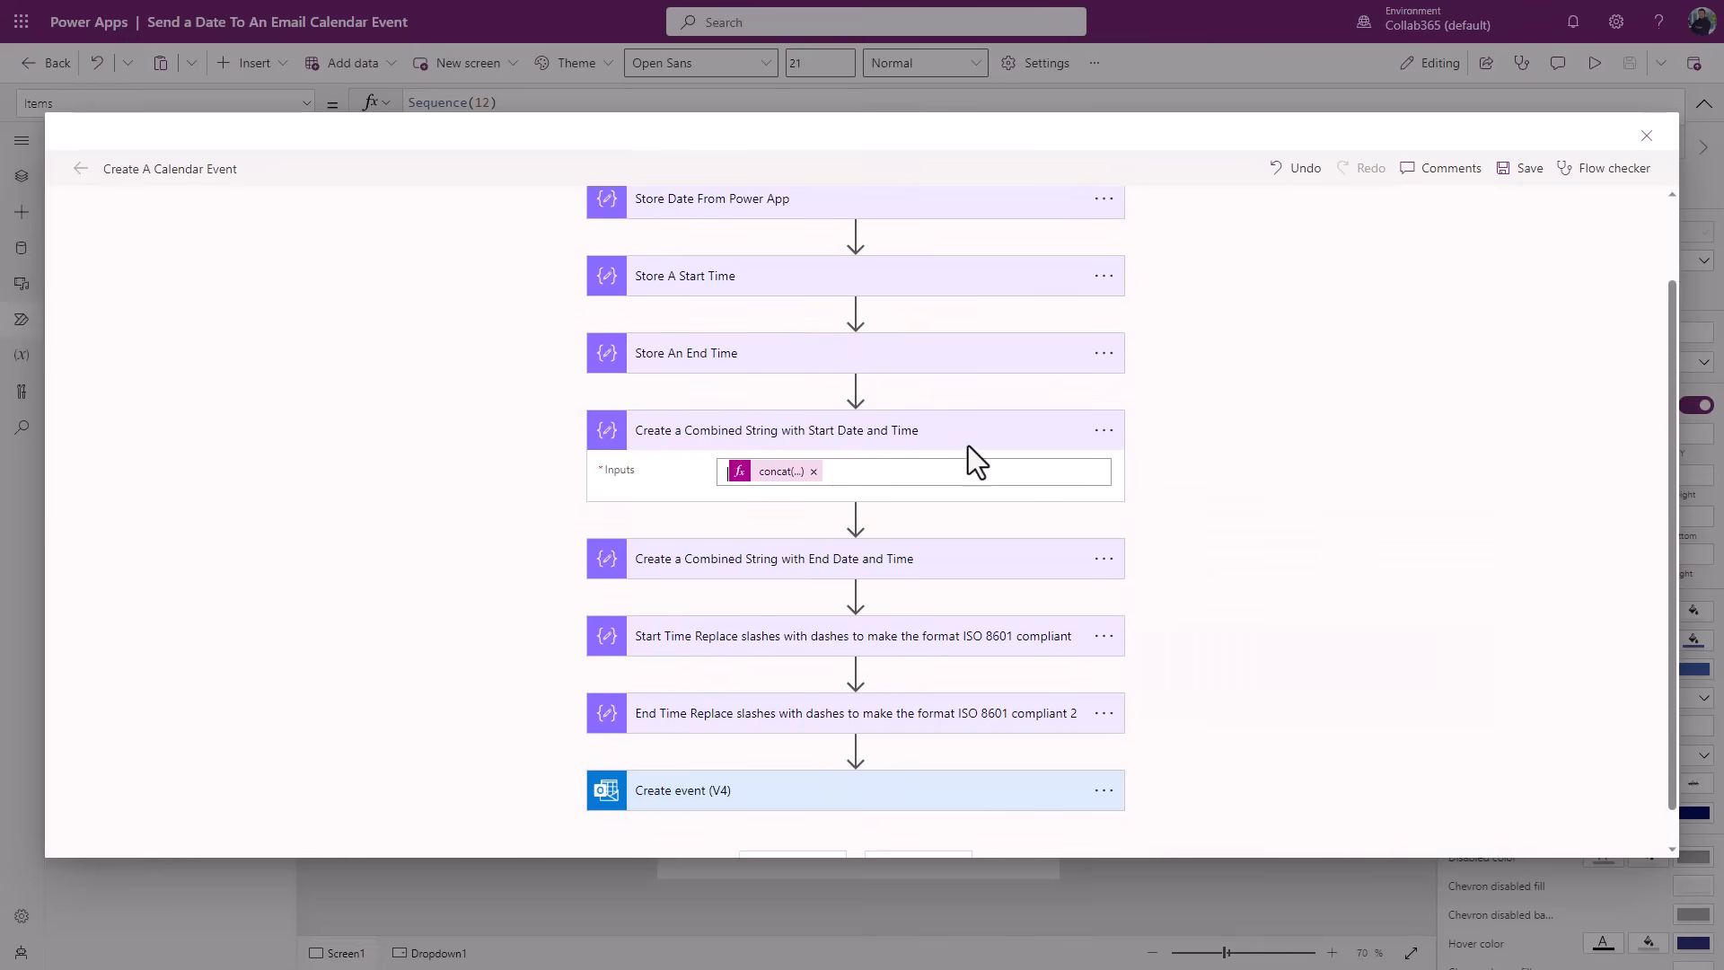
- Set Create event's start time to the Start Time Replace step's Outputs and save the flow
click(774, 558)
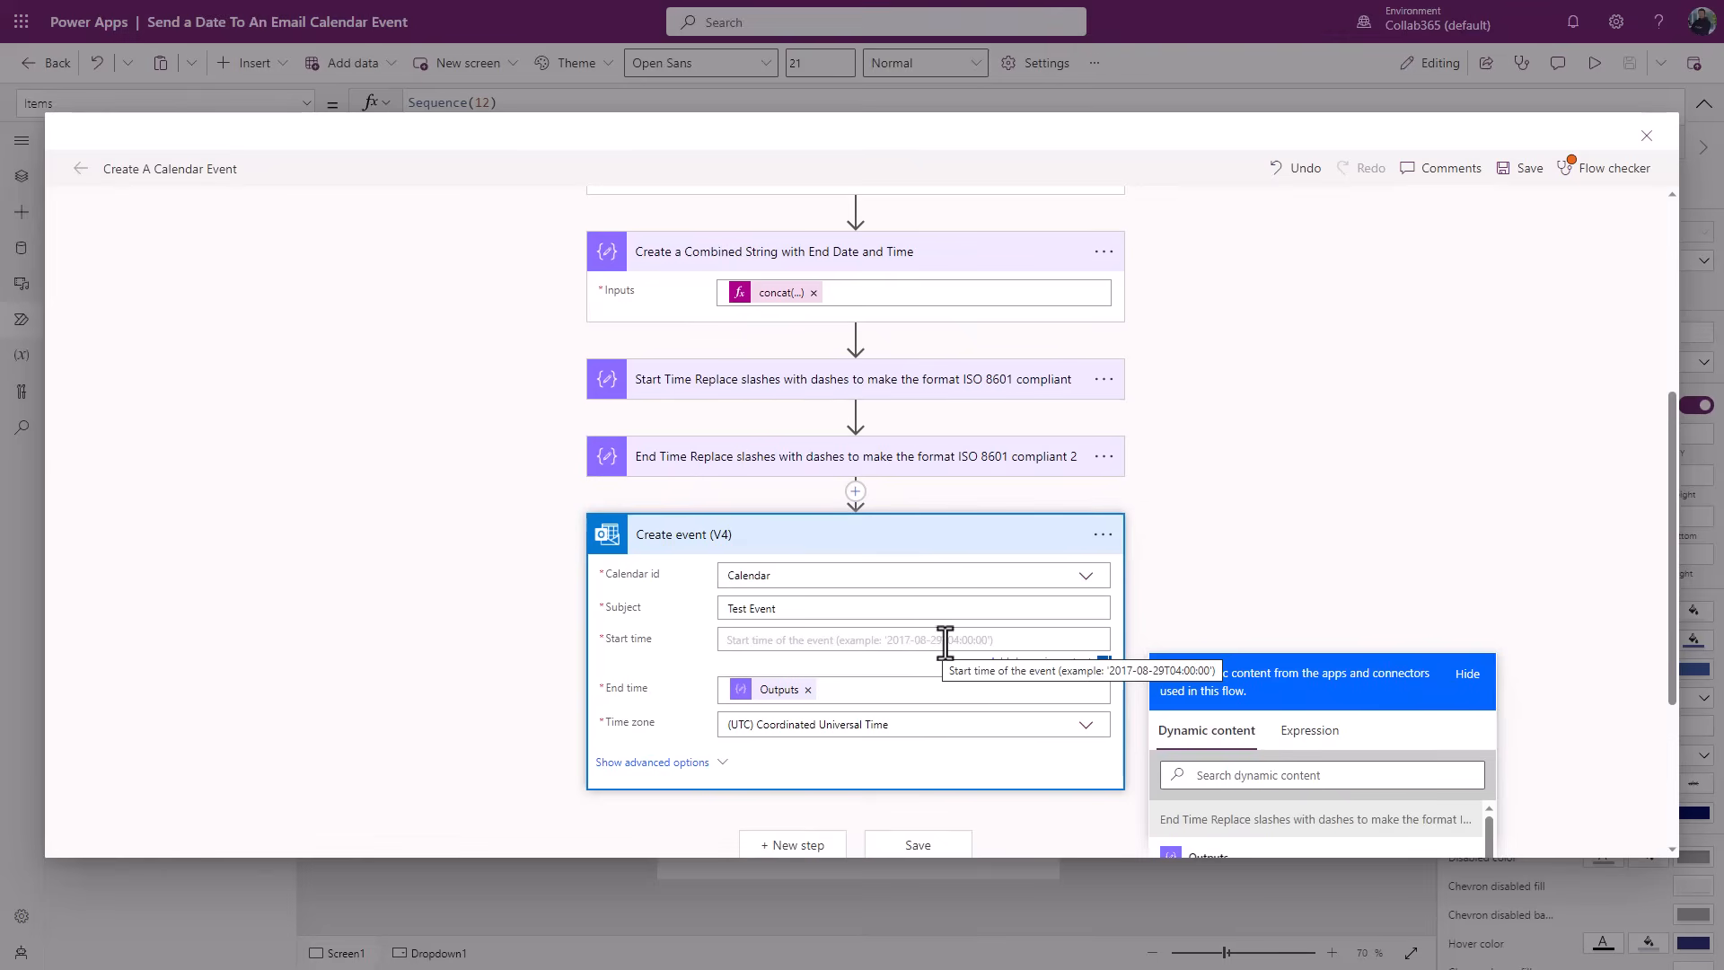
click(1527, 167)
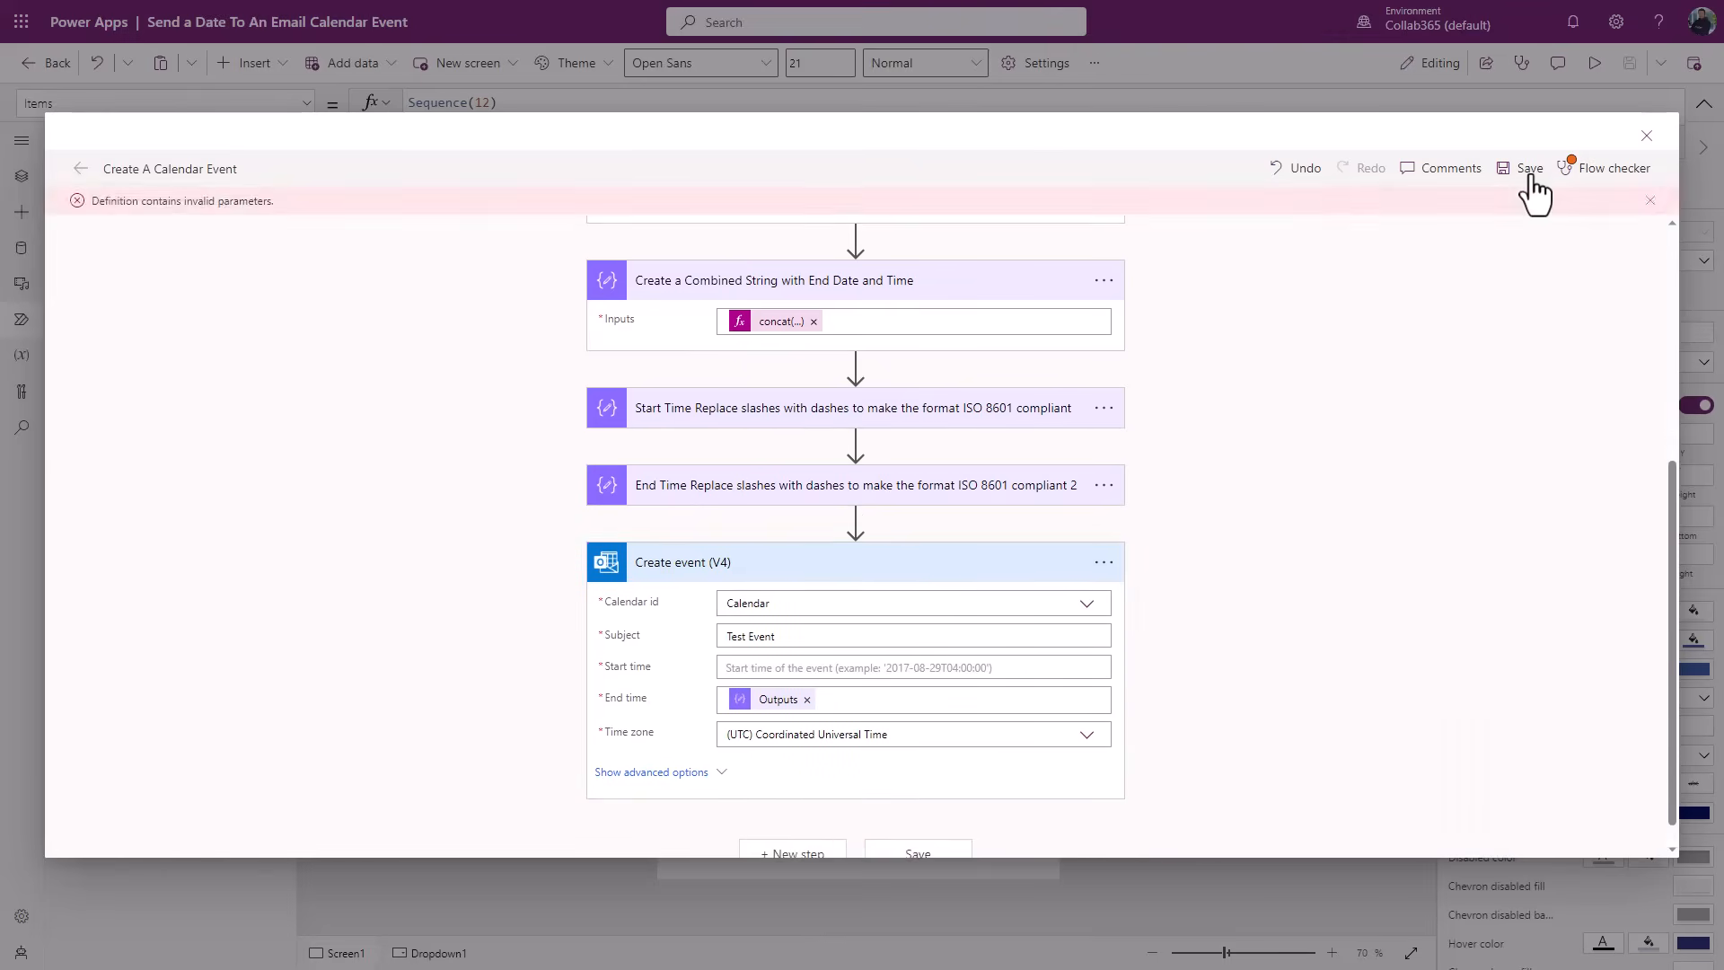
click(1613, 168)
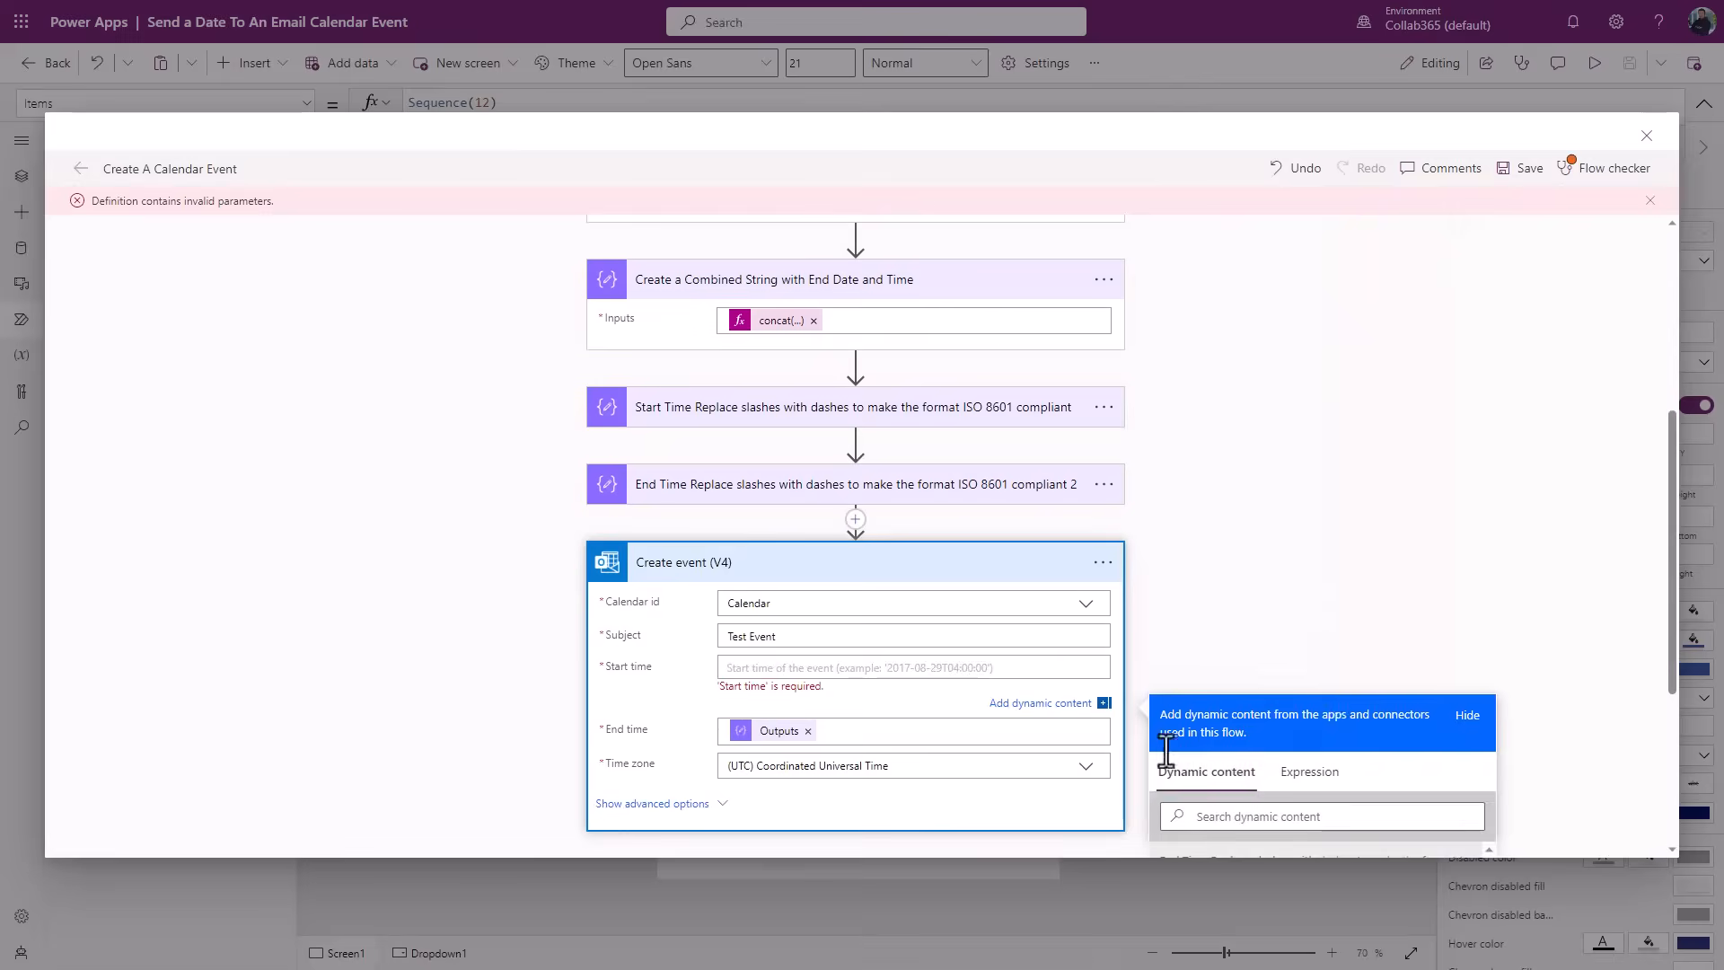
scroll(down, 3)
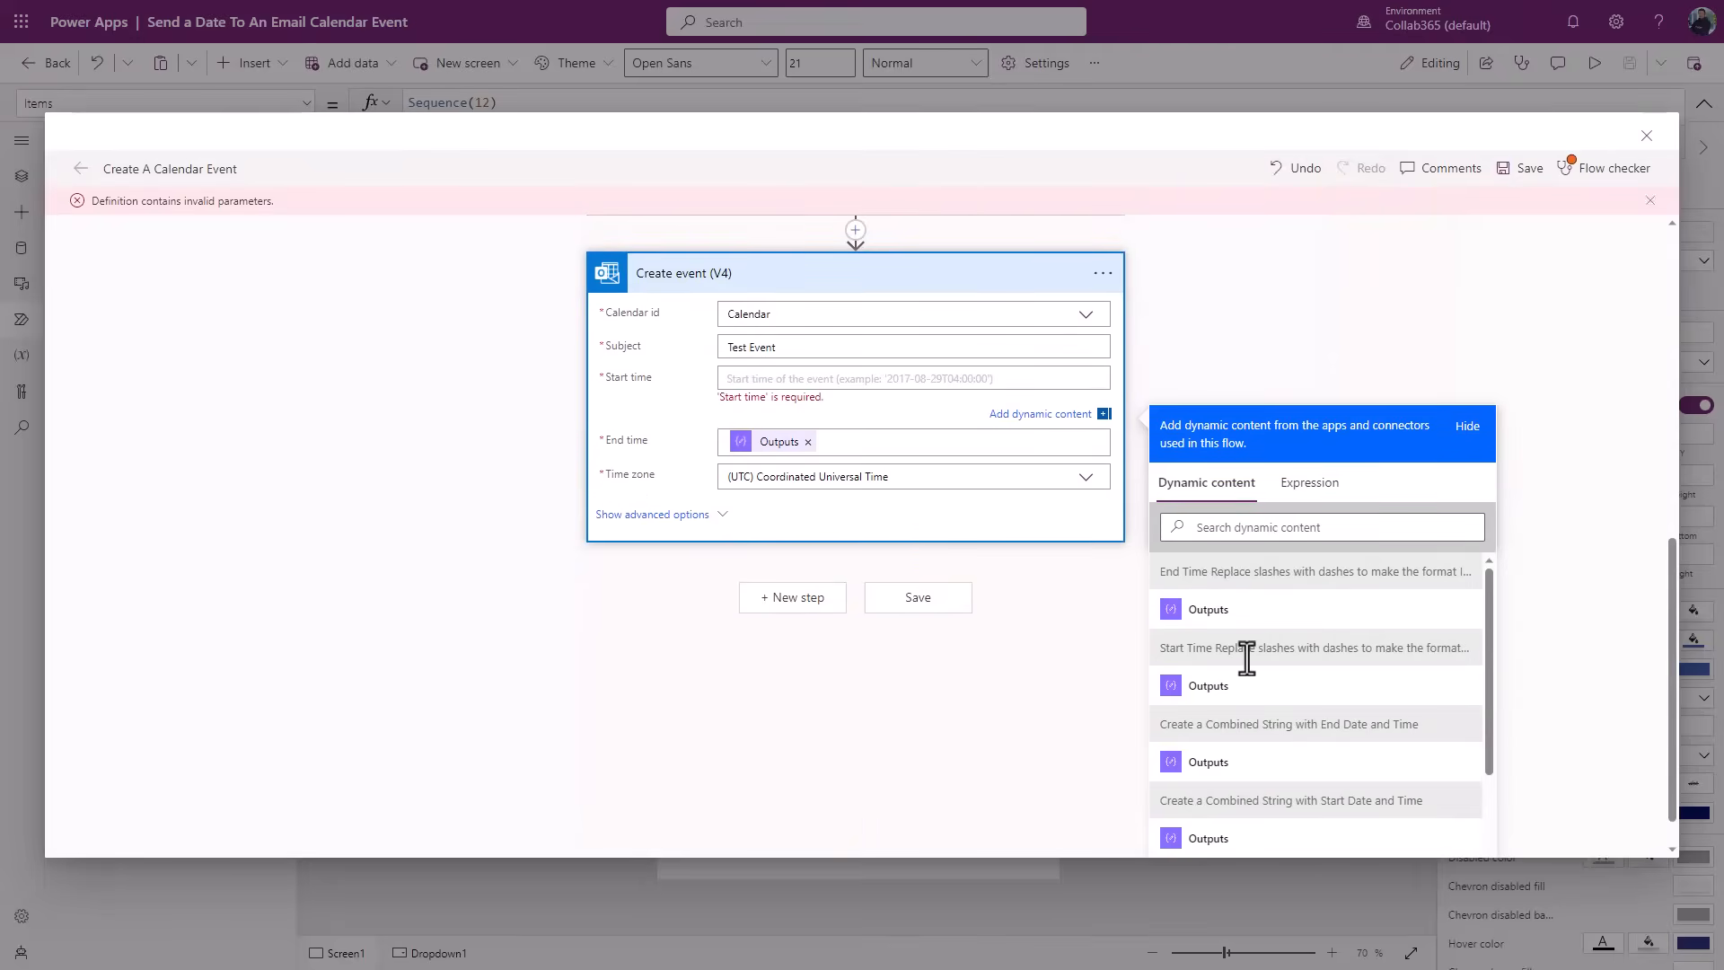
click(1206, 609)
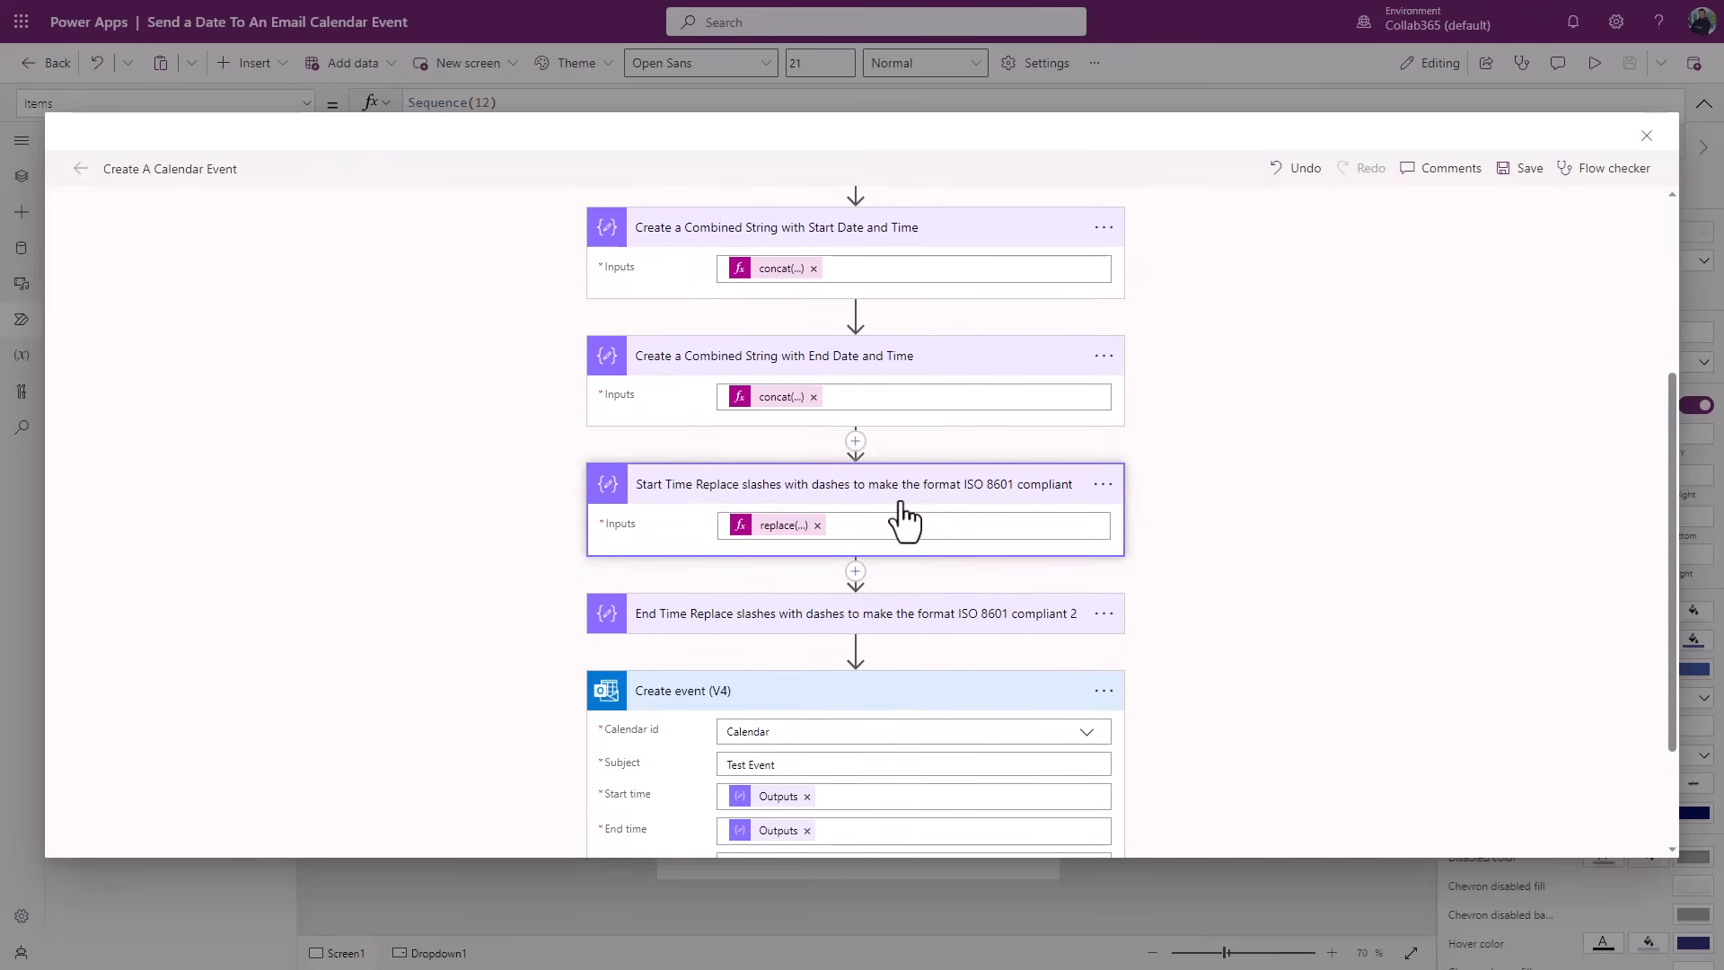
- Review the start time replace expression and Create event fields, then close the flow editor
click(780, 525)
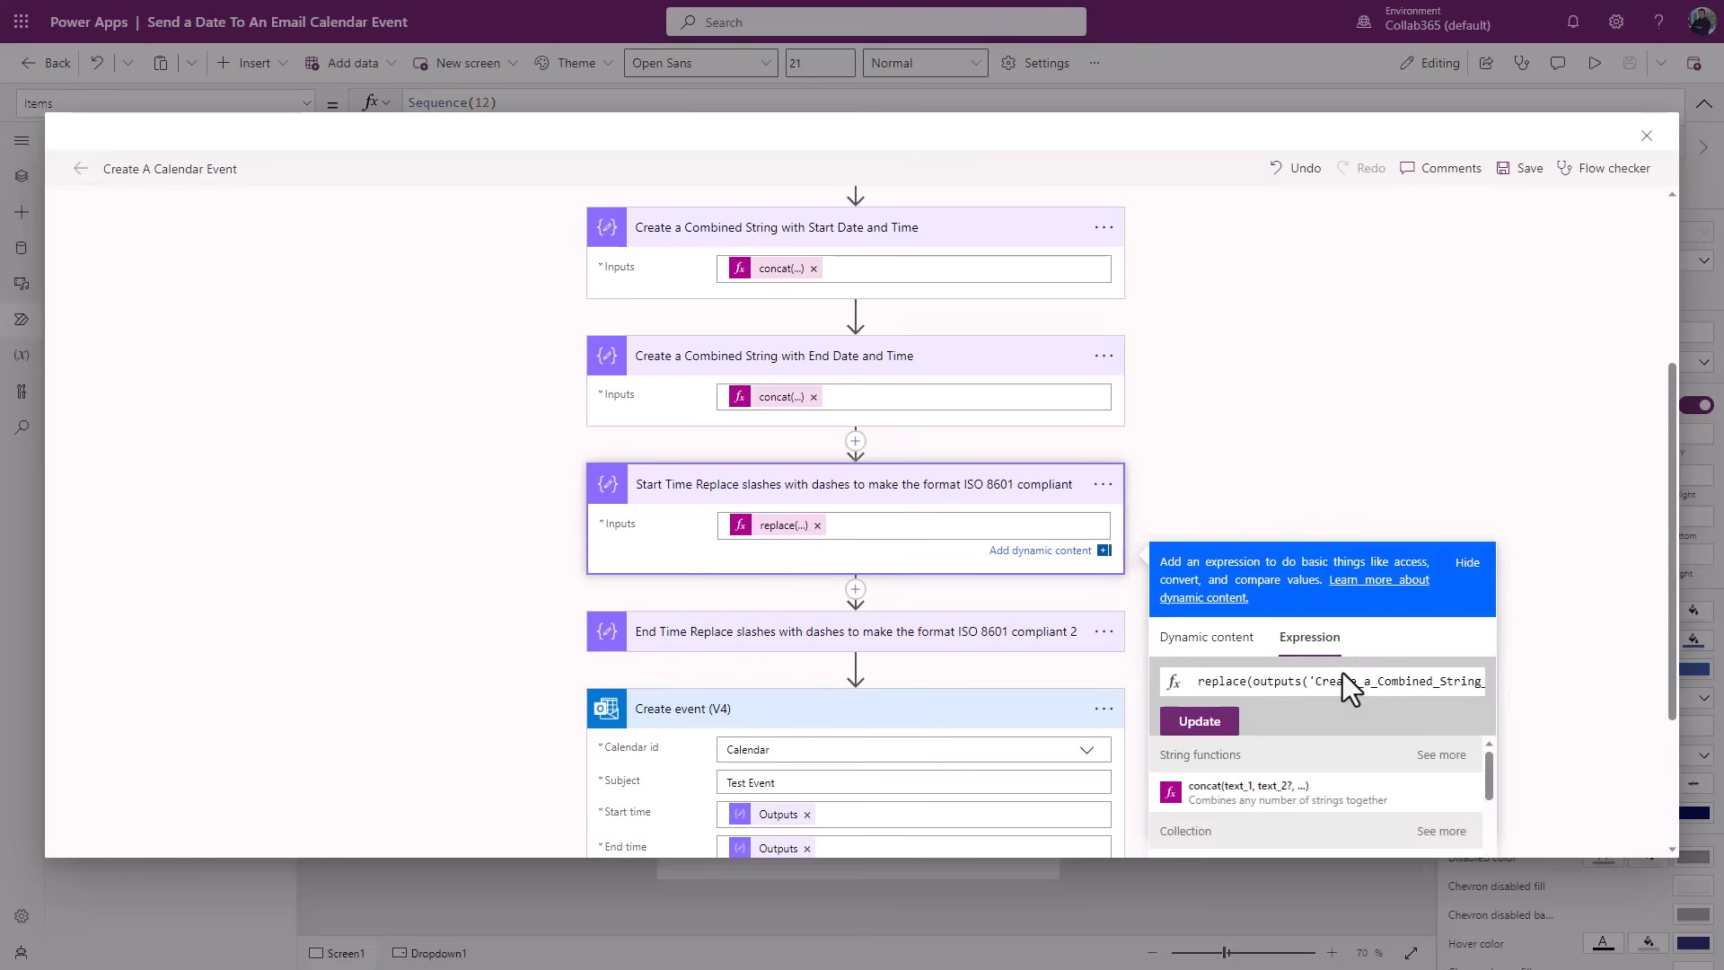
mouse_move(841, 358)
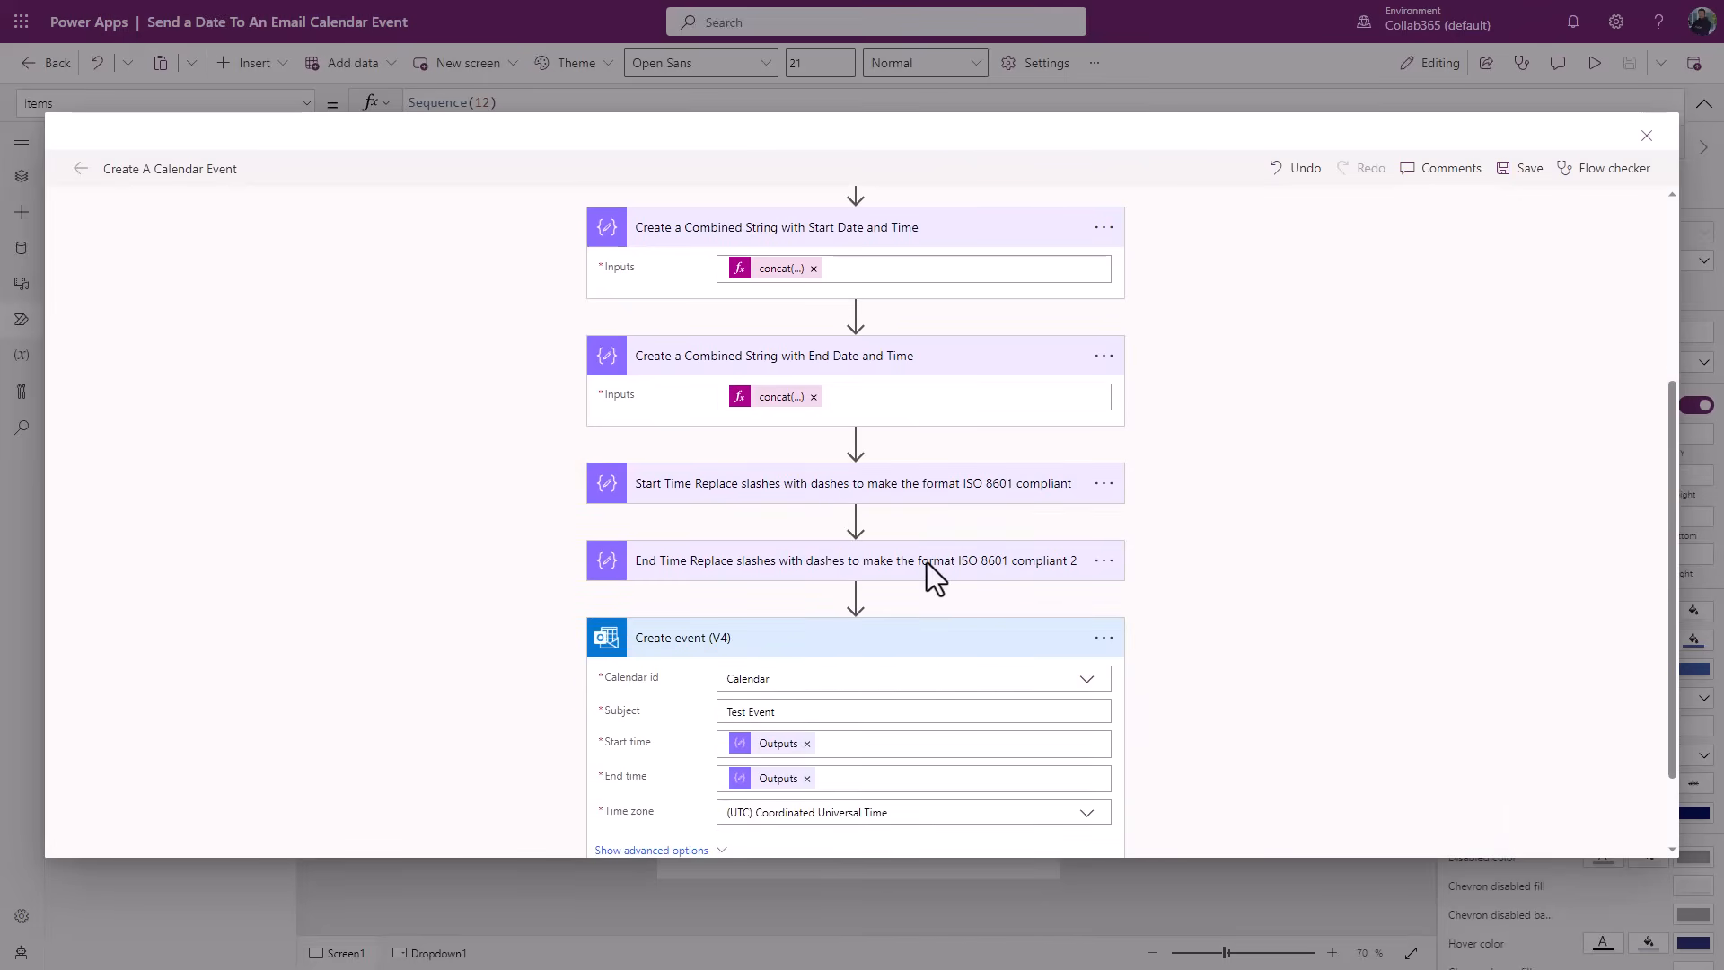
mouse_move(1483, 586)
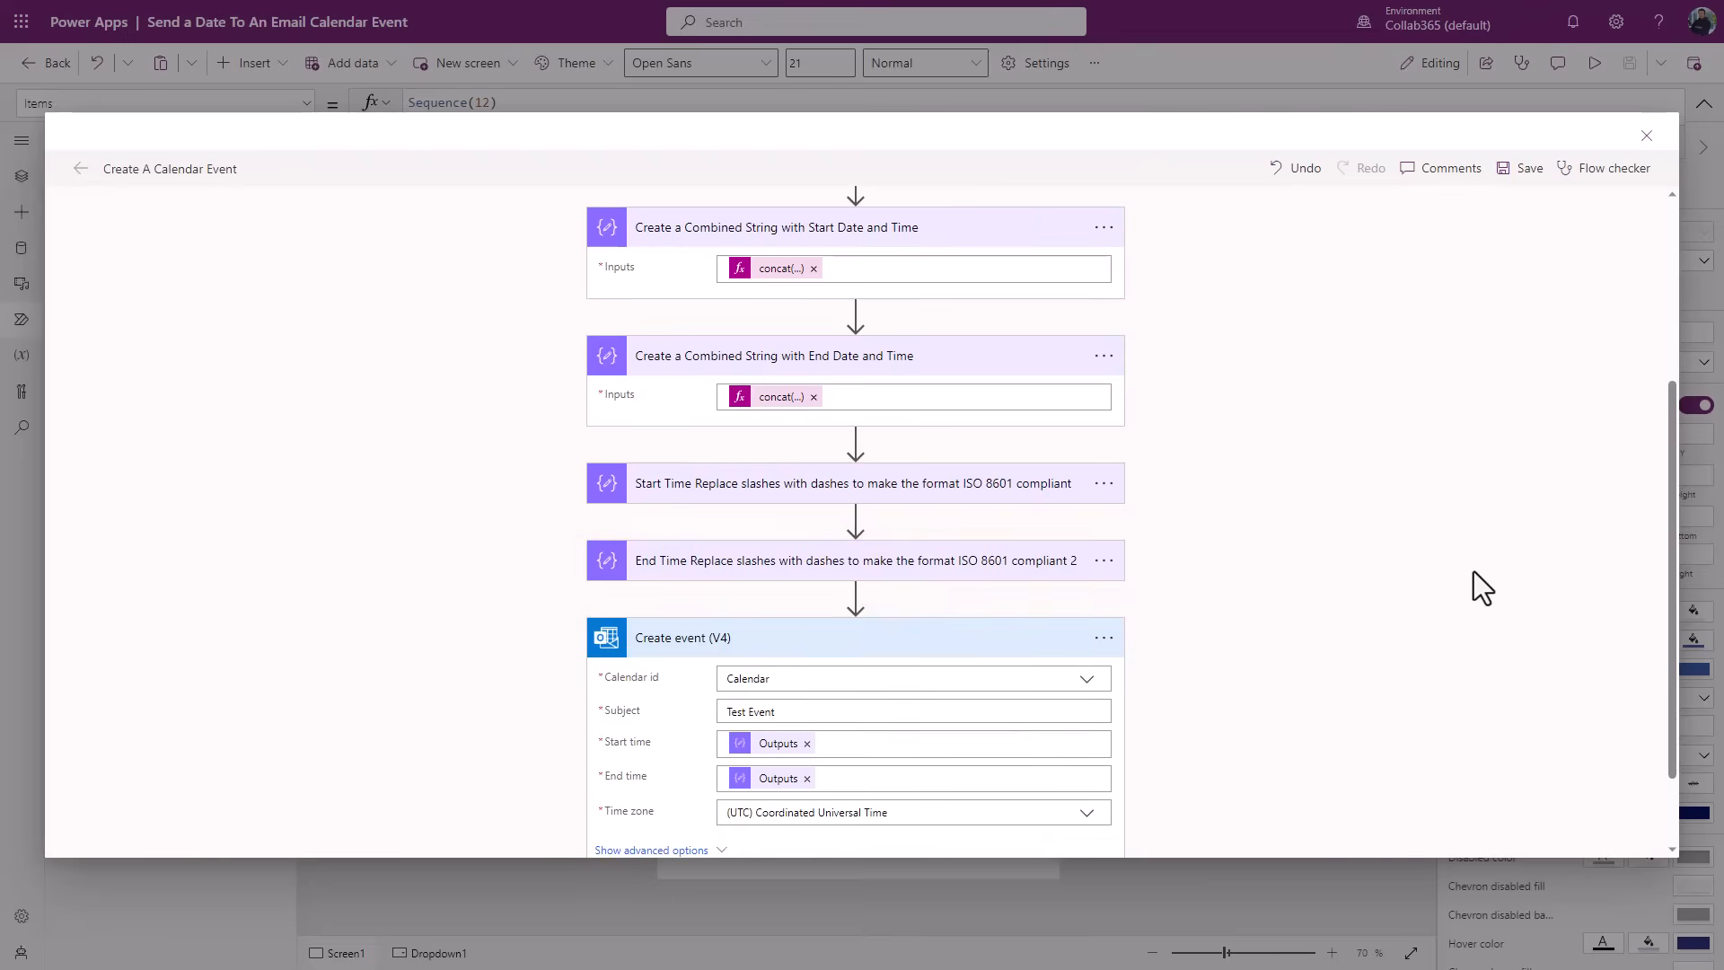
scroll(down, 3)
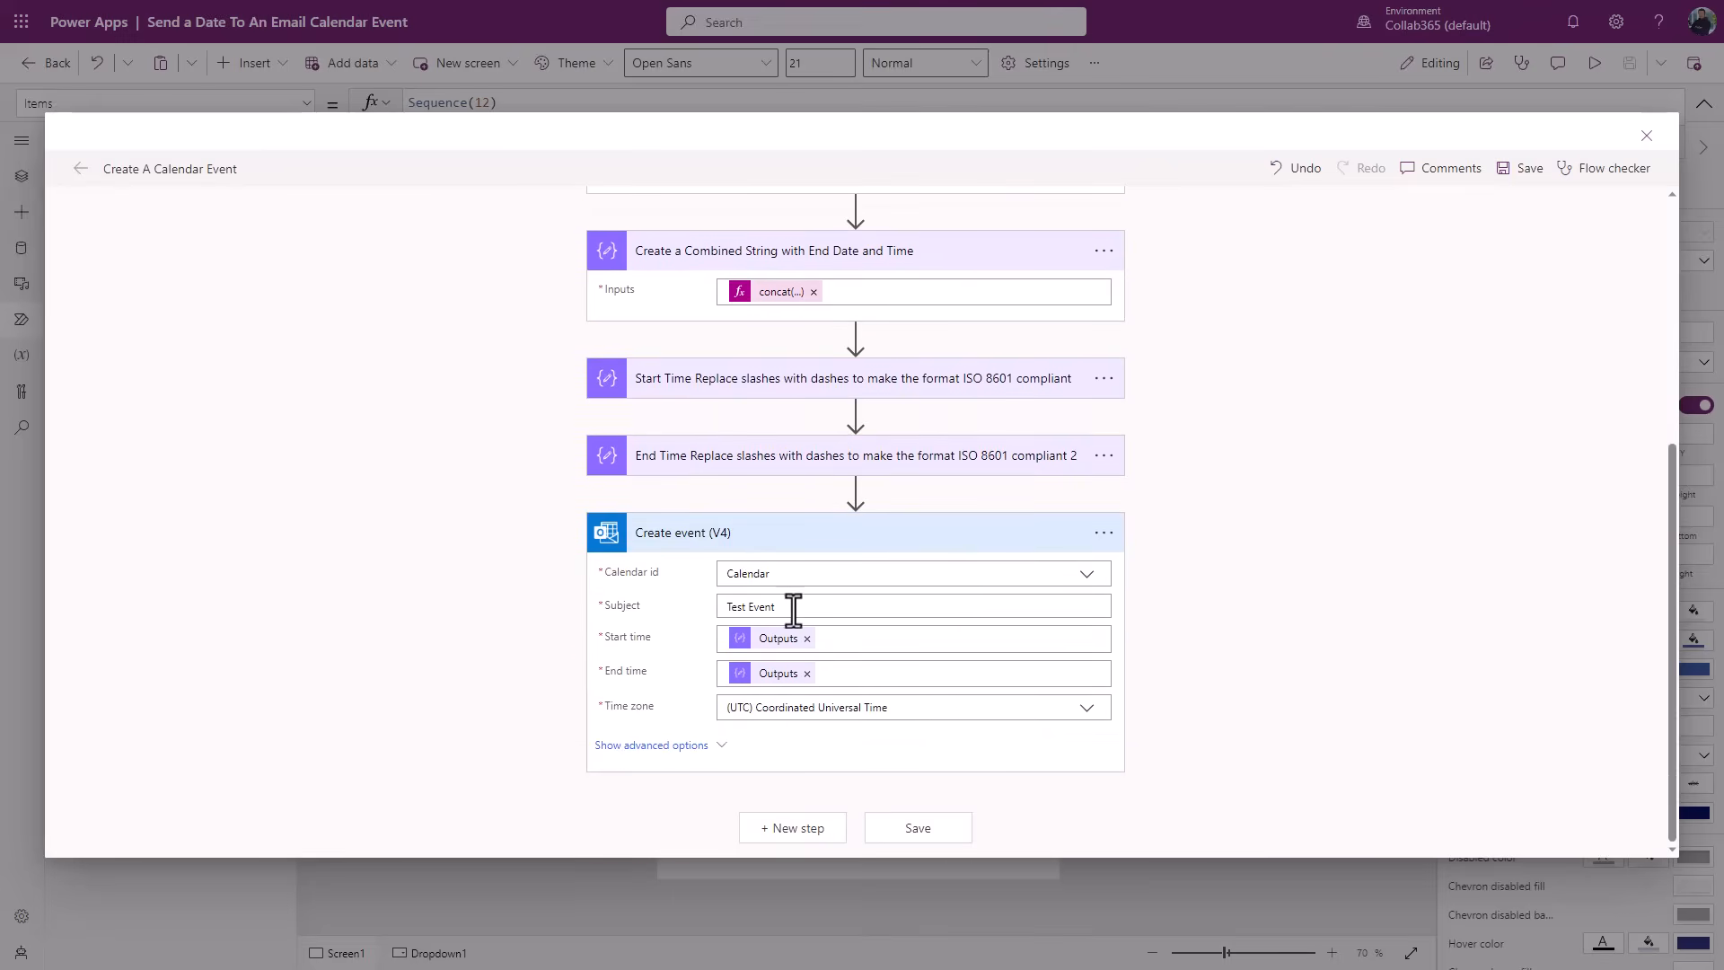
mouse_move(792, 667)
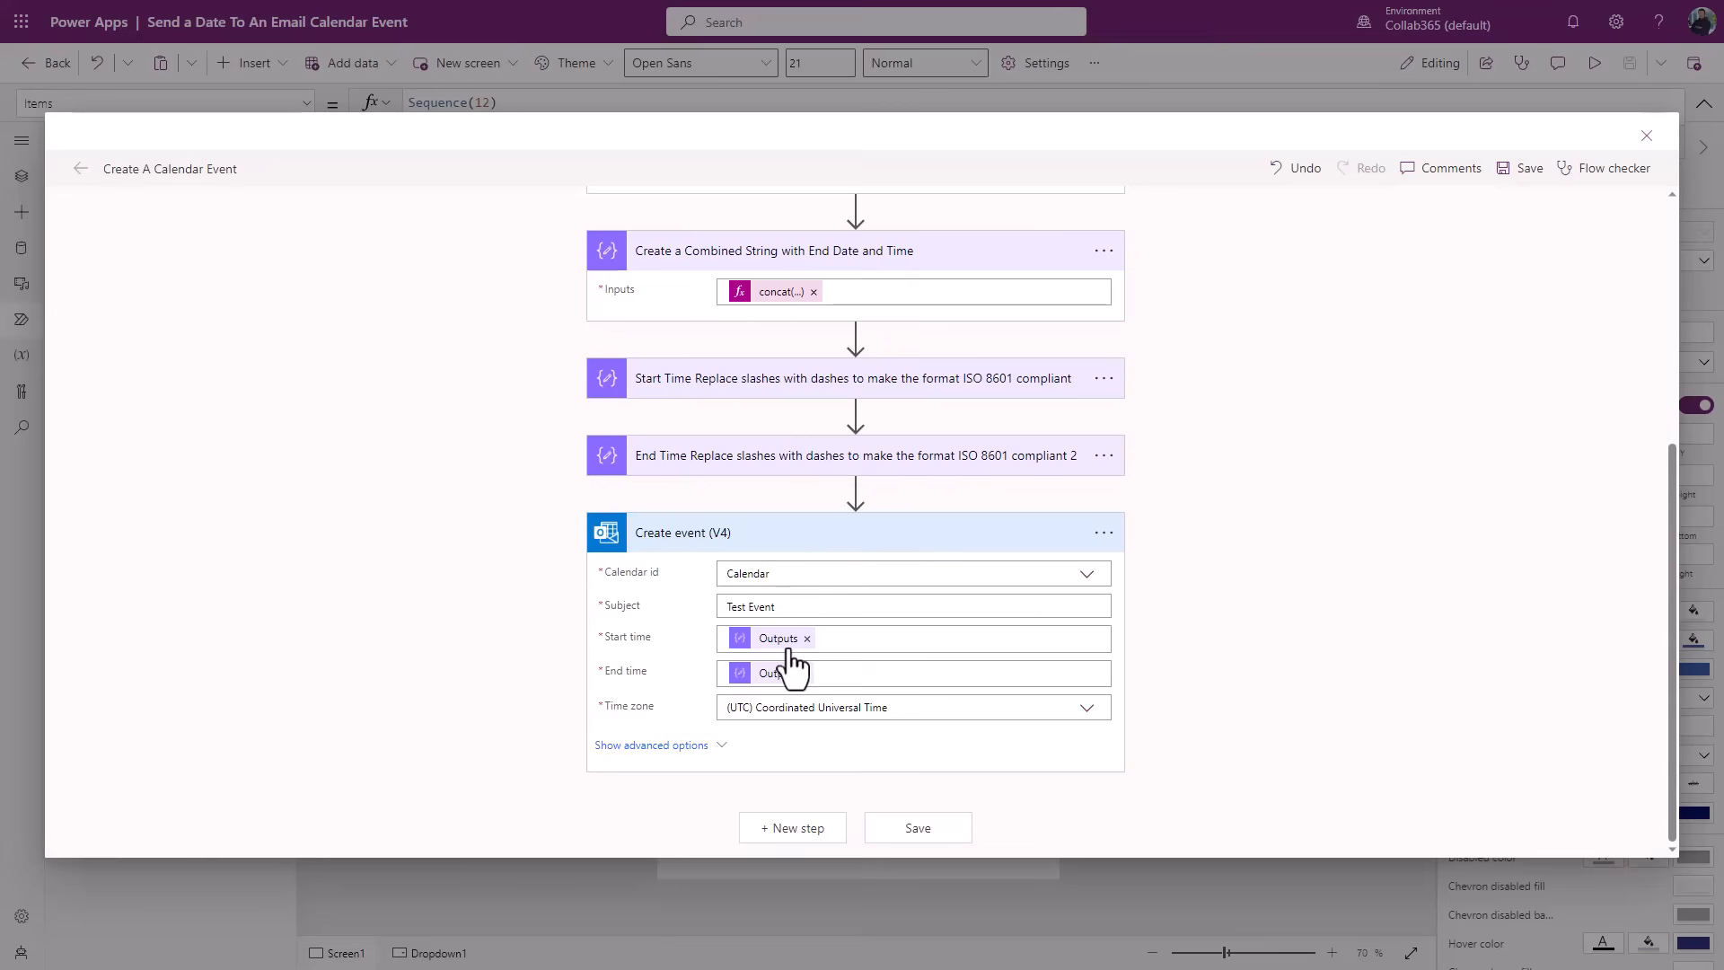
click(776, 671)
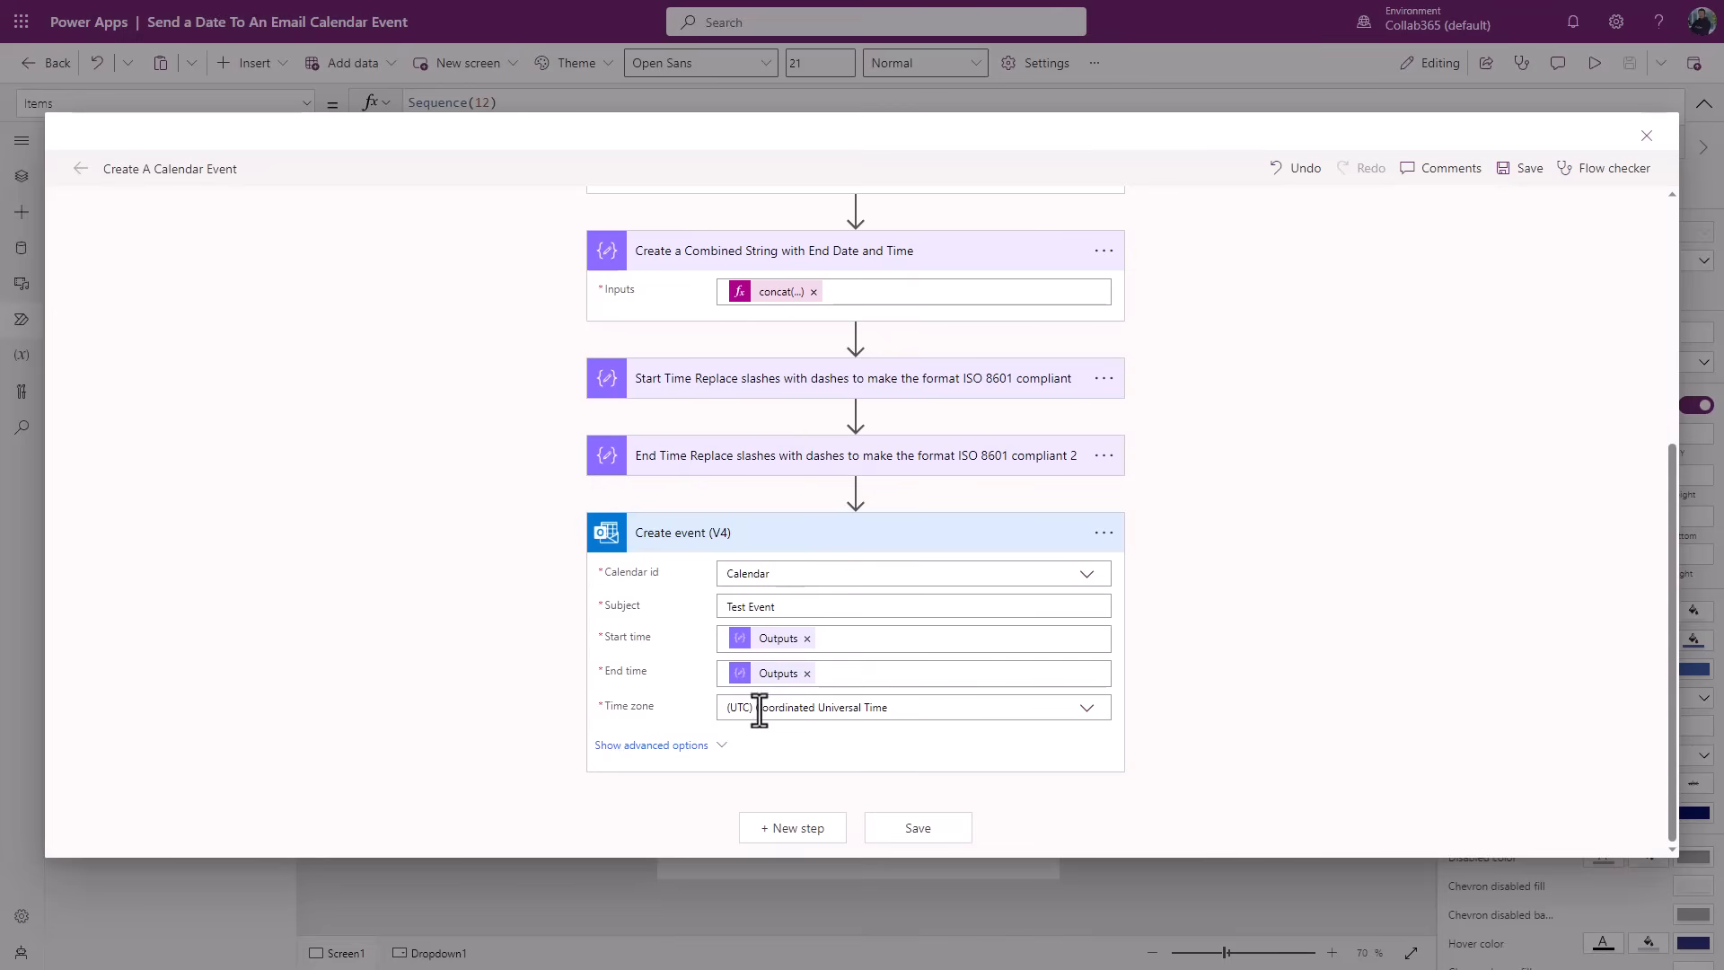
click(917, 827)
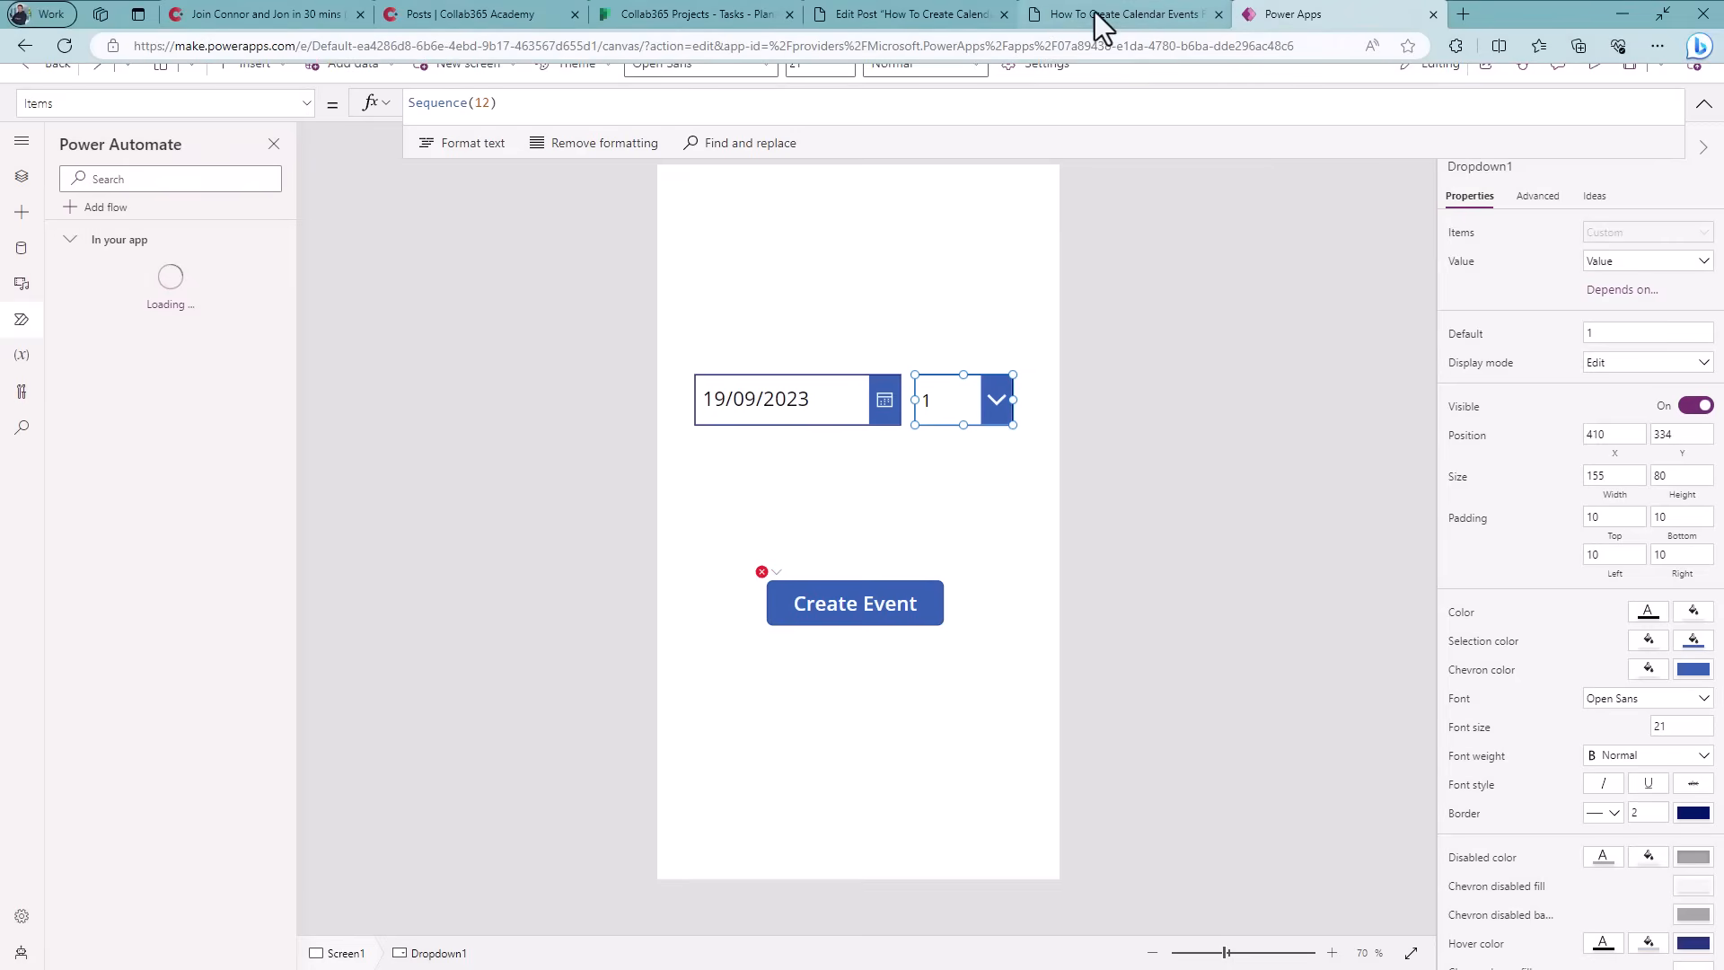
- Open the Create A Calendar Event flow from My flows and bring up Test
click(1461, 15)
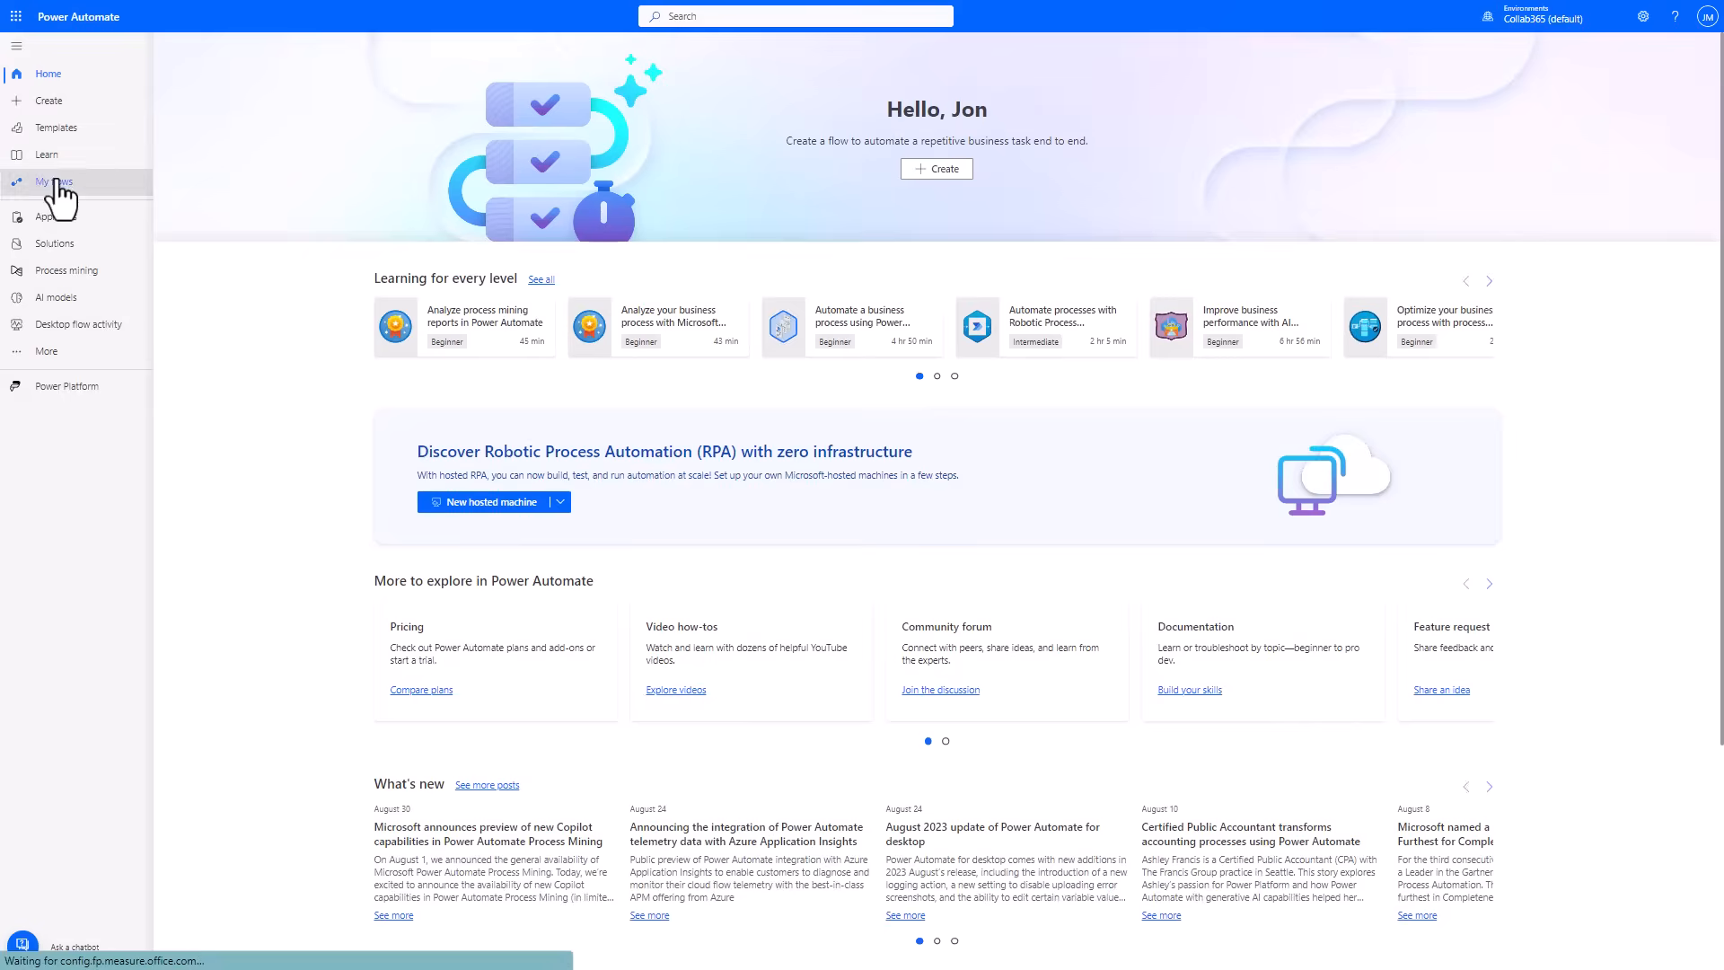
click(54, 182)
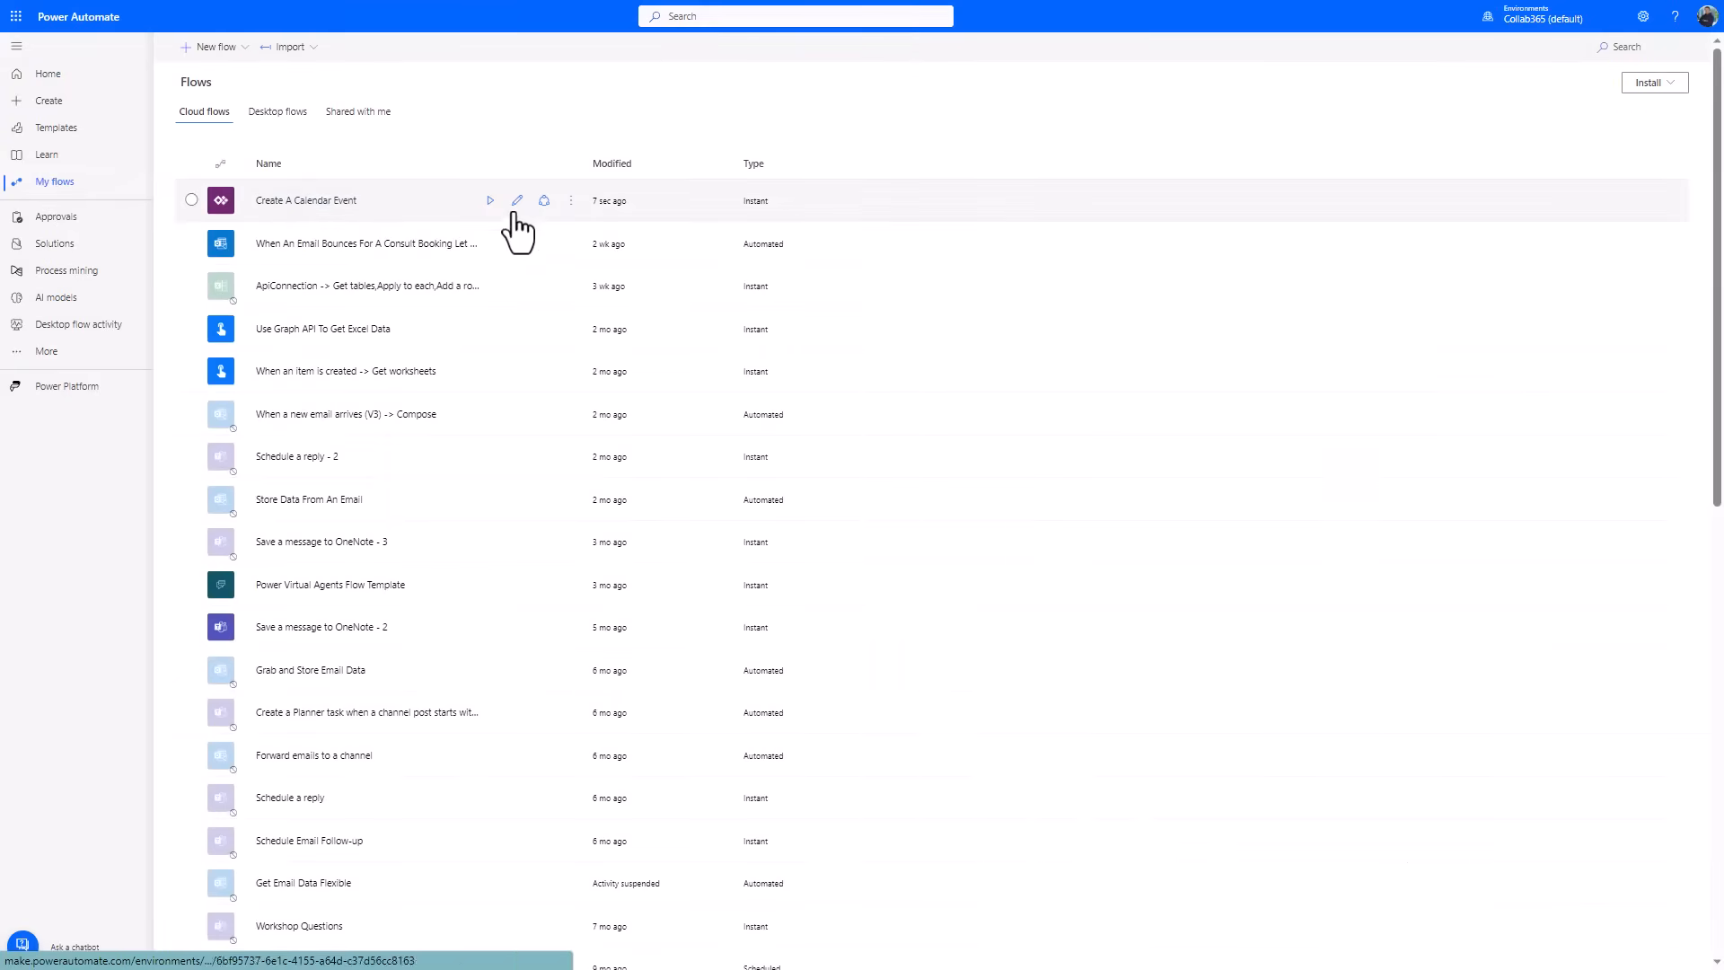
click(517, 200)
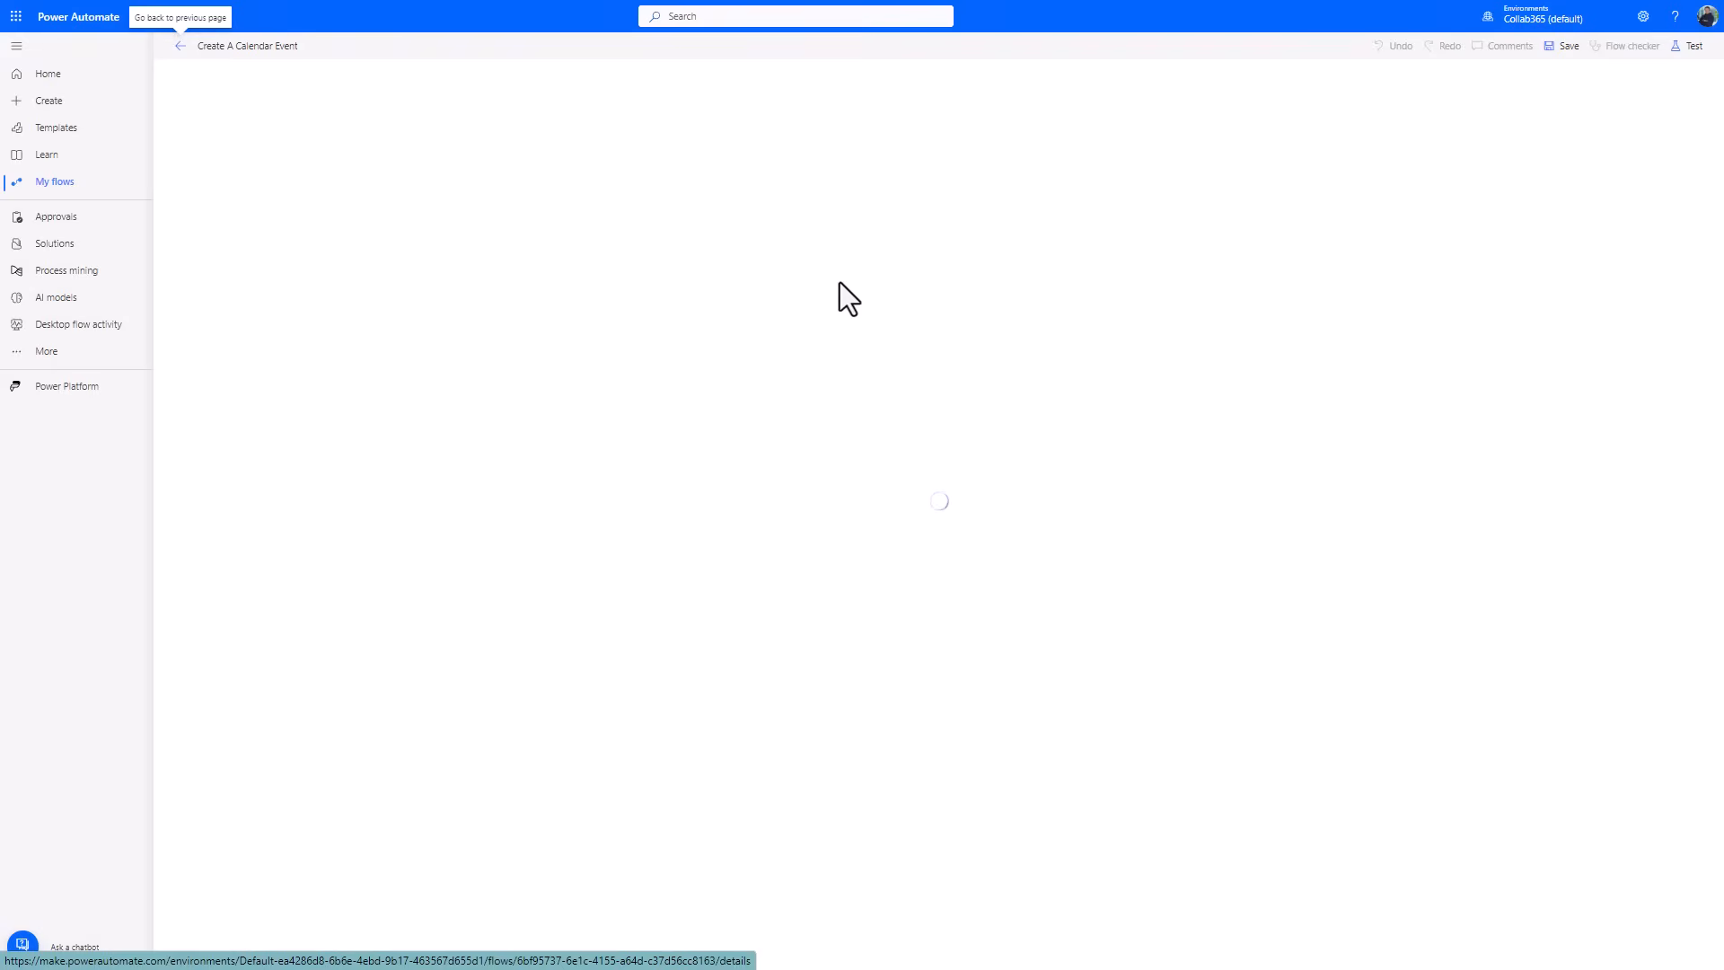
click(1691, 45)
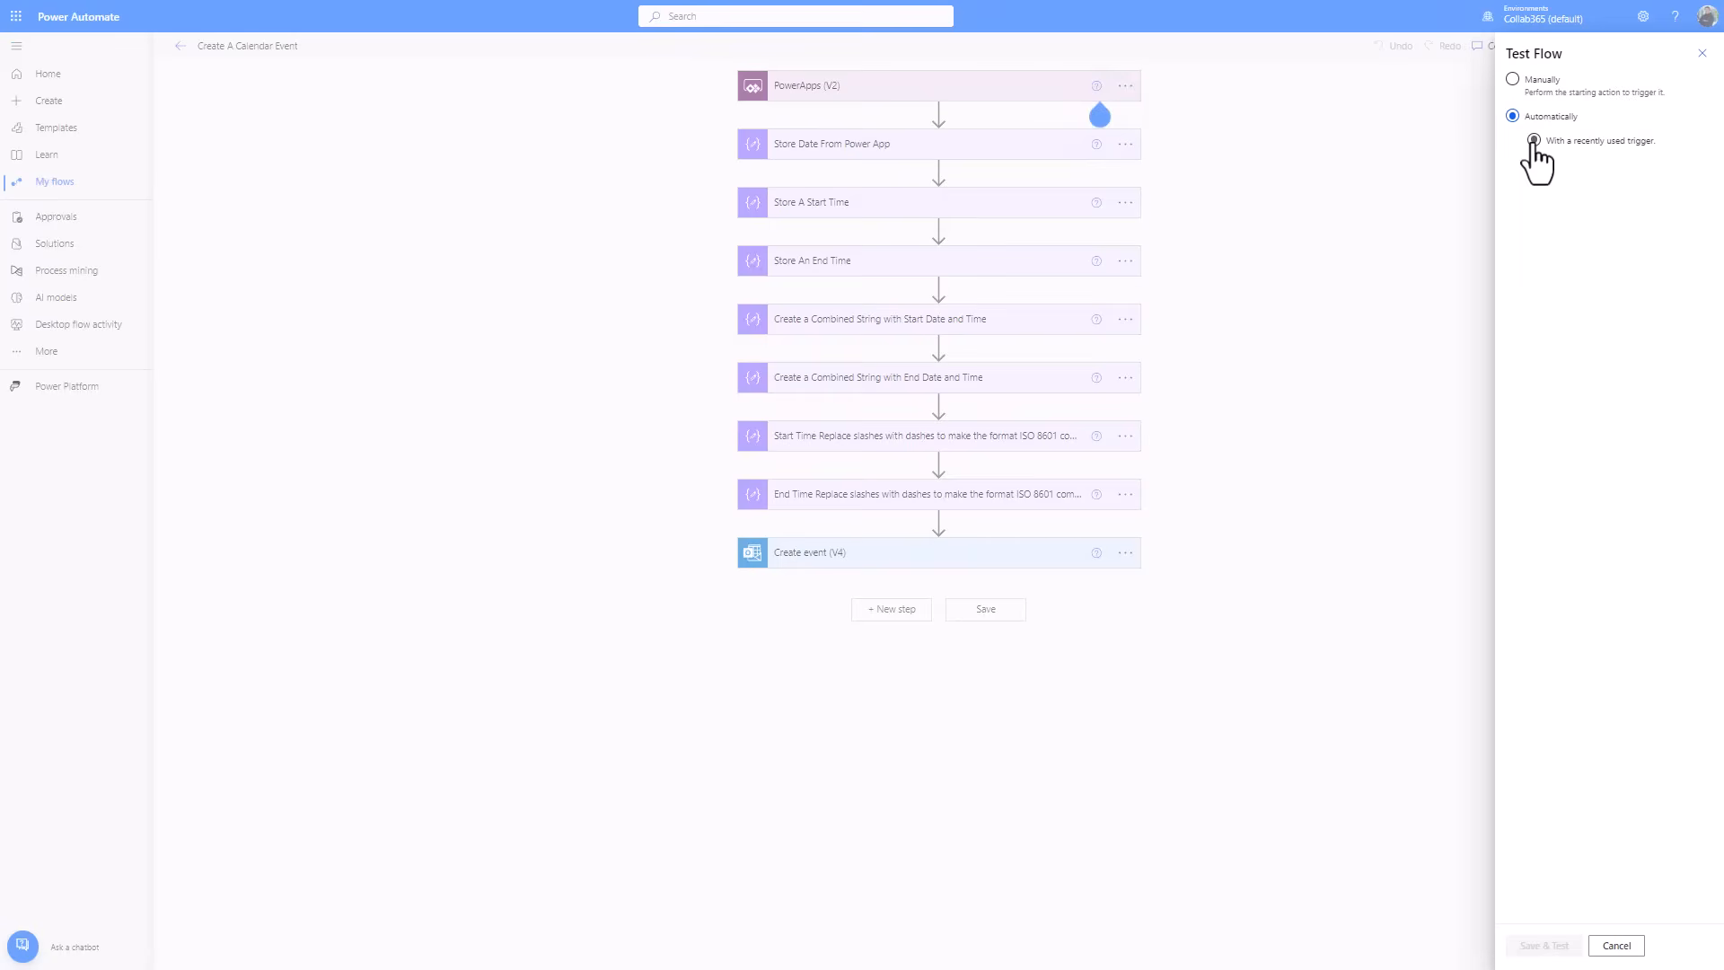
- Test the flow with the most recent Power Apps trigger and view the successful run
click(1533, 140)
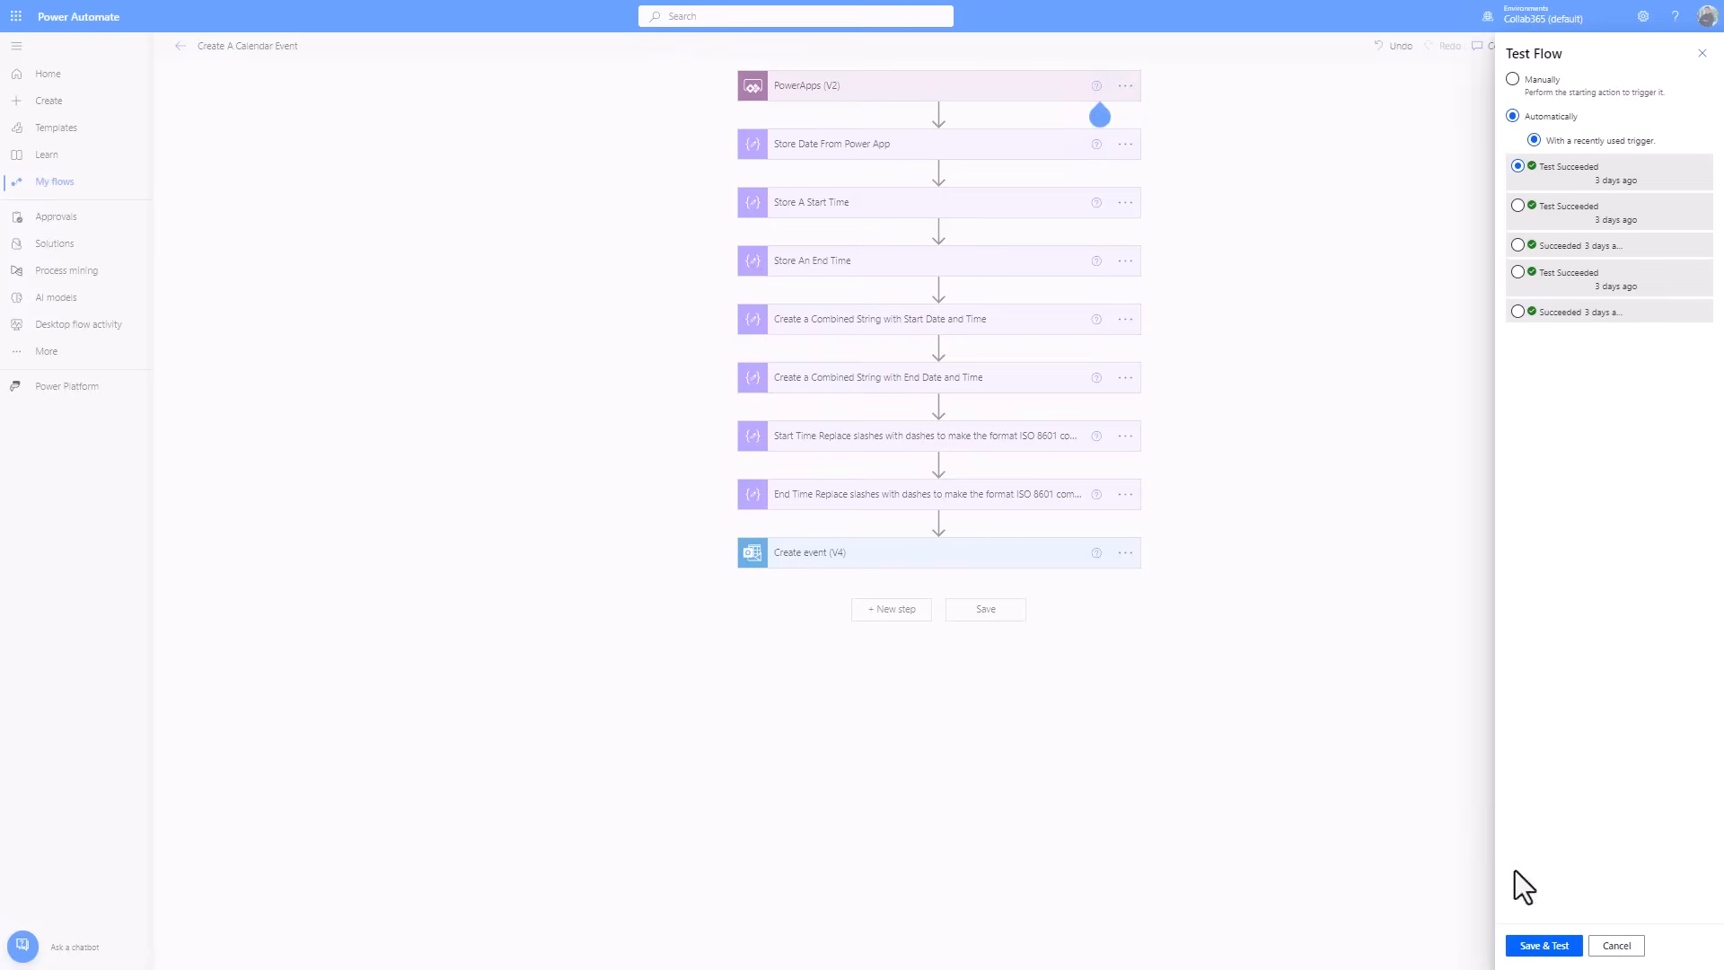
click(1543, 945)
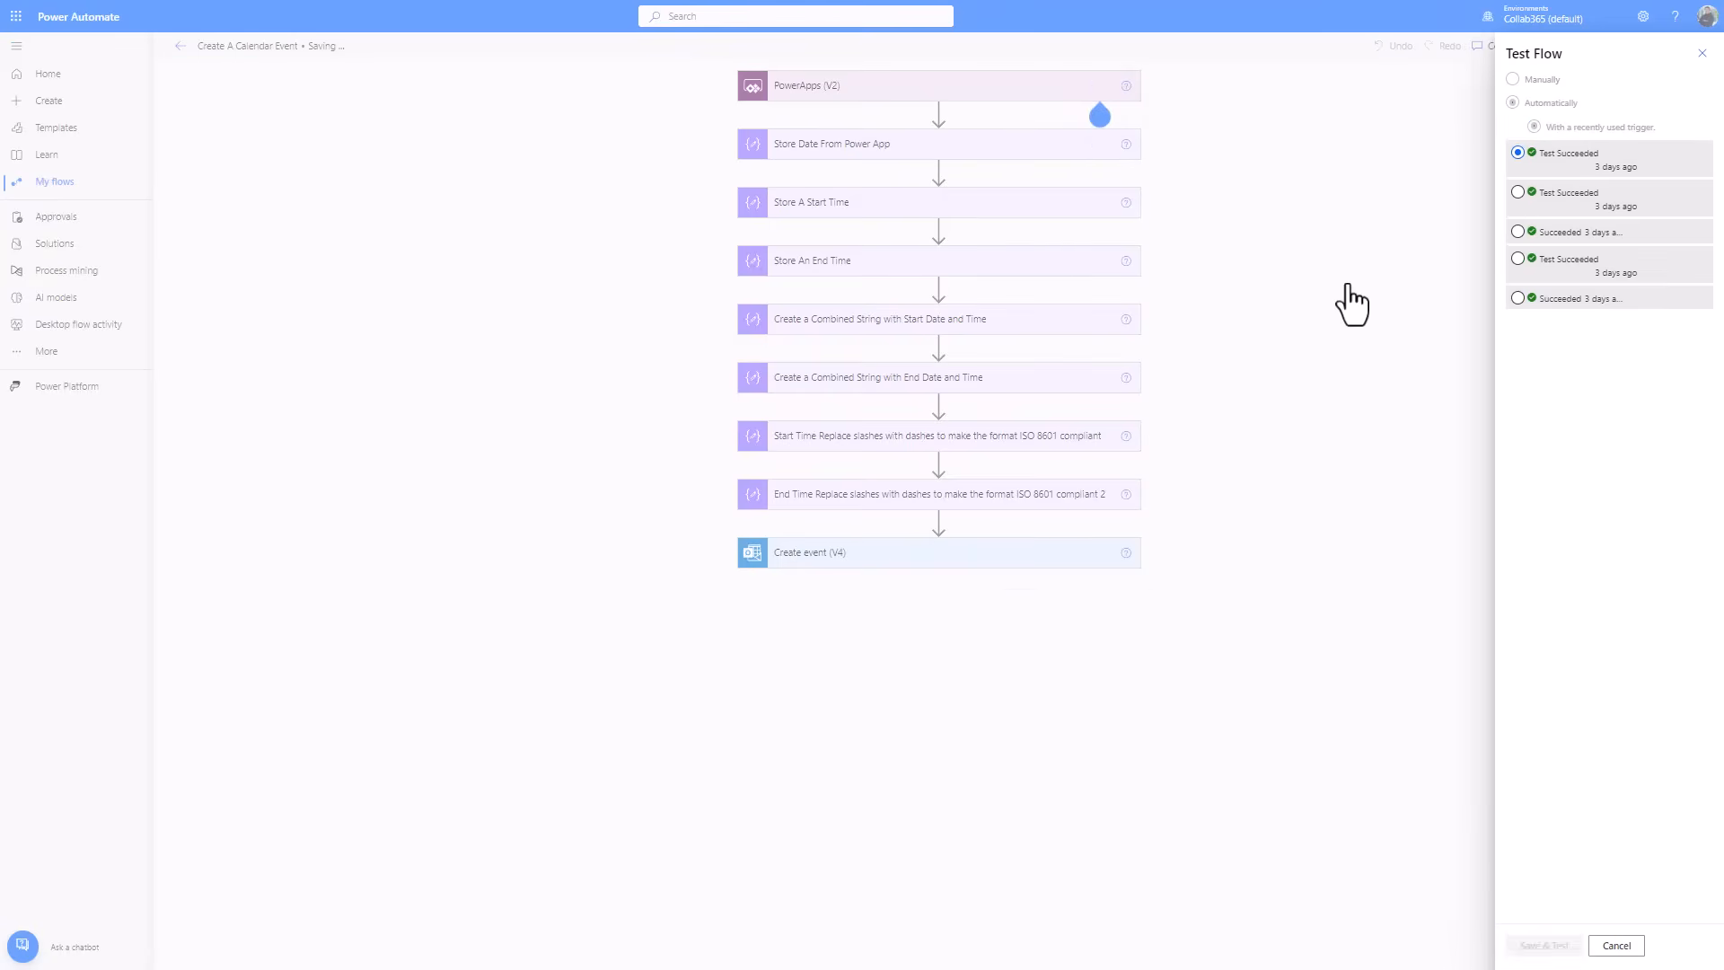
click(1543, 945)
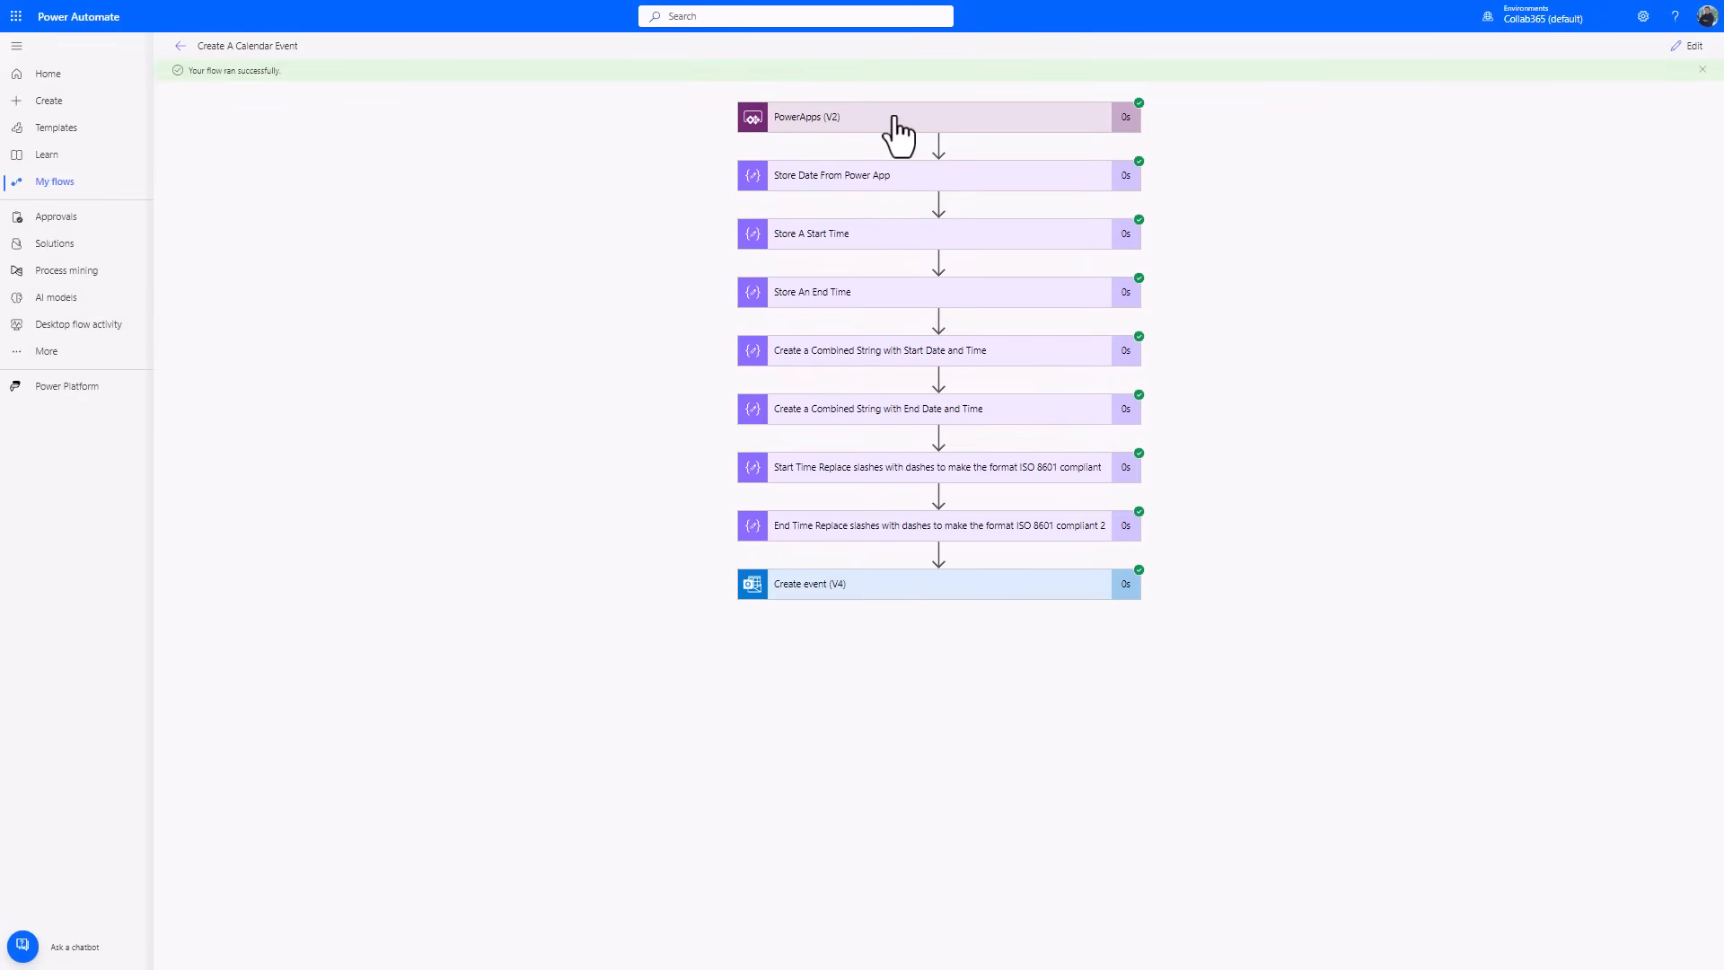
- Inspect the Store Date From Power App (2023-09-15) and Store A Start Time step results
click(891, 117)
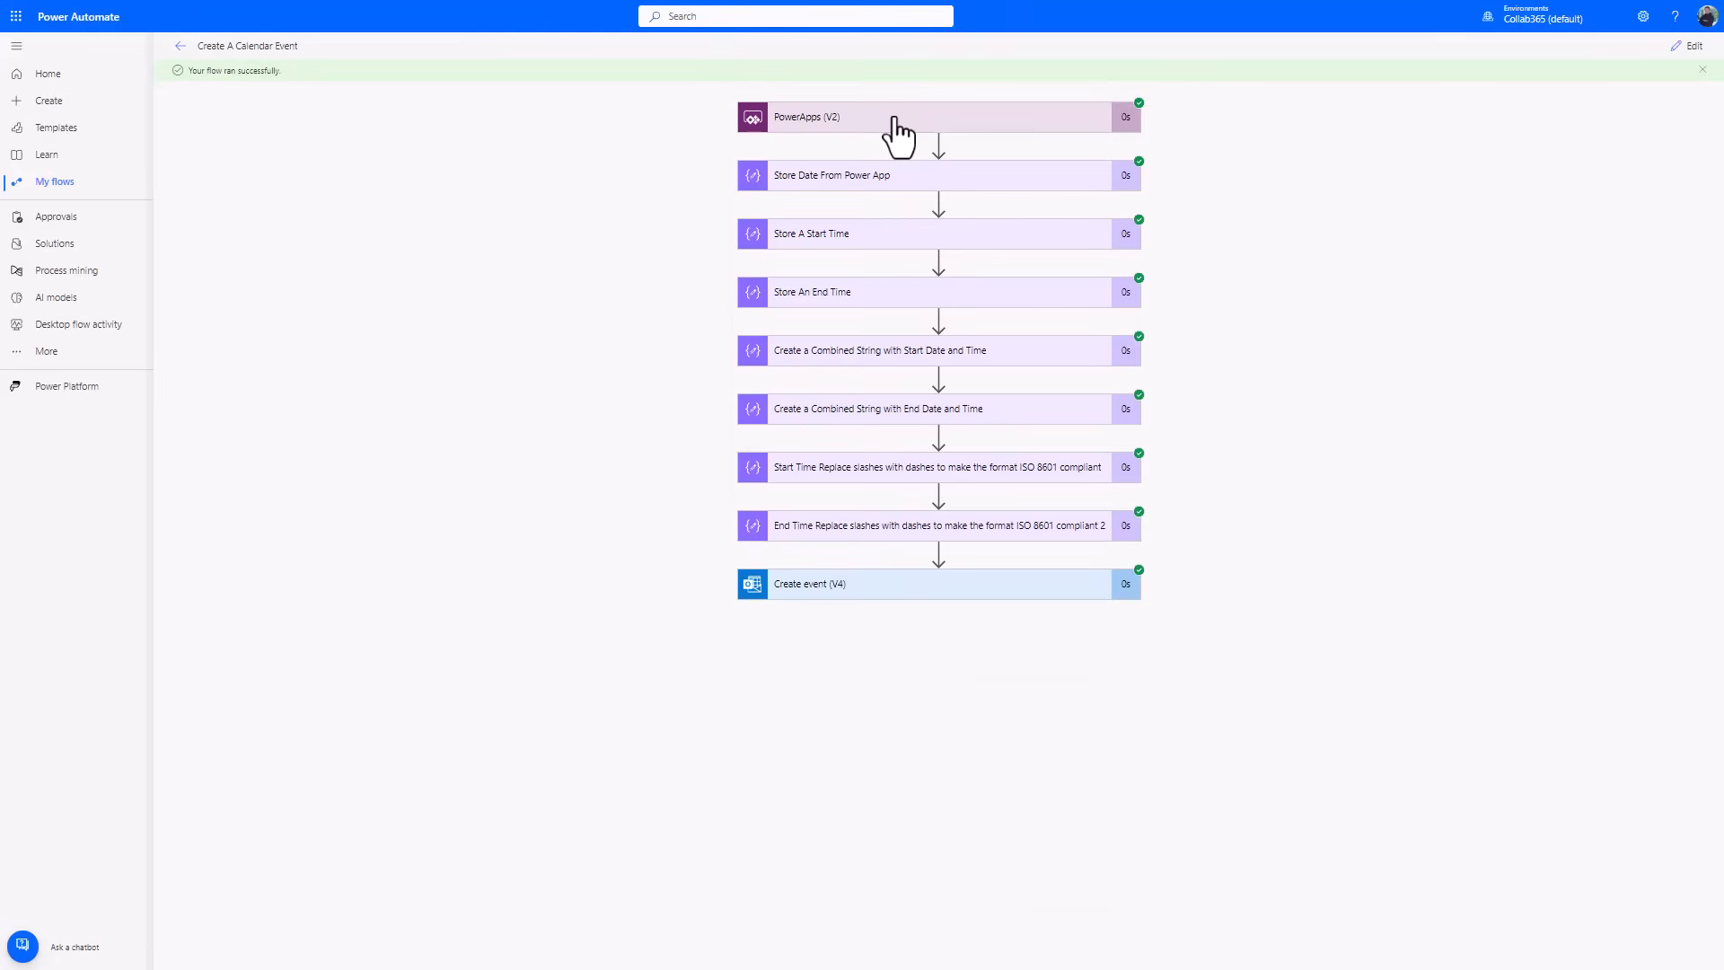
click(937, 175)
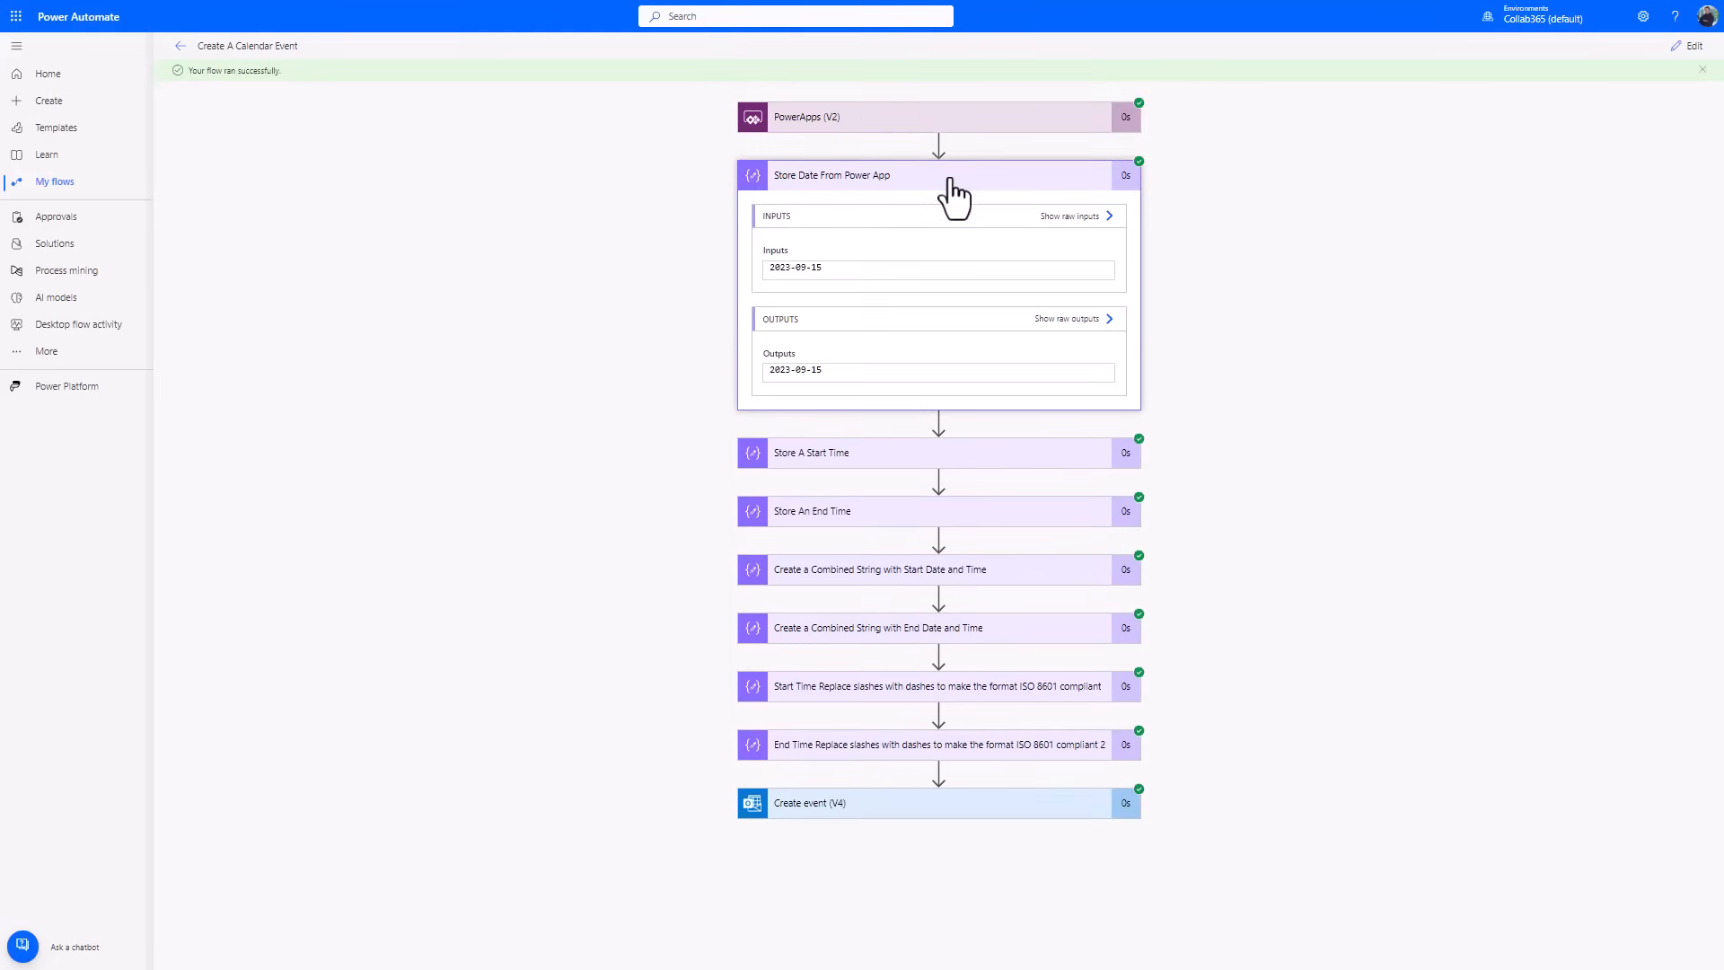
double_click(795, 268)
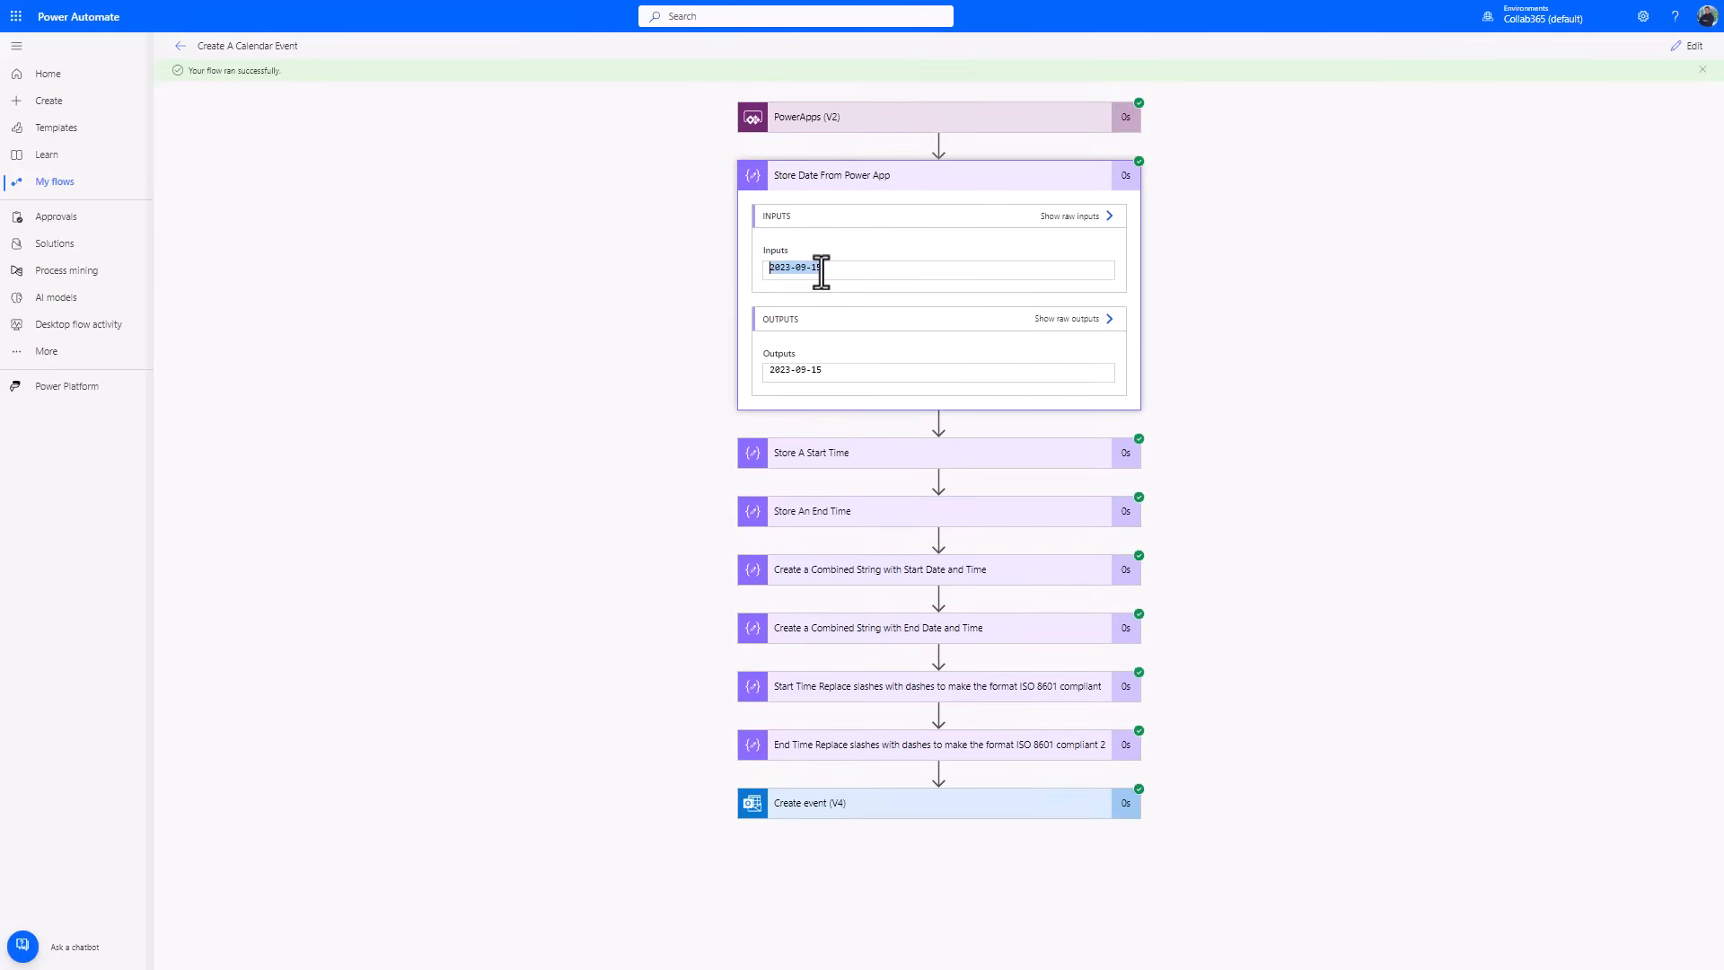
click(831, 175)
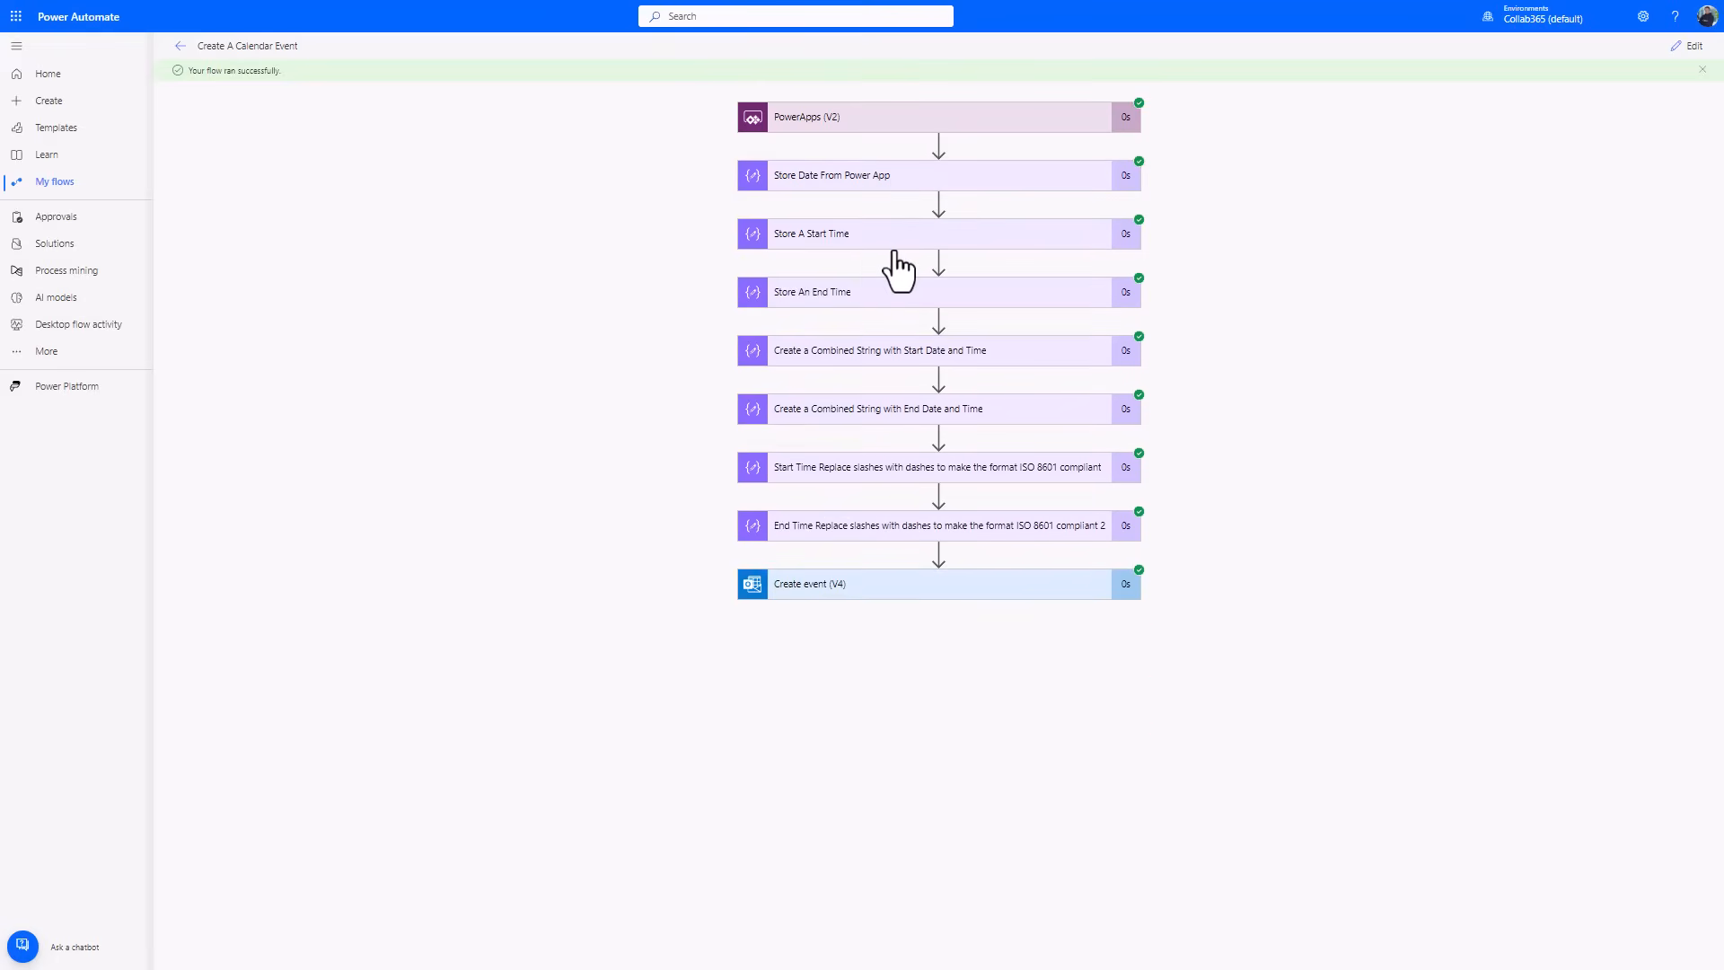
click(810, 234)
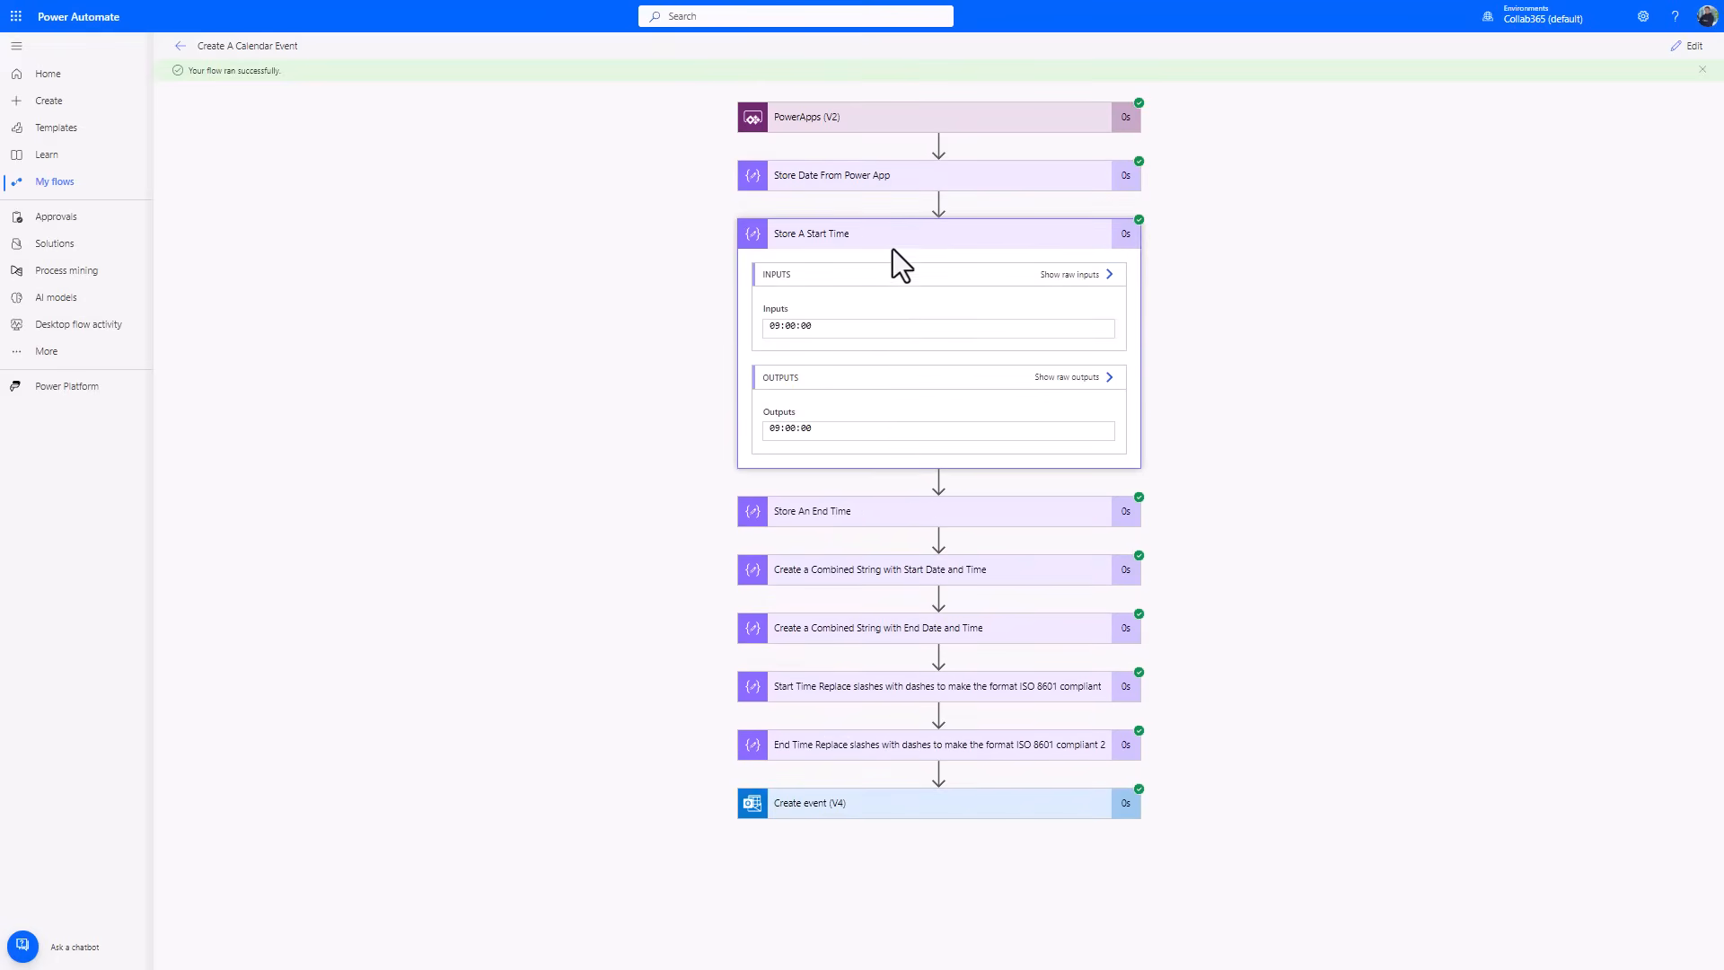
click(880, 350)
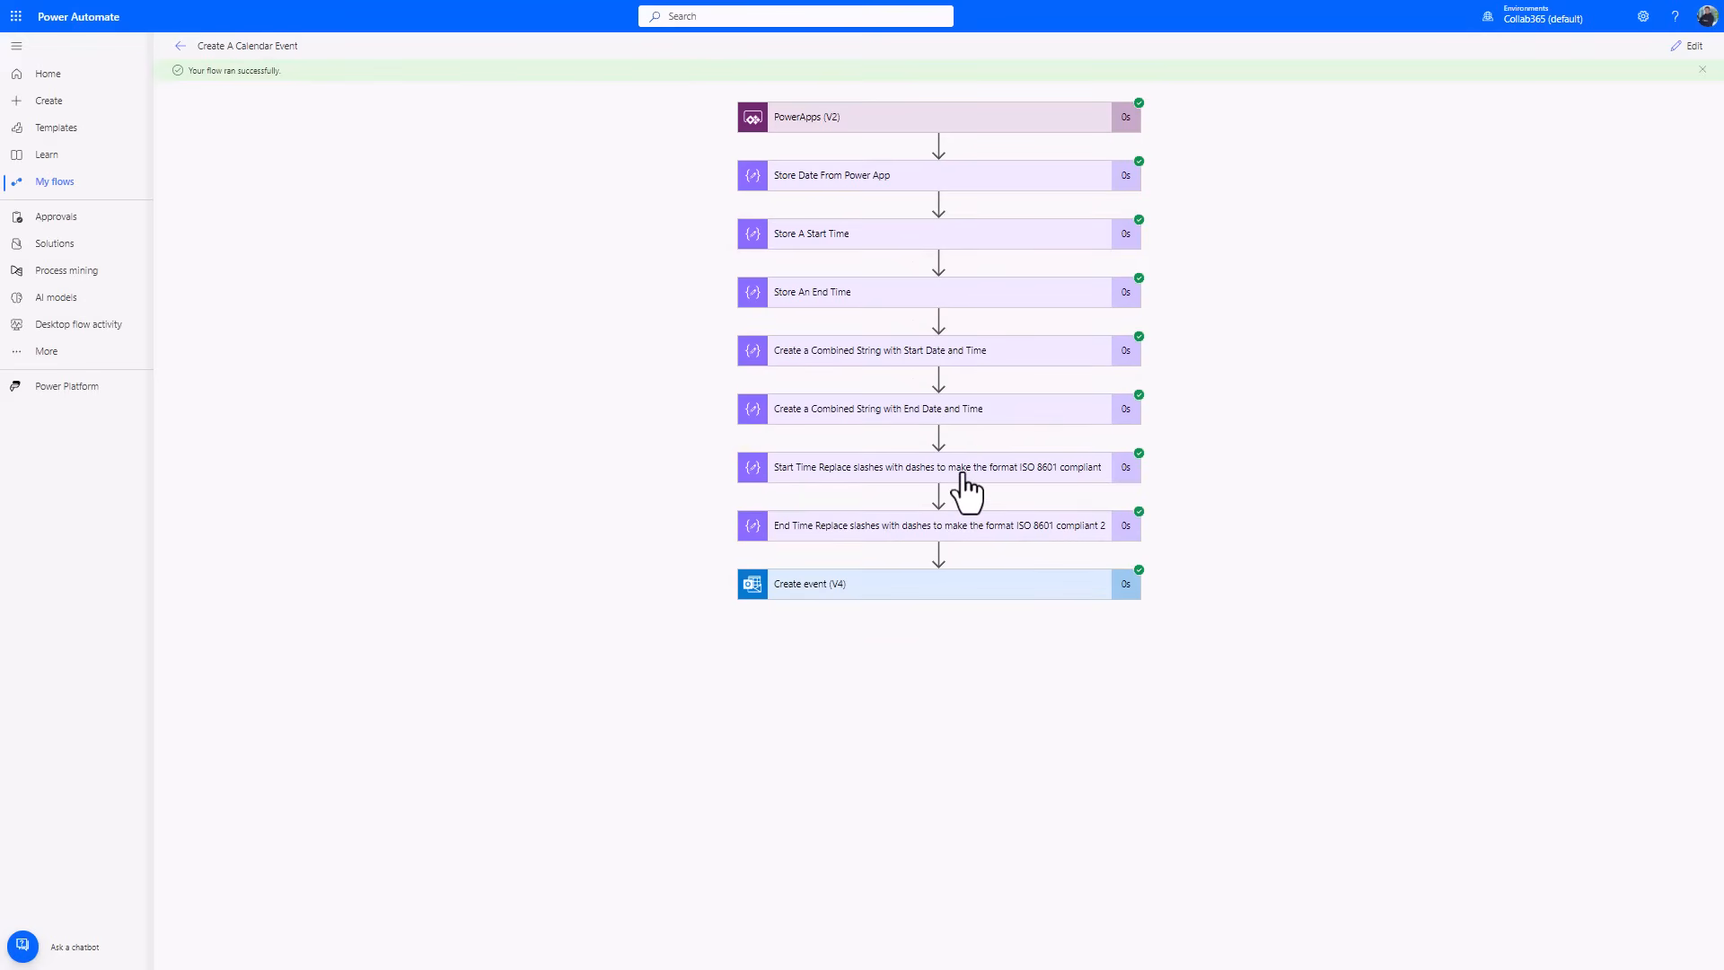
- Check the start time ISO 8601 conversion, then expand Create event's inputs and outputs
click(935, 466)
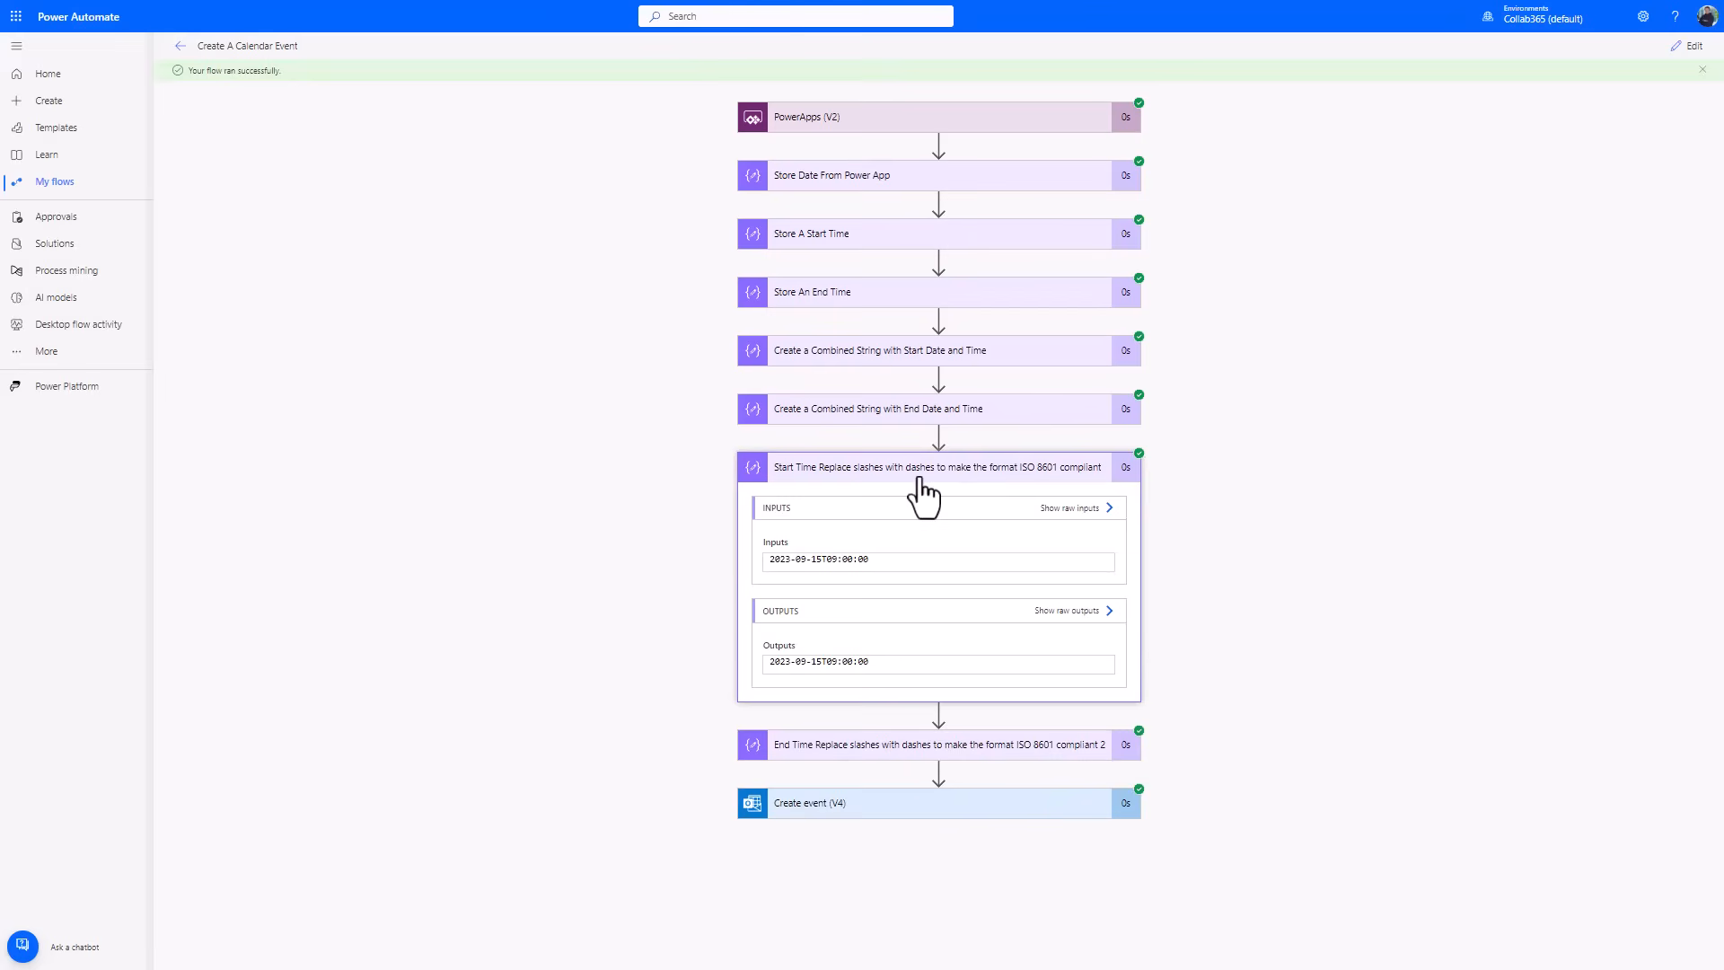
click(941, 466)
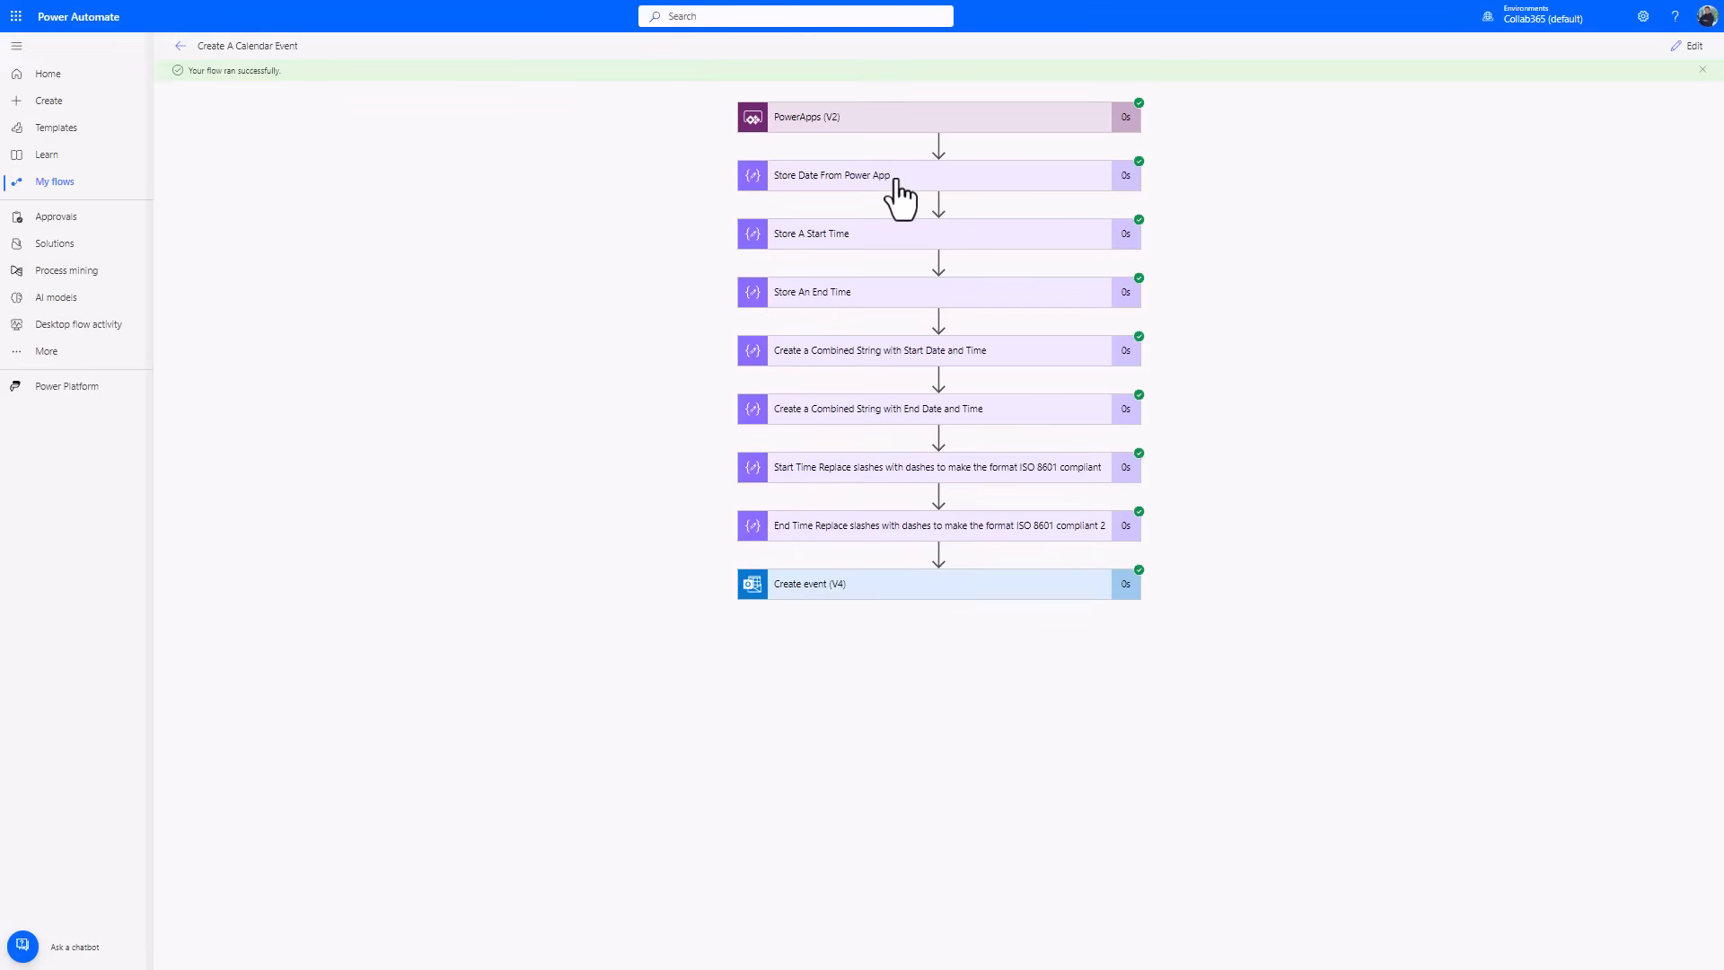
click(937, 175)
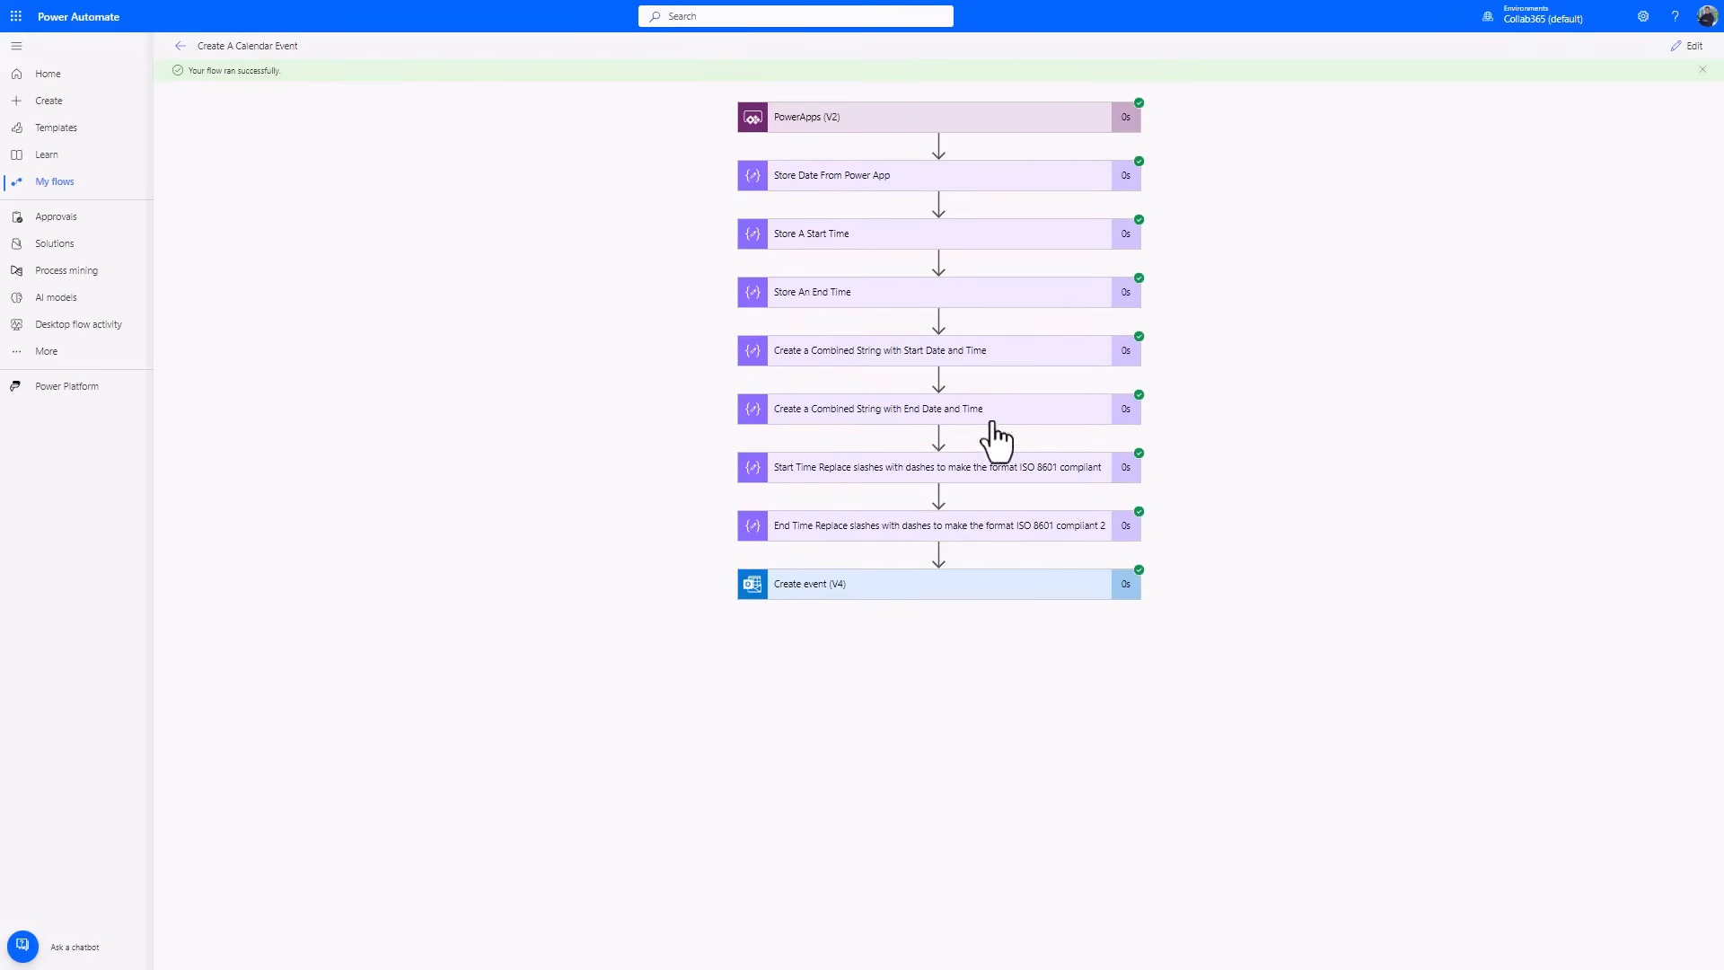
click(935, 466)
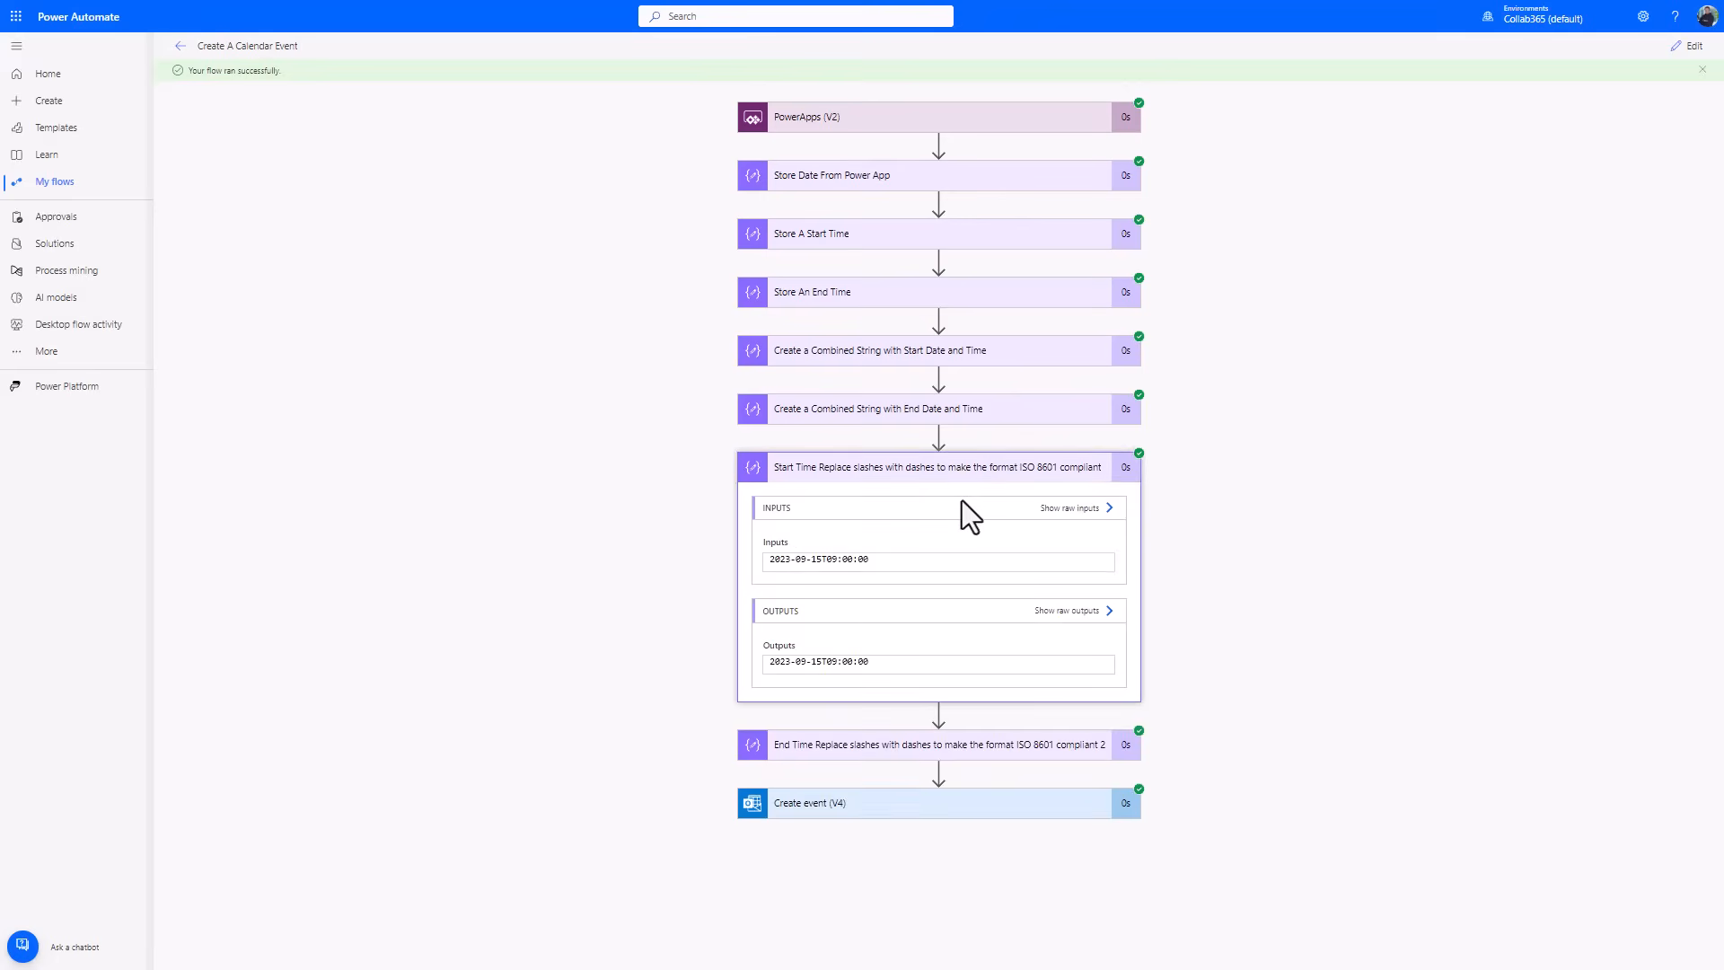
click(937, 466)
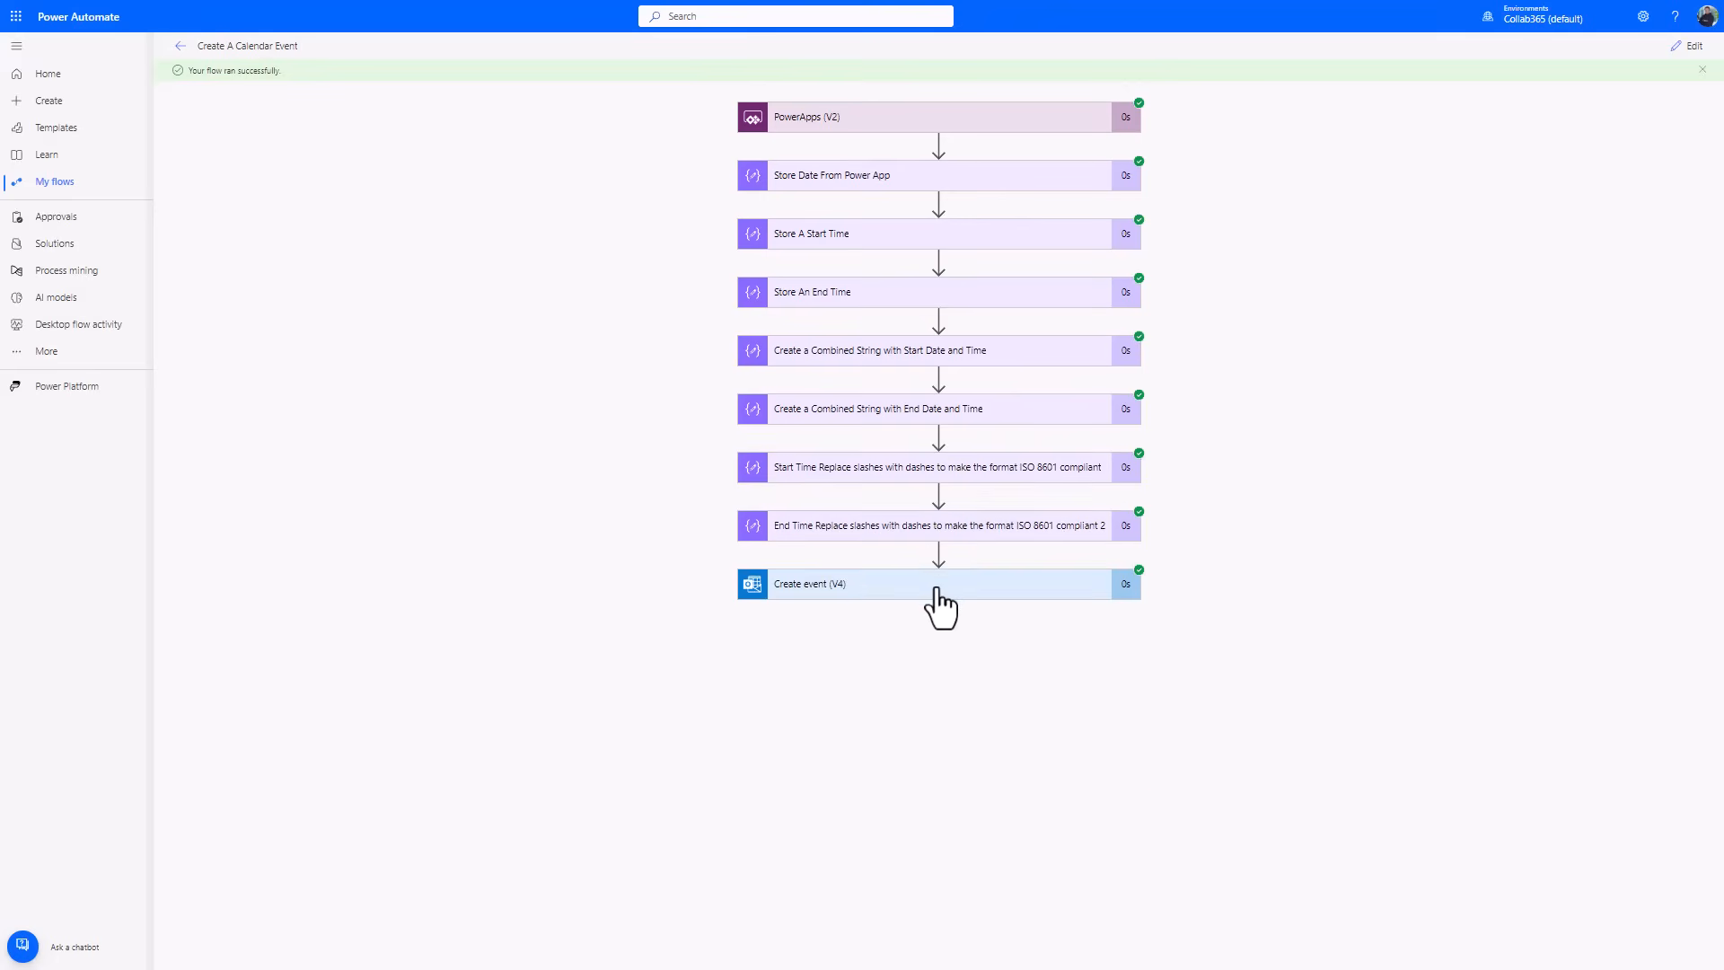
click(940, 583)
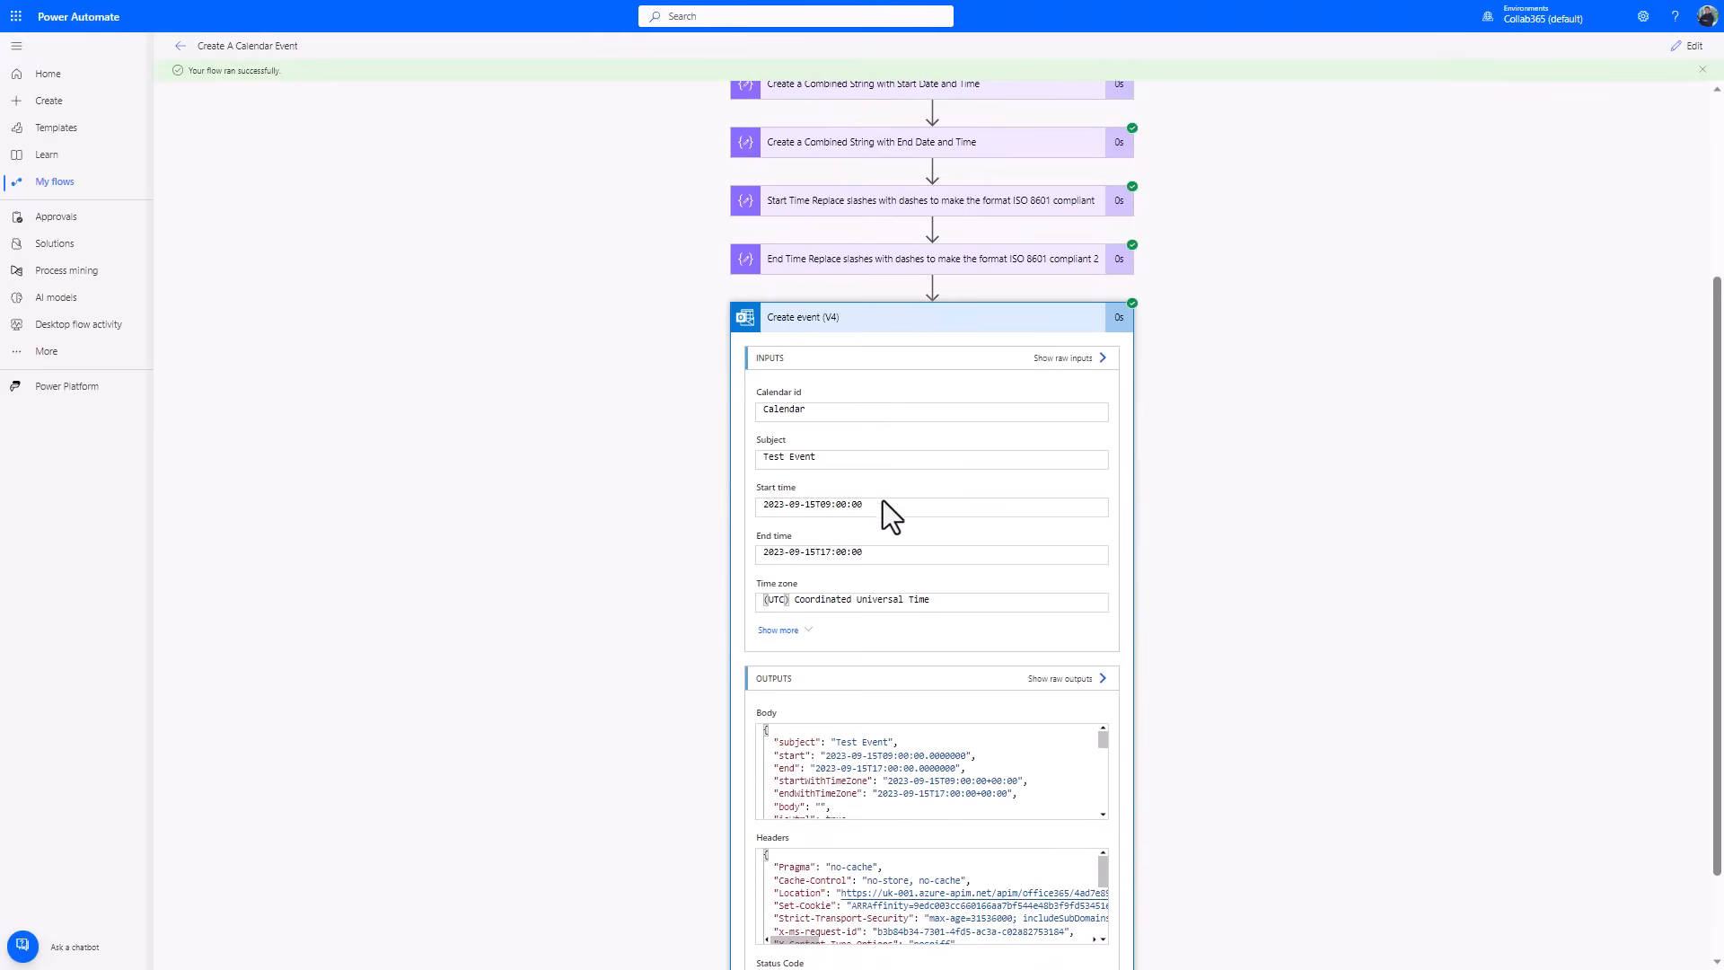
mouse_move(983, 611)
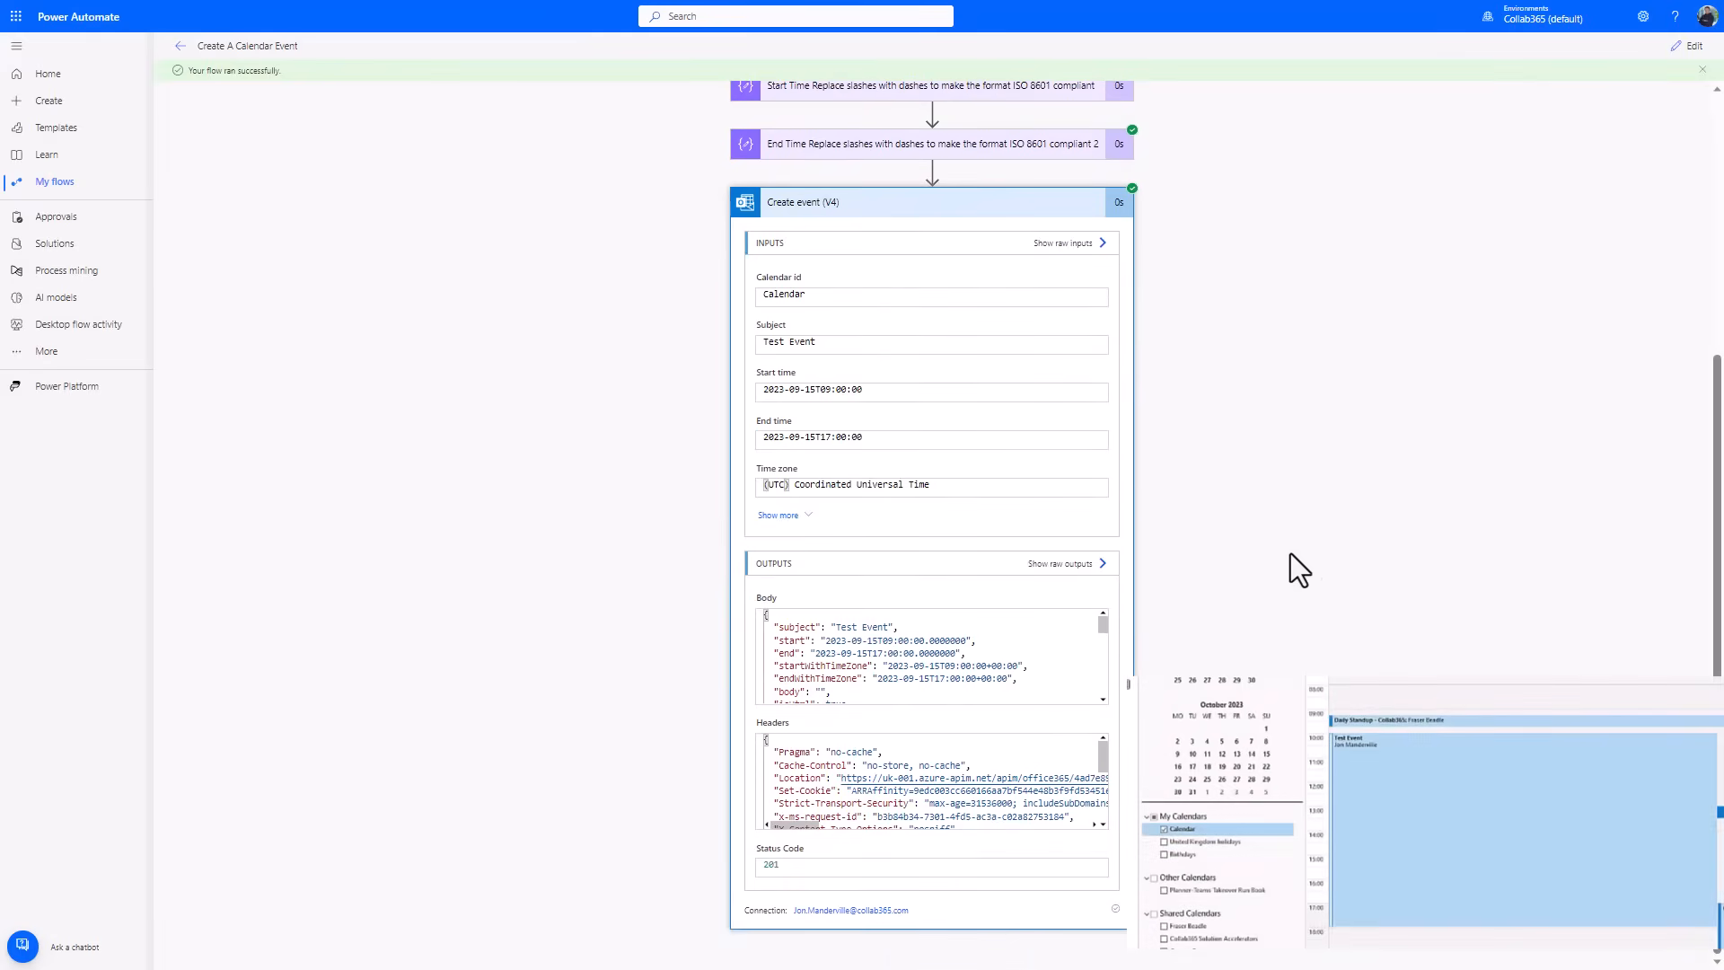
mouse_move(1338, 484)
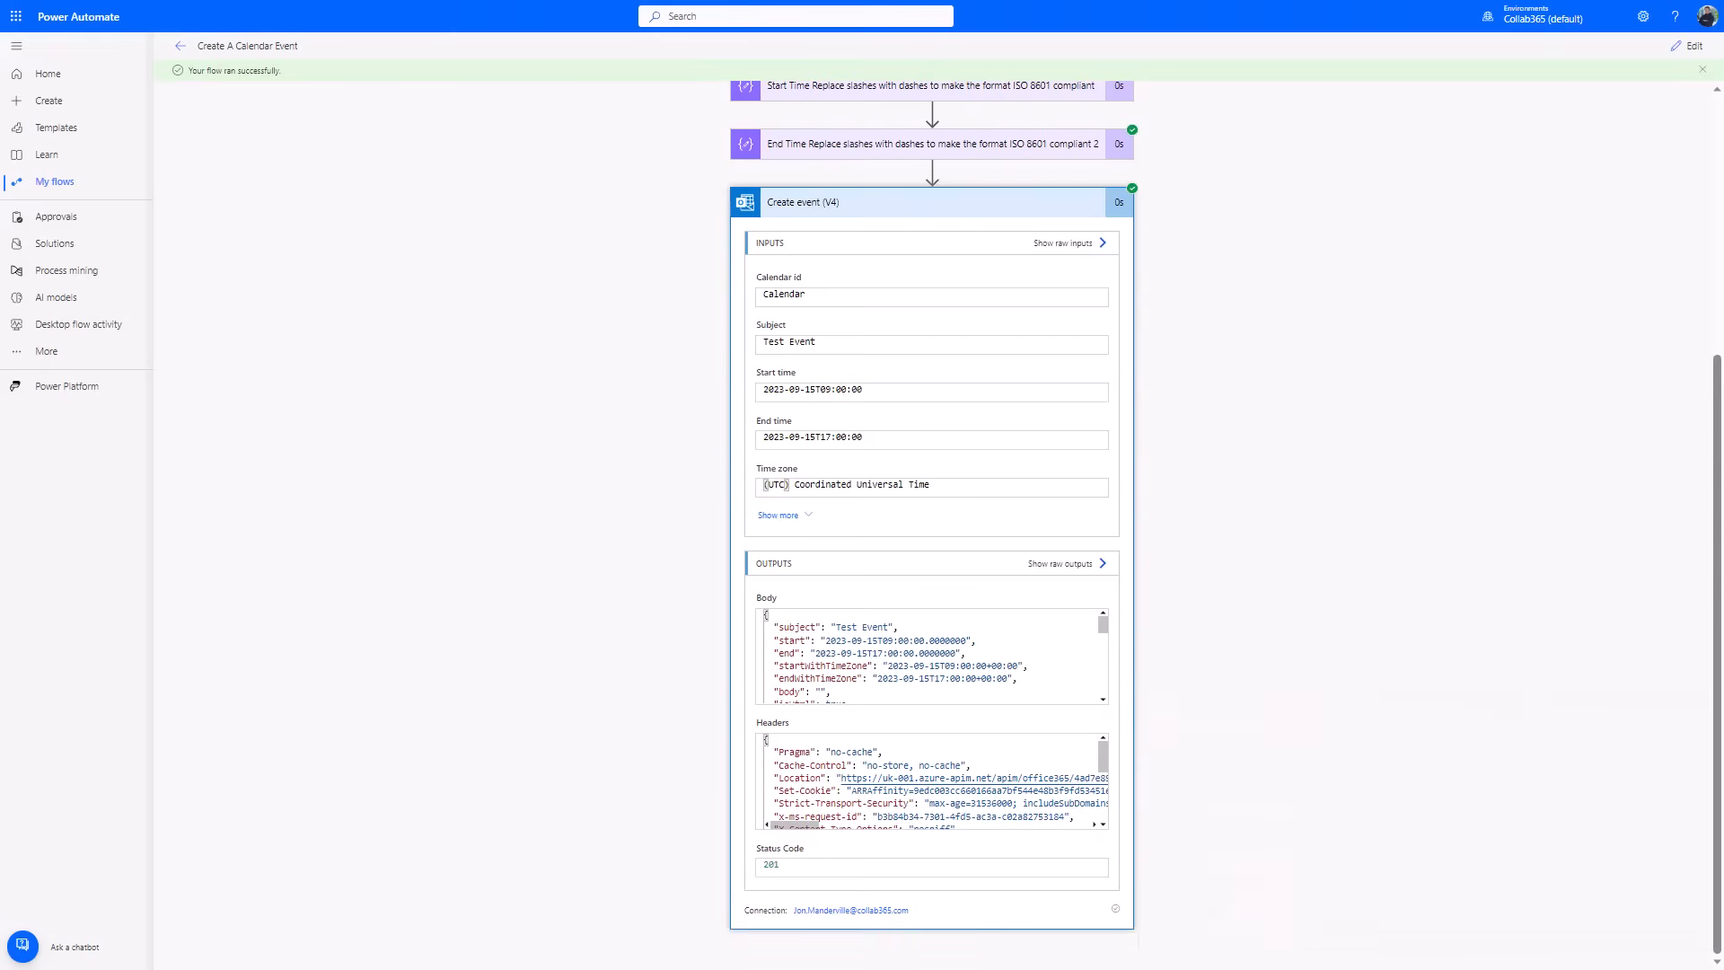
mouse_move(734, 335)
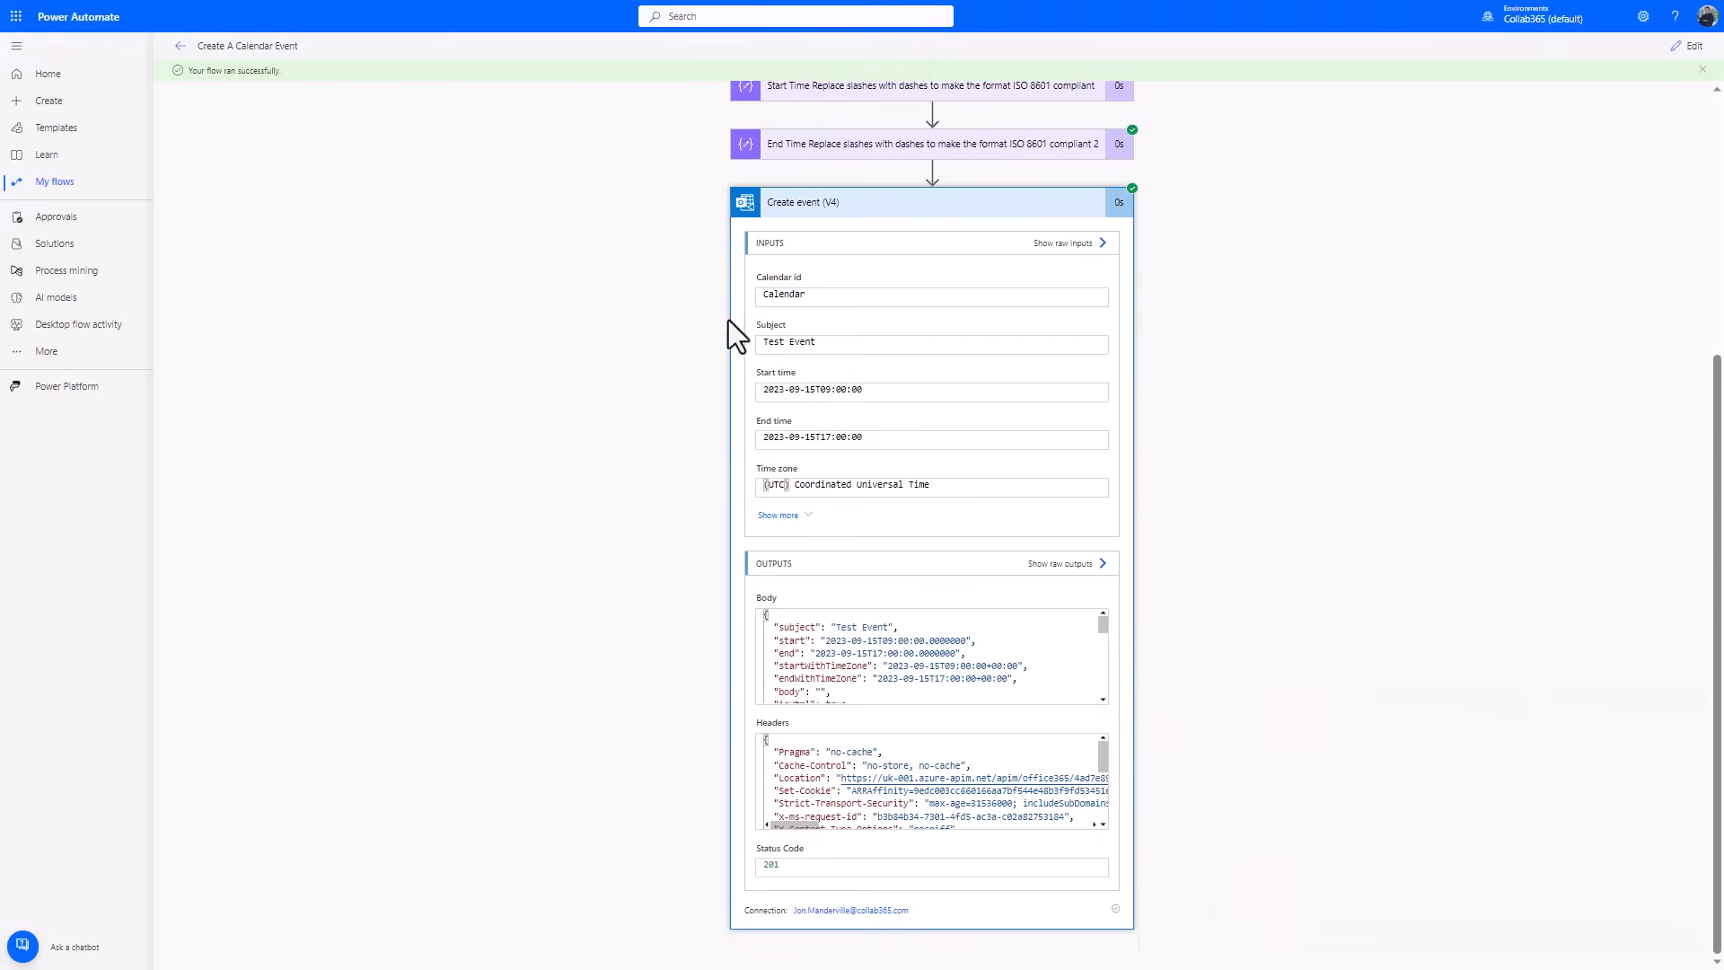